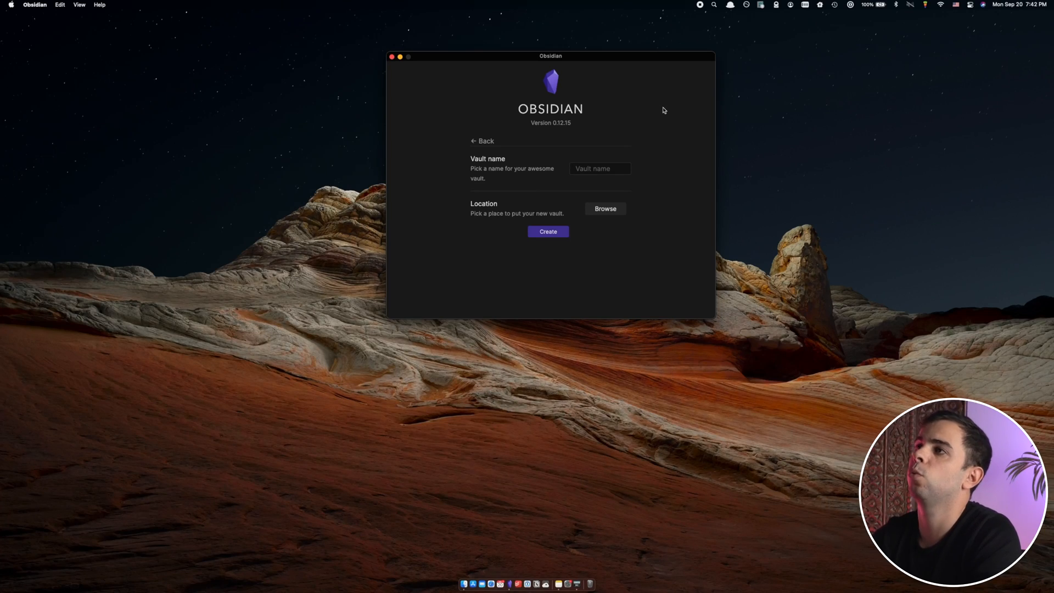
pyautogui.moveTo(659, 73)
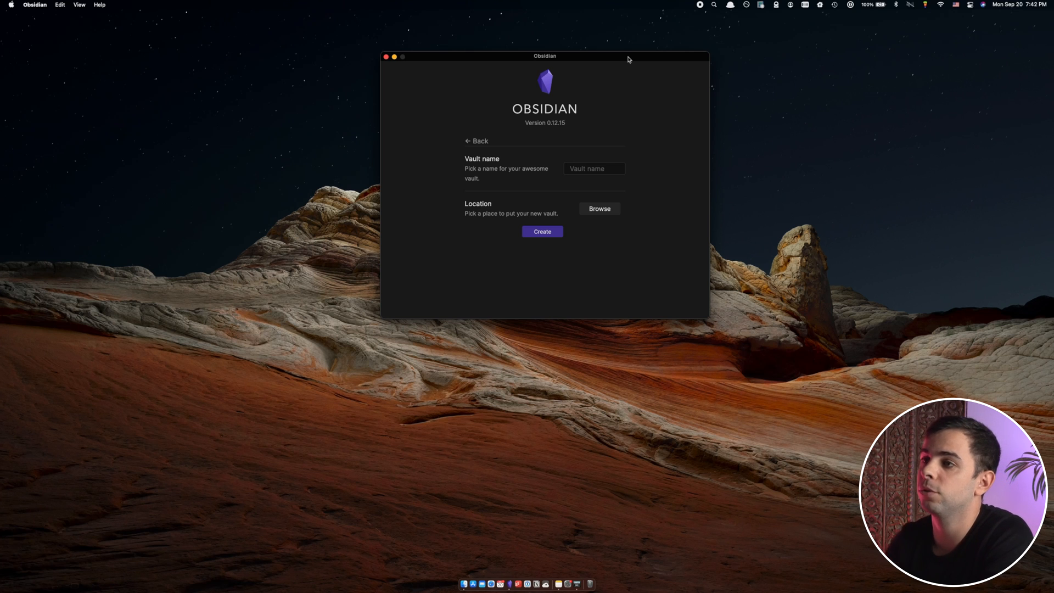
pyautogui.moveTo(626, 74)
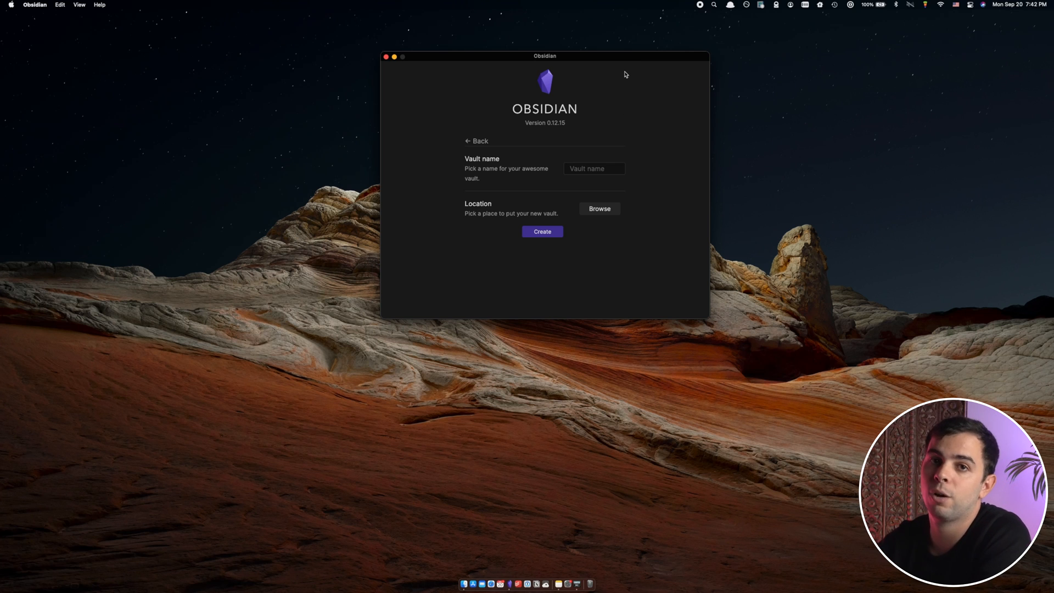
pyautogui.moveTo(626, 63)
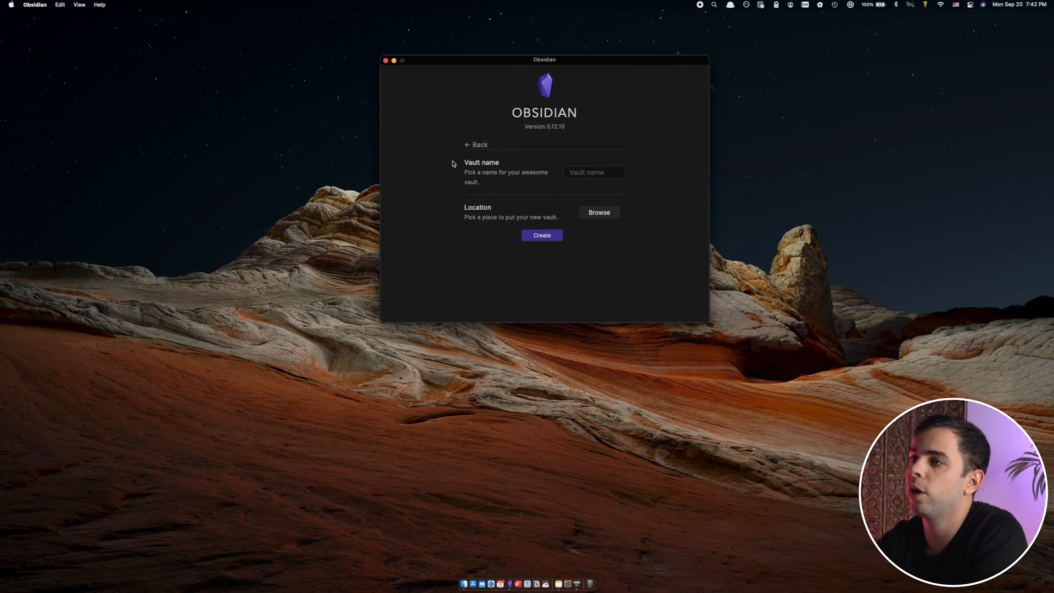
# Step: Name the vault 'Test Vault' and choose the Obsidian iCloud folder as its location
pyautogui.click(593, 171)
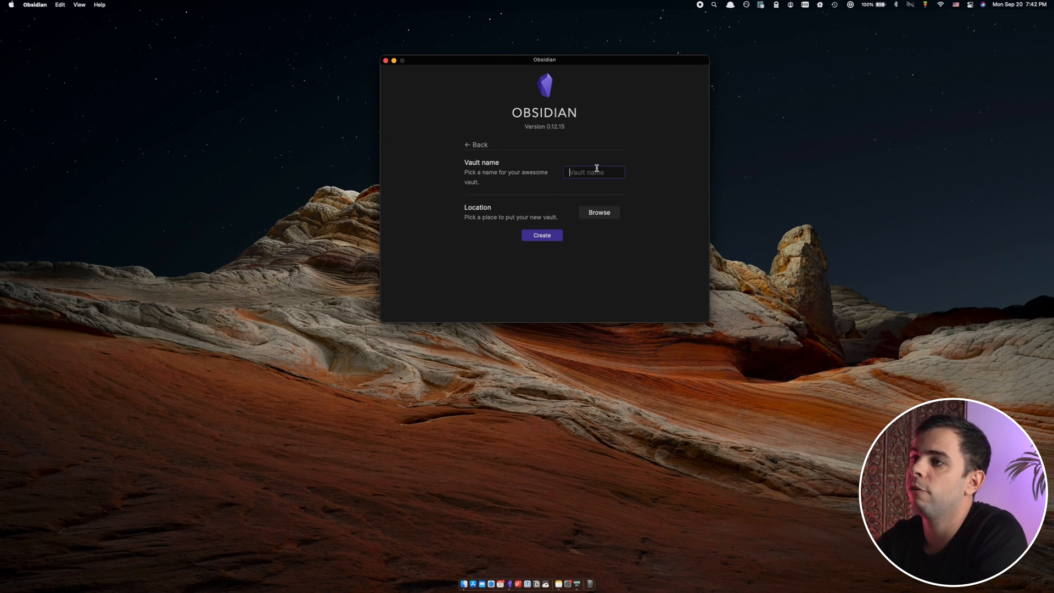
pyautogui.write('Test')
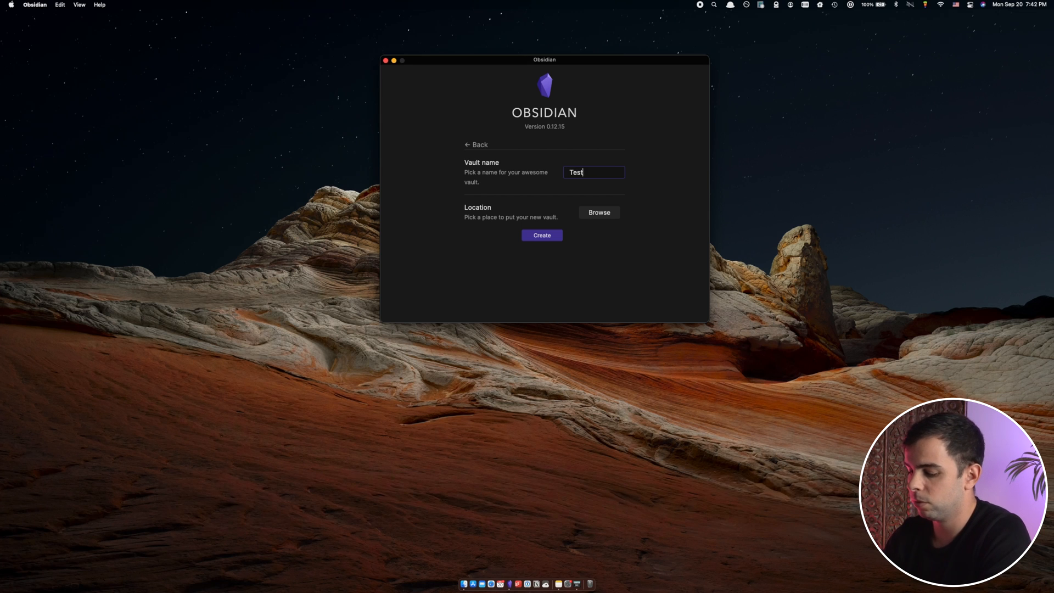
pyautogui.write('Vault')
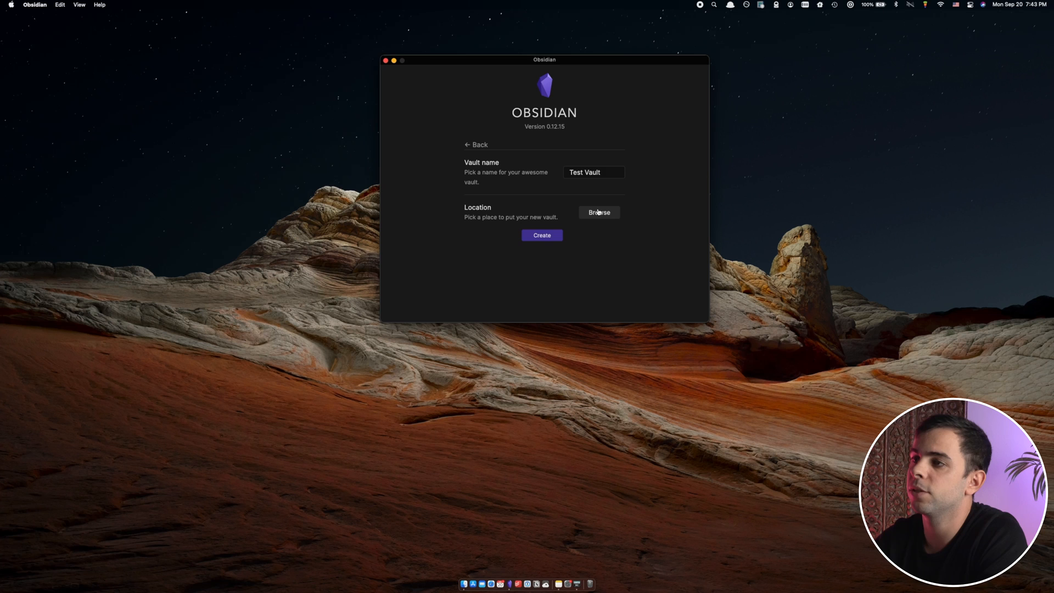
pyautogui.click(598, 212)
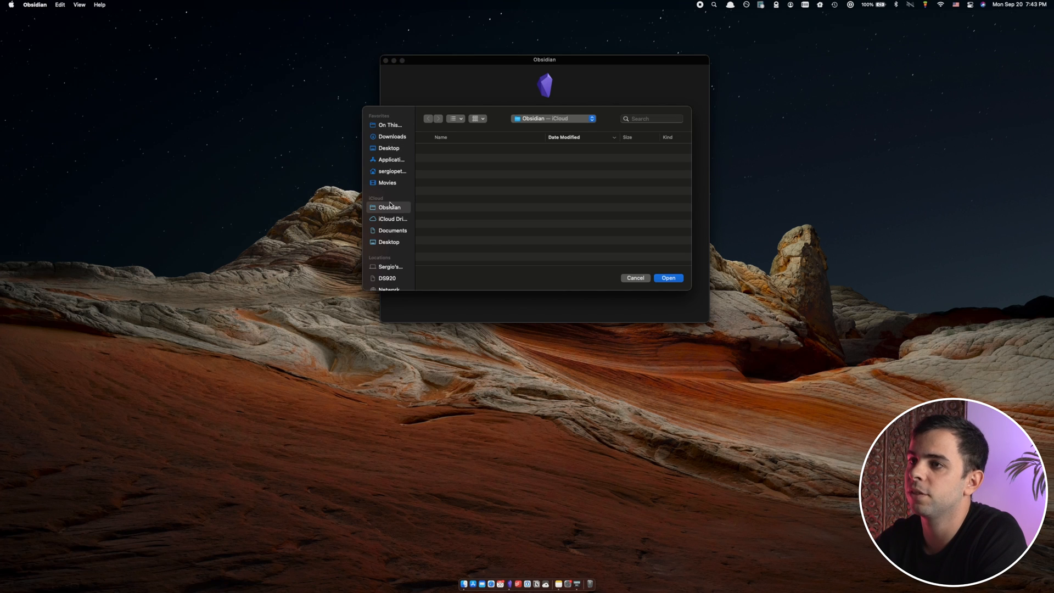
pyautogui.click(667, 277)
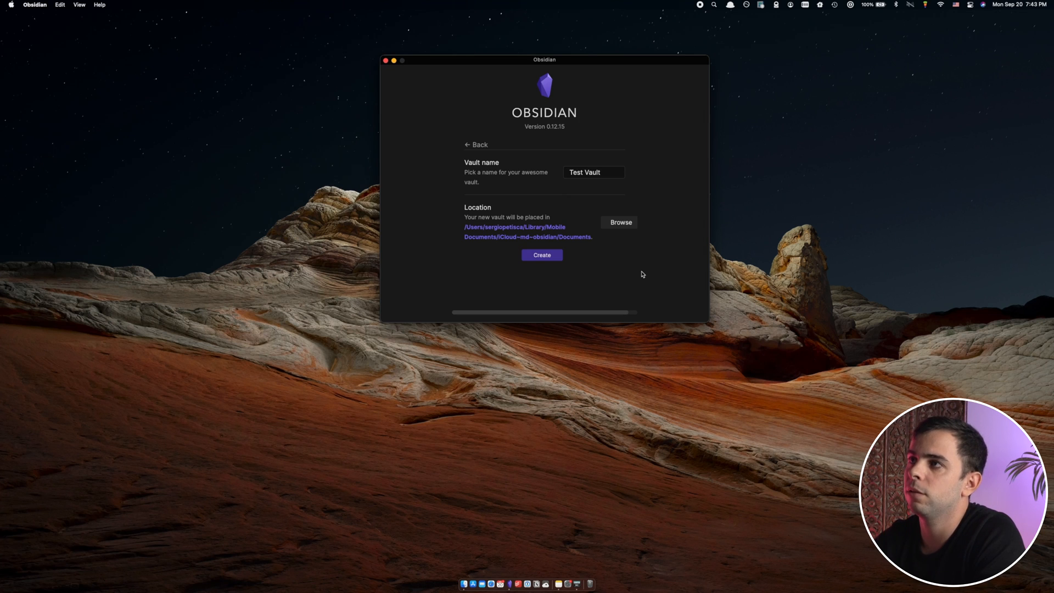
pyautogui.moveTo(646, 263)
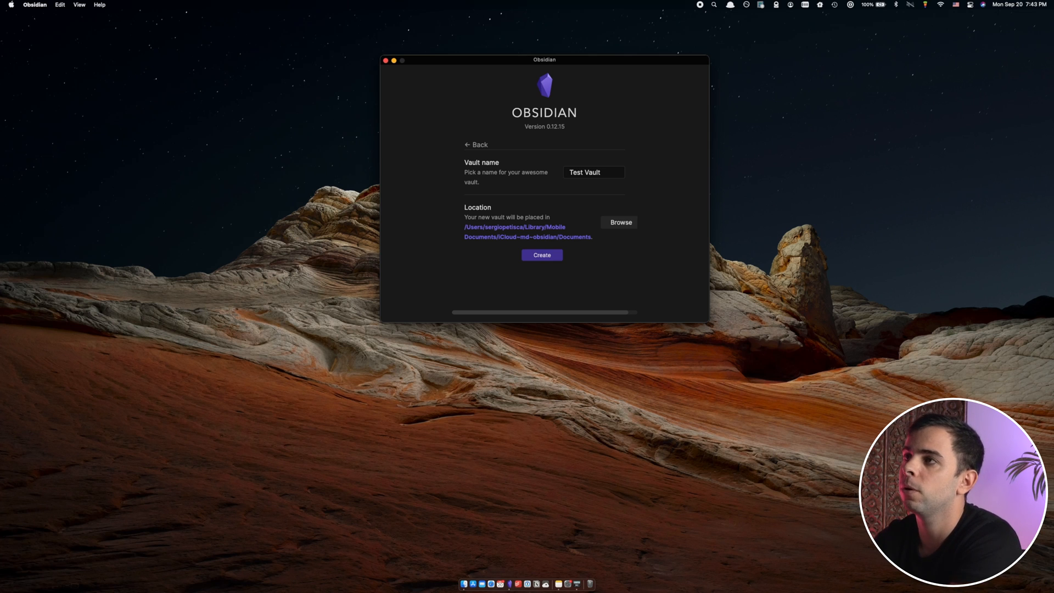
pyautogui.moveTo(542, 255)
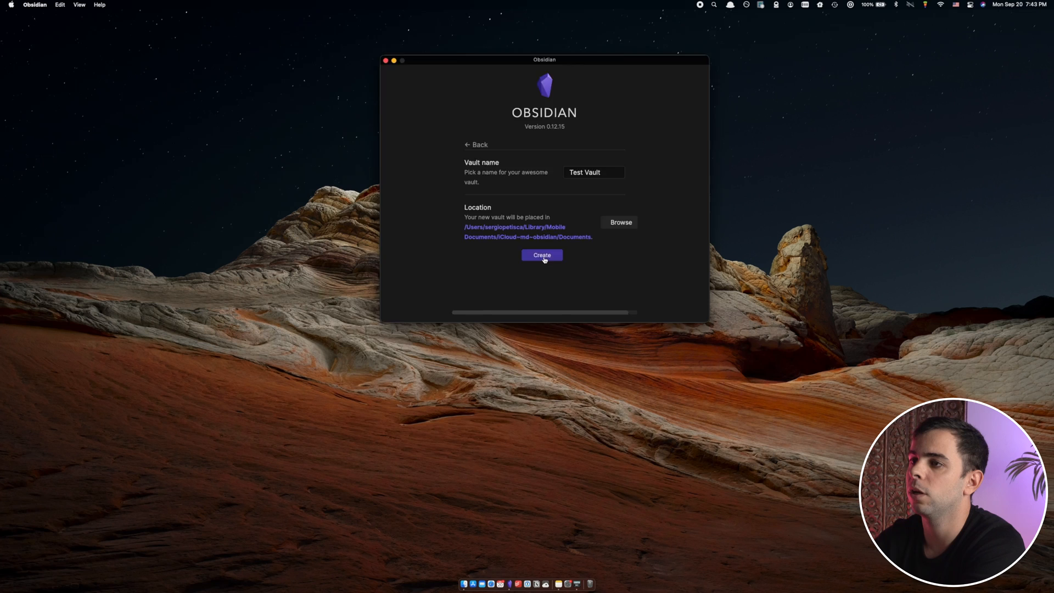
# Step: Create the vault, add a new note and check the Test Vault folder in Finder
pyautogui.click(542, 255)
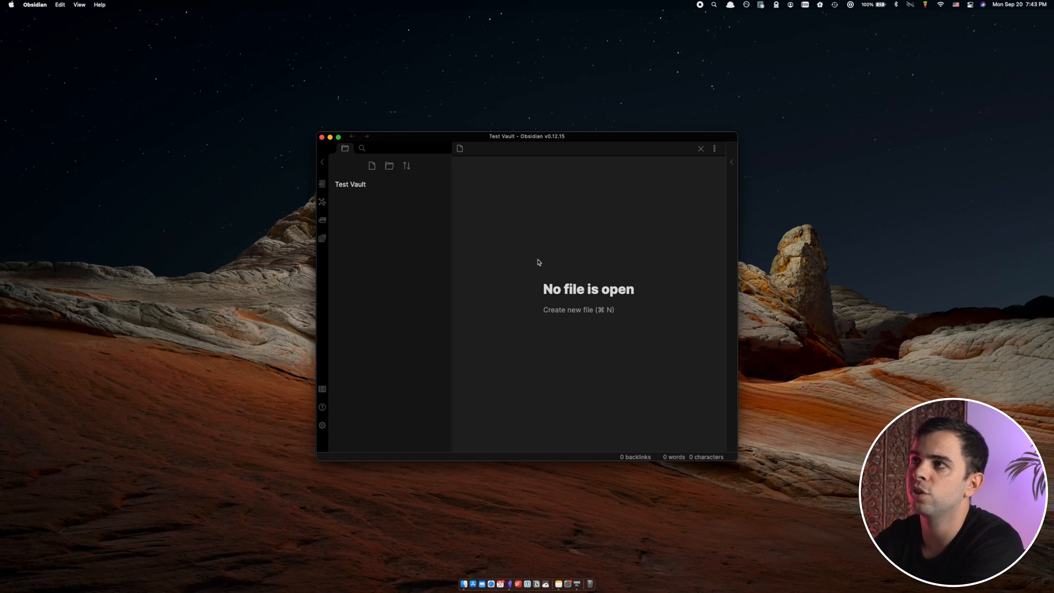
pyautogui.moveTo(389, 166)
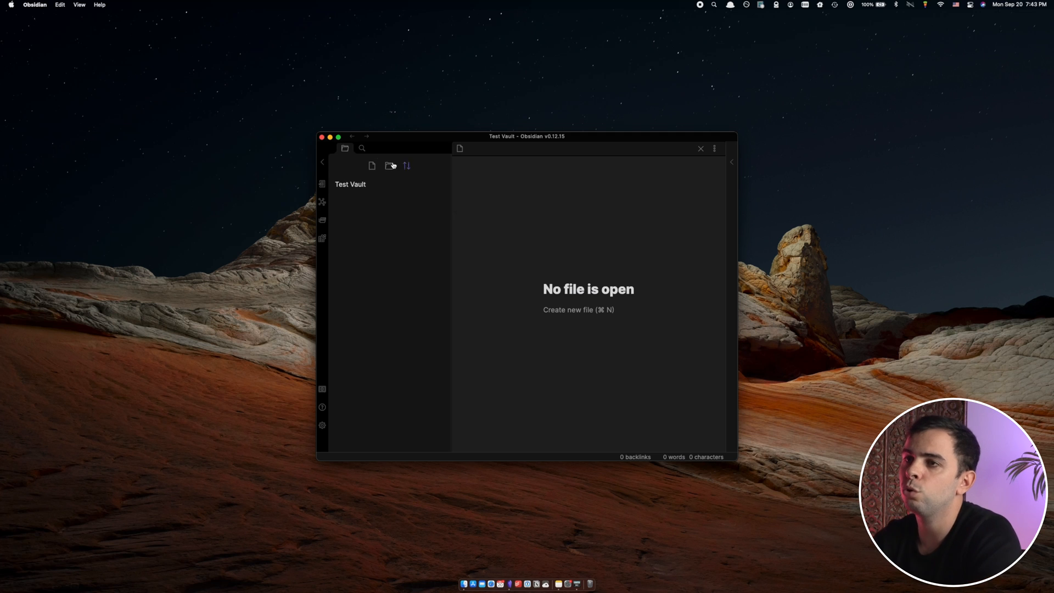
pyautogui.moveTo(372, 165)
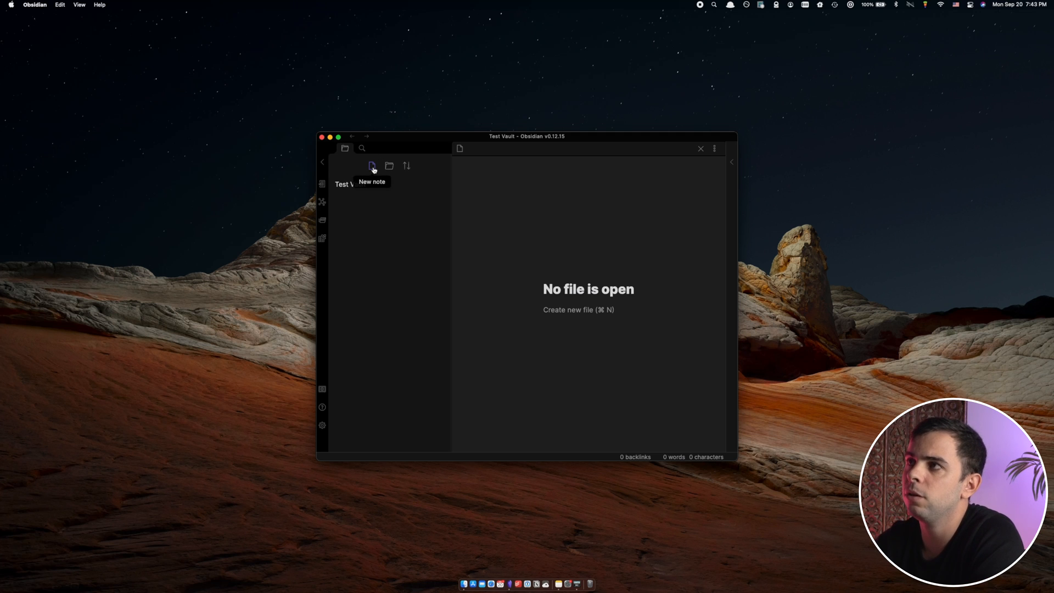
pyautogui.press('cmd+n')
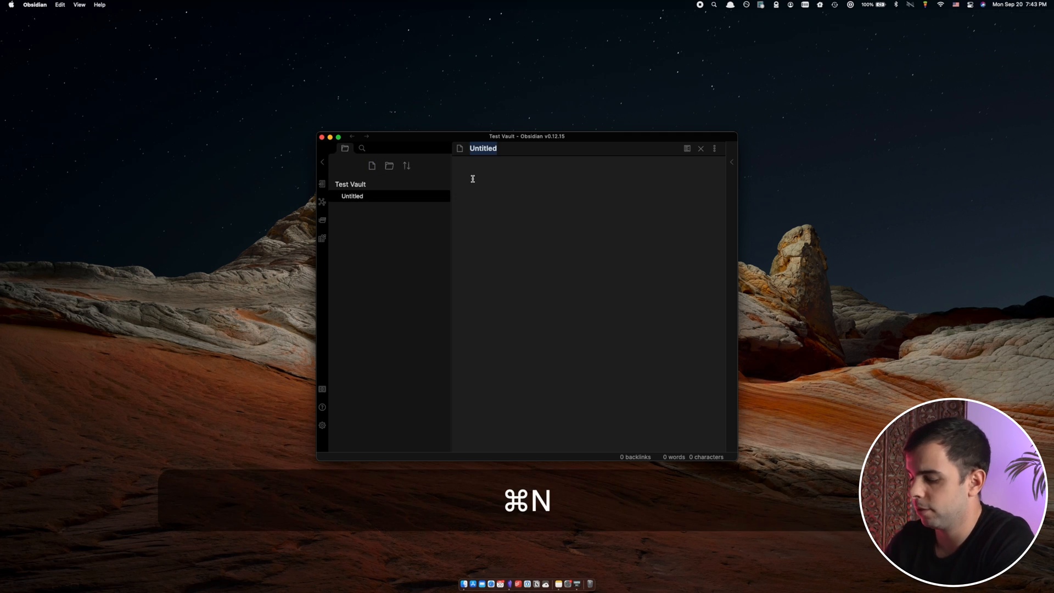
pyautogui.press('cmd+n')
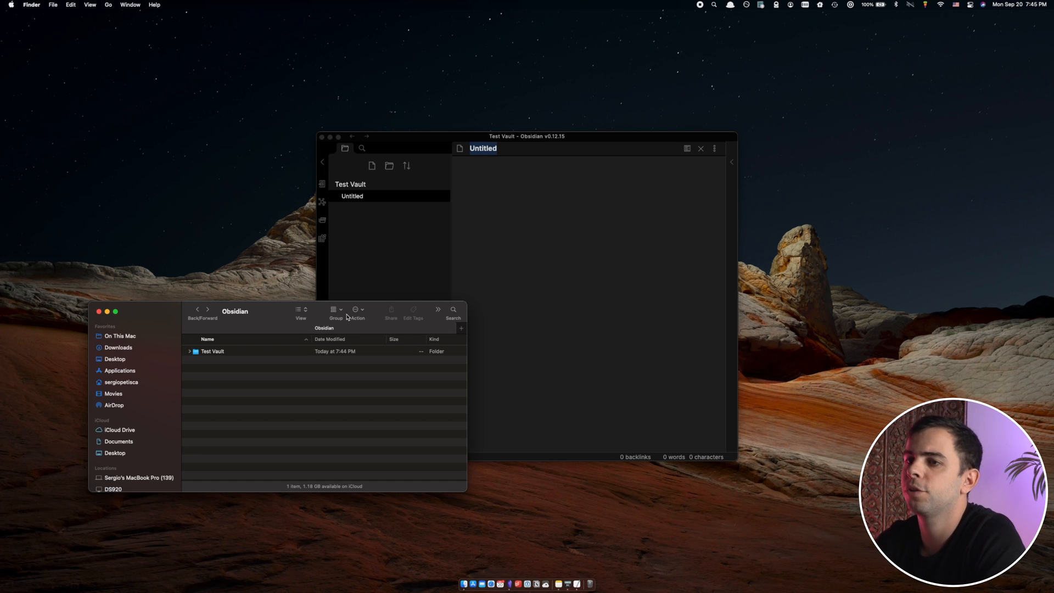
pyautogui.click(212, 351)
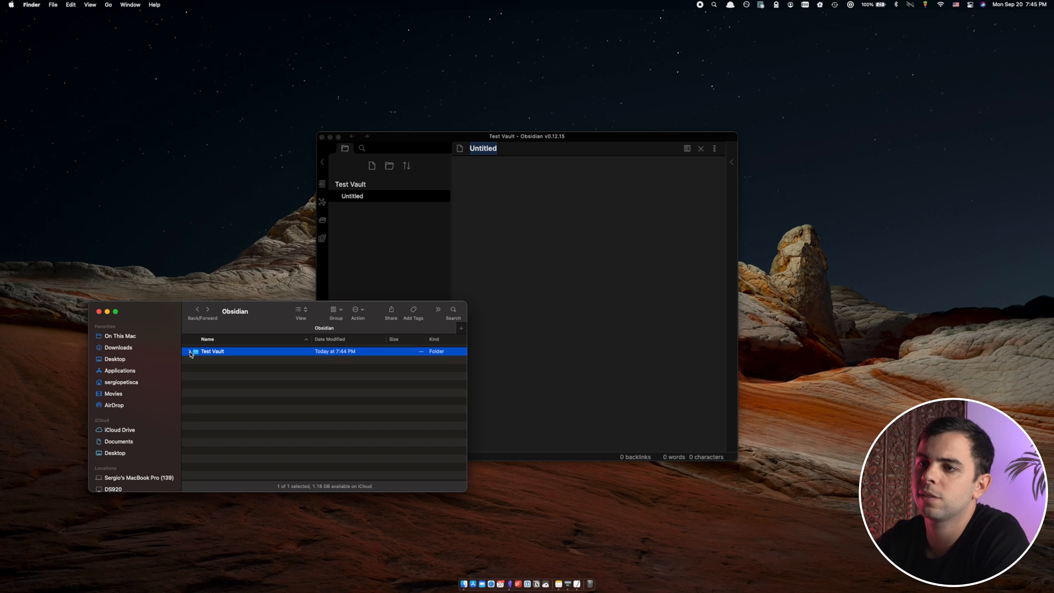
pyautogui.click(189, 351)
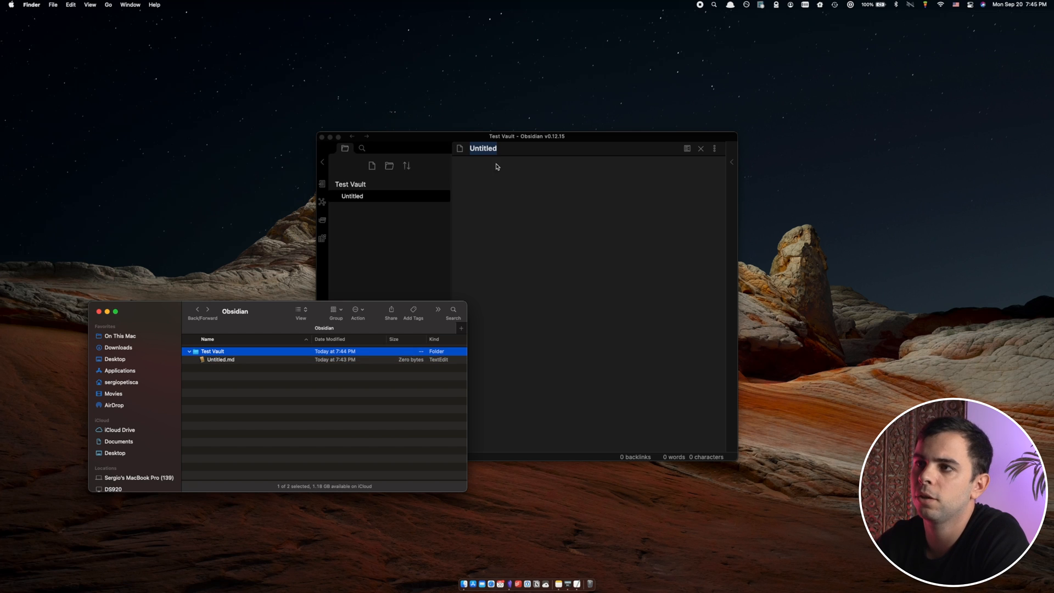
# Step: Rename the untitled note to 'New Note'
pyautogui.click(483, 149)
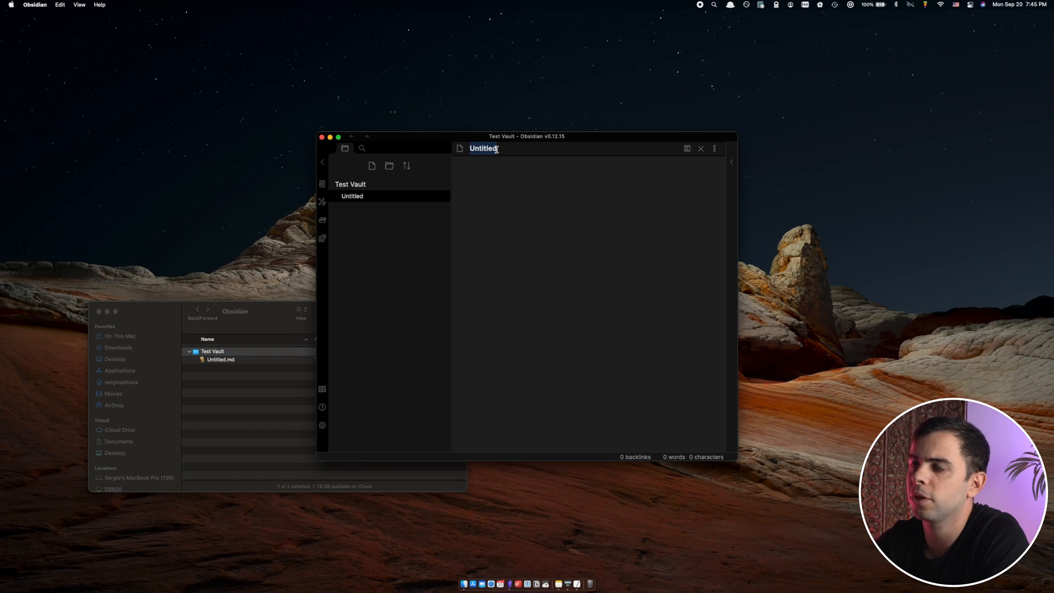
pyautogui.write('New Note')
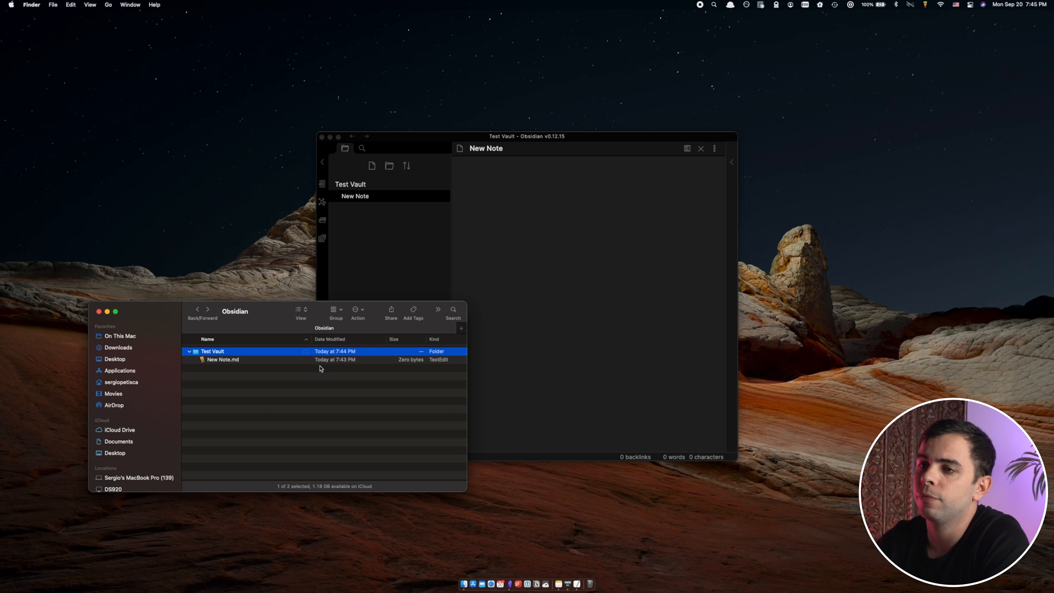
pyautogui.moveTo(271, 360)
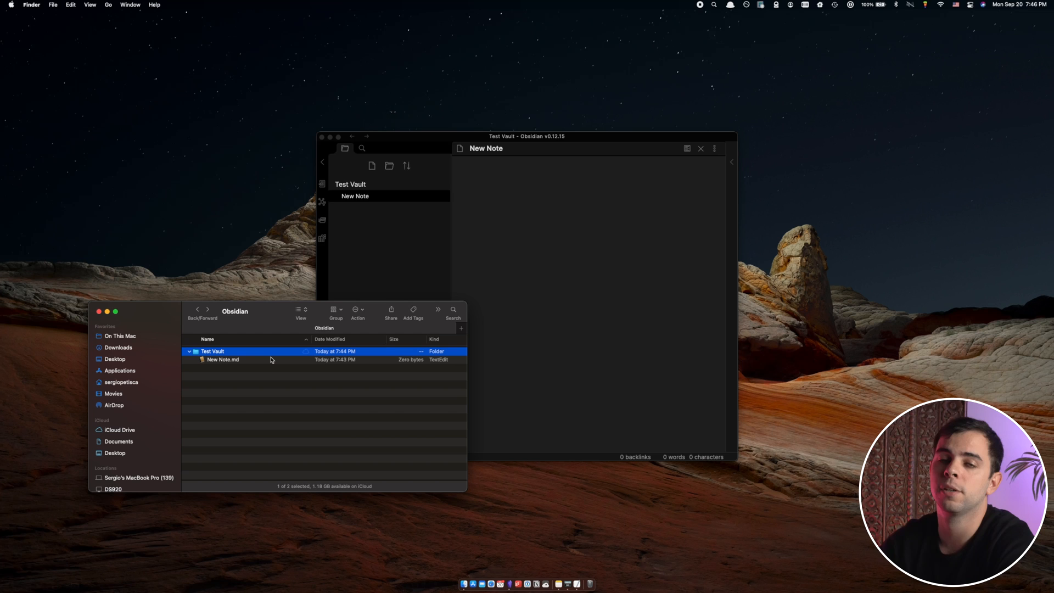
pyautogui.moveTo(275, 361)
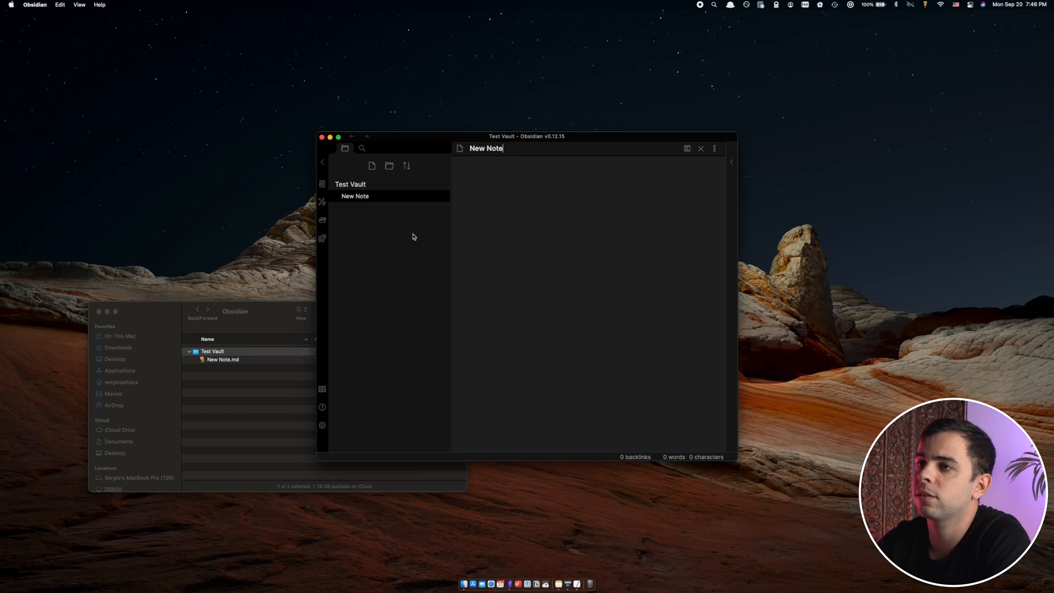
pyautogui.moveTo(392, 158)
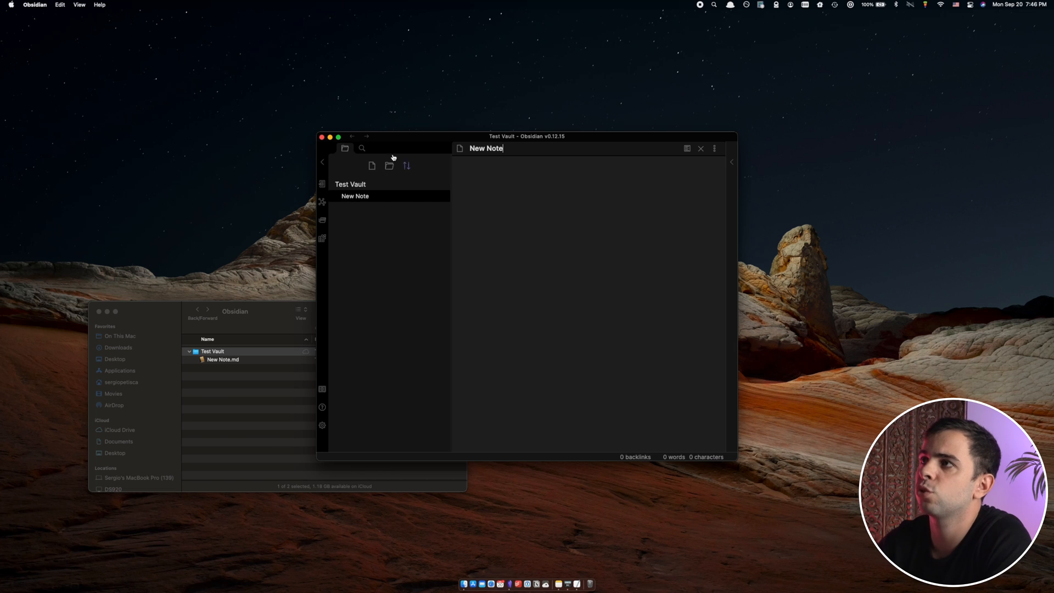
pyautogui.moveTo(347, 216)
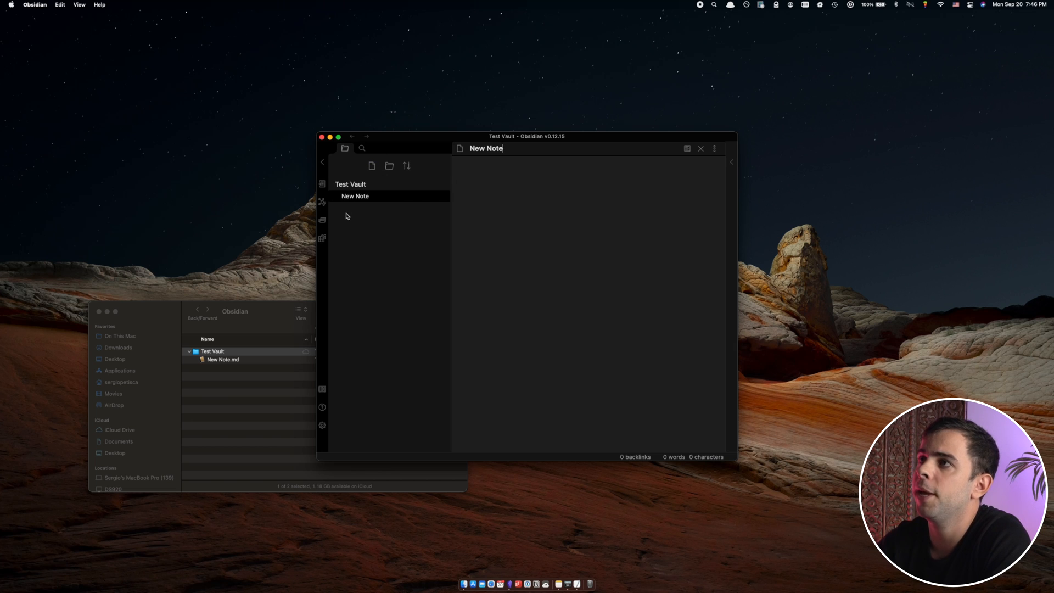
pyautogui.moveTo(384, 221)
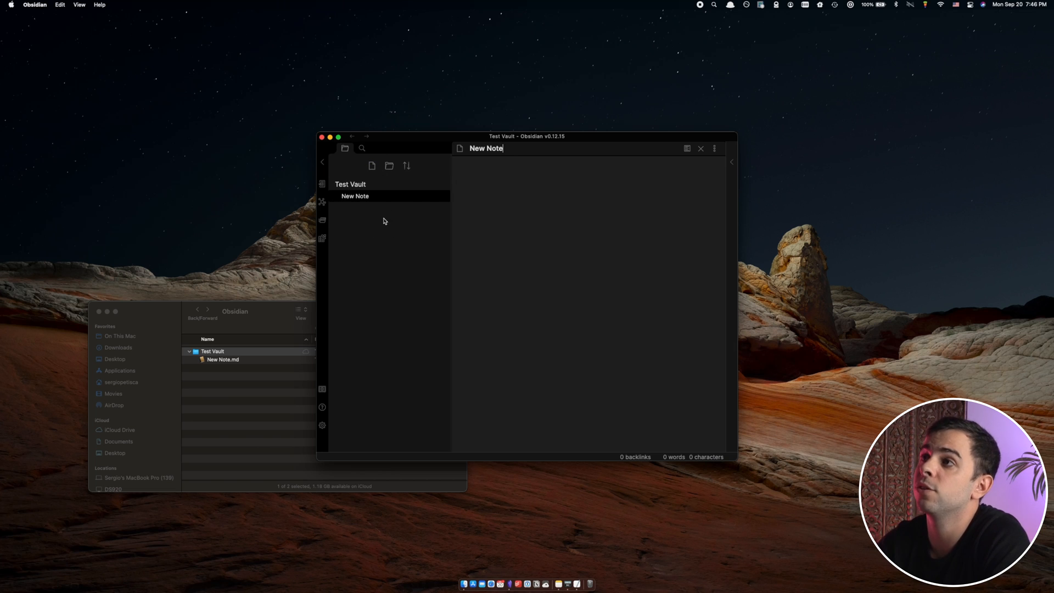
pyautogui.moveTo(449, 172)
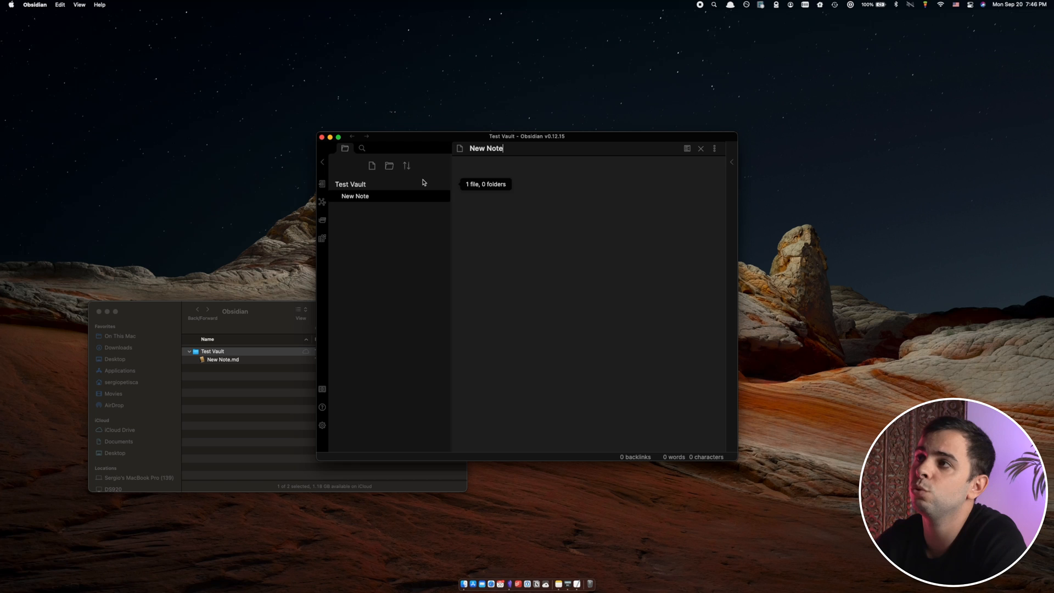
pyautogui.moveTo(369, 196)
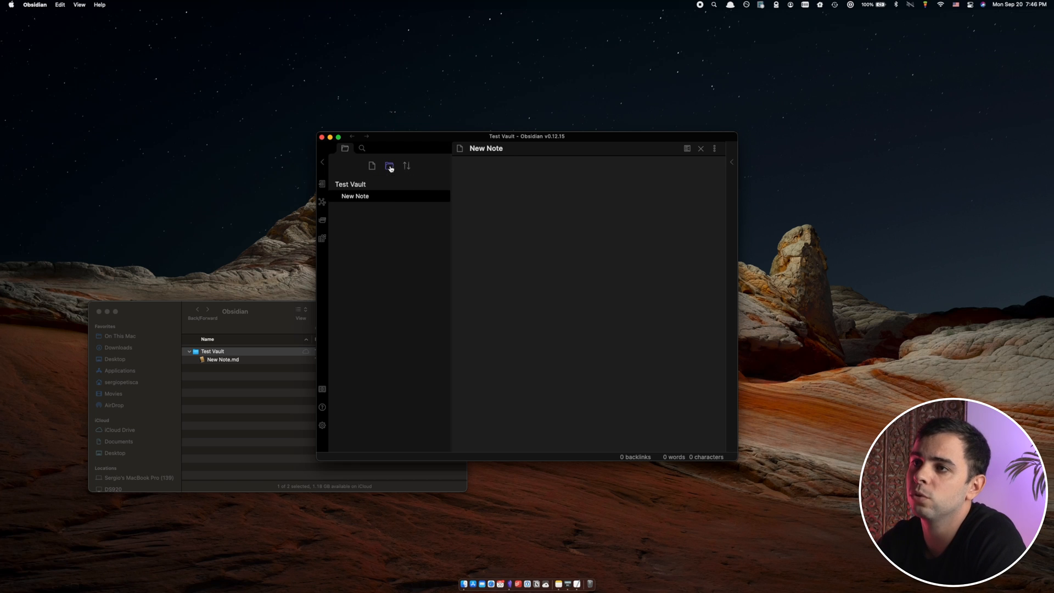
# Step: Create a new Untitled folder in the vault and verify its contents in Finder
pyautogui.click(389, 166)
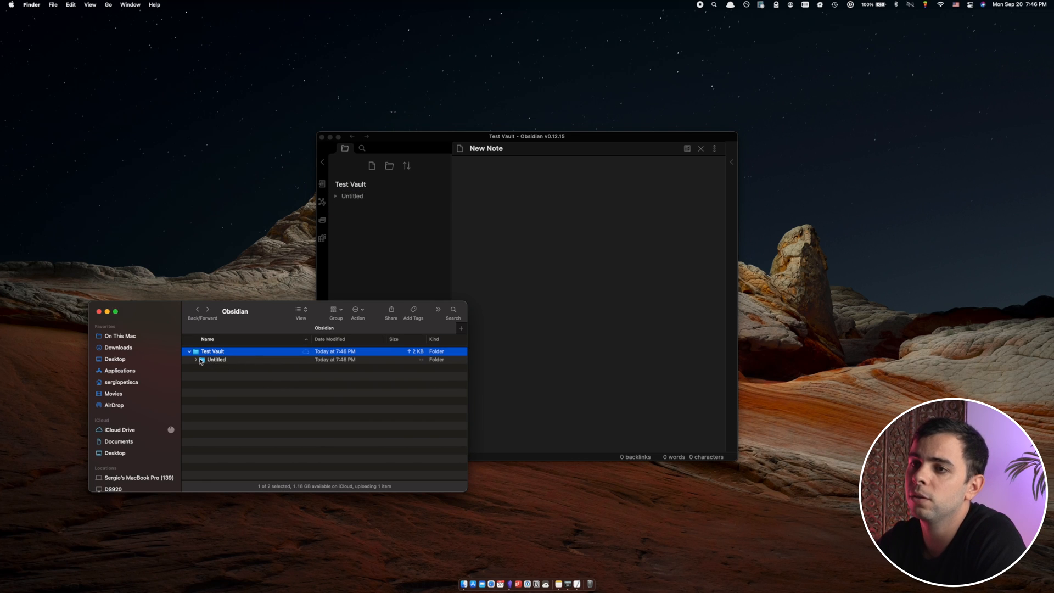
pyautogui.click(196, 360)
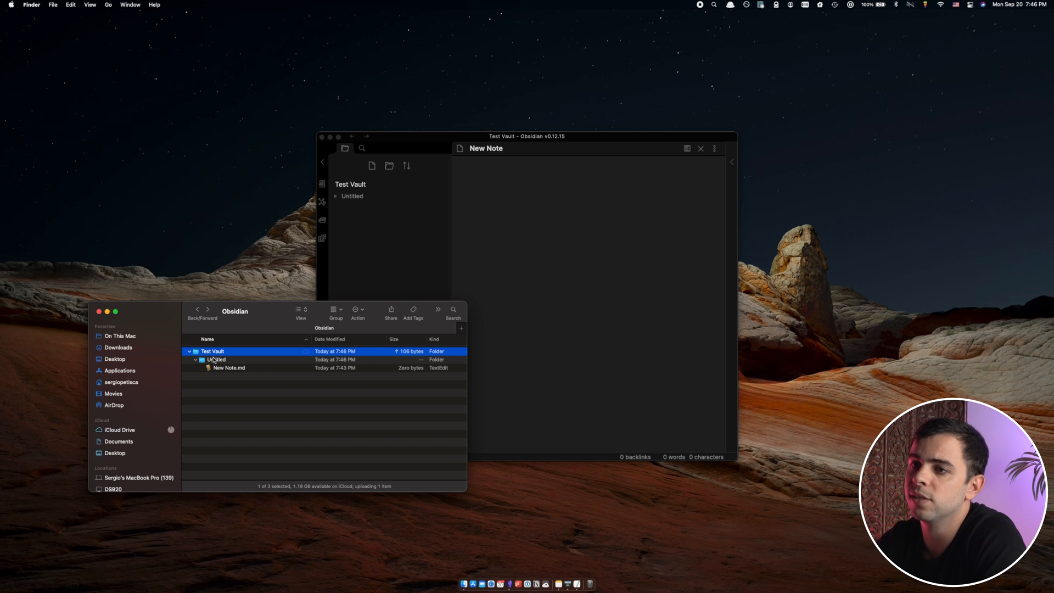
pyautogui.click(430, 288)
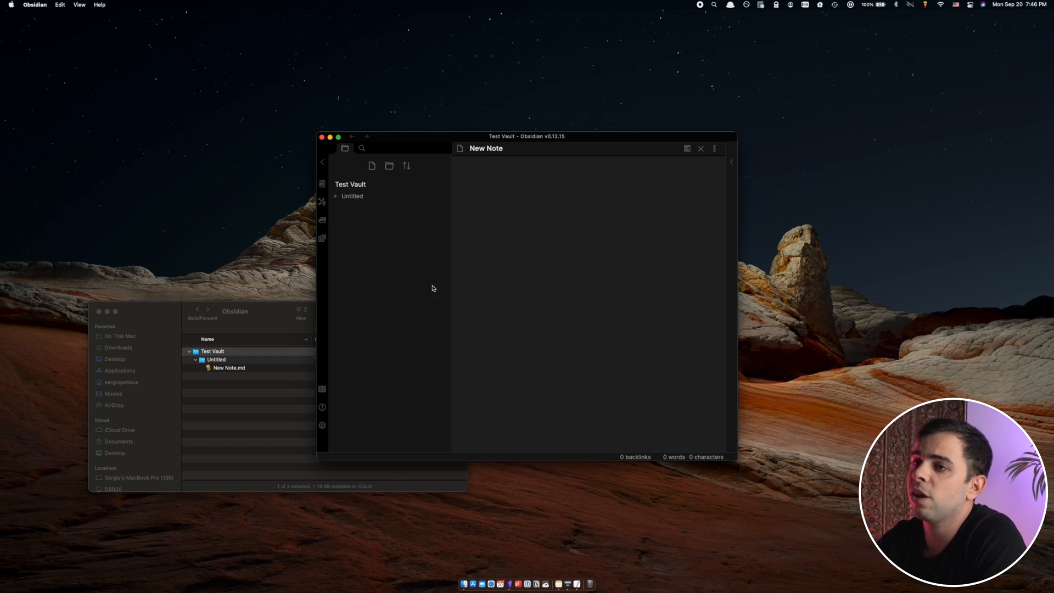
# Step: Show the Files & Links section of the Obsidian settings
pyautogui.click(322, 424)
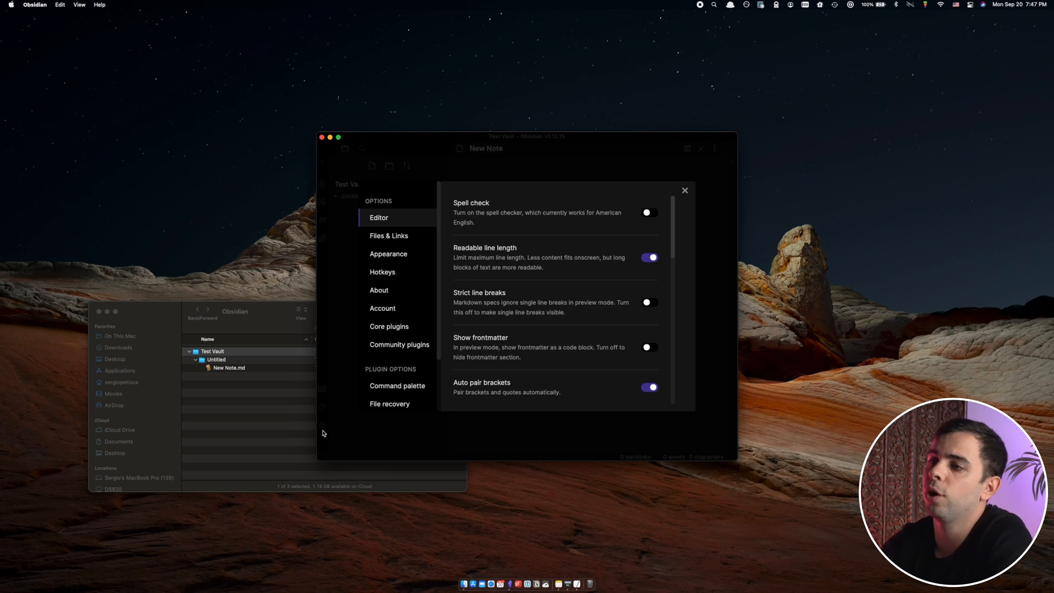
pyautogui.moveTo(441, 284)
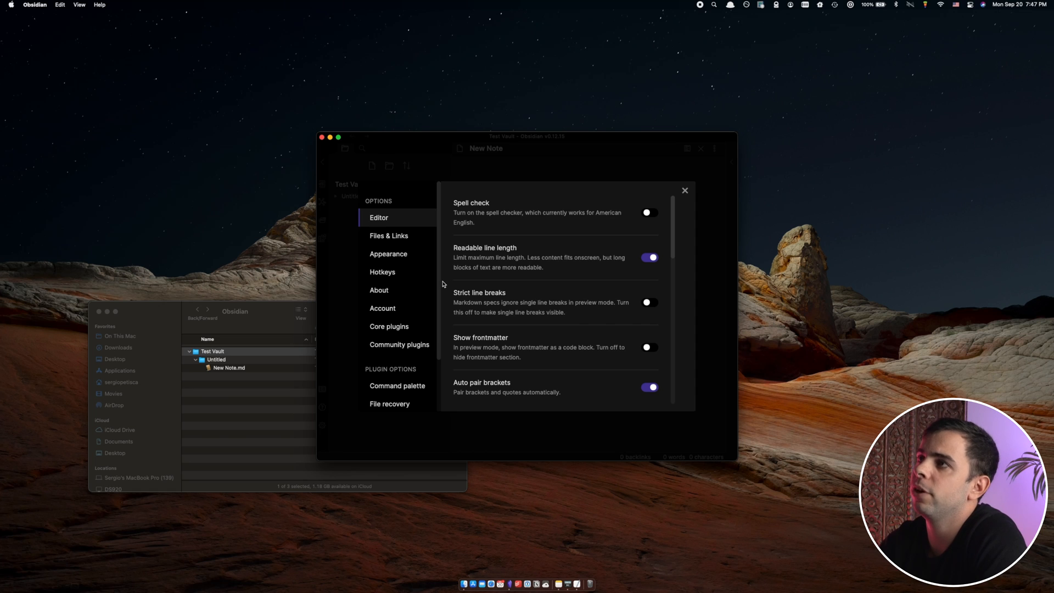
pyautogui.moveTo(402, 215)
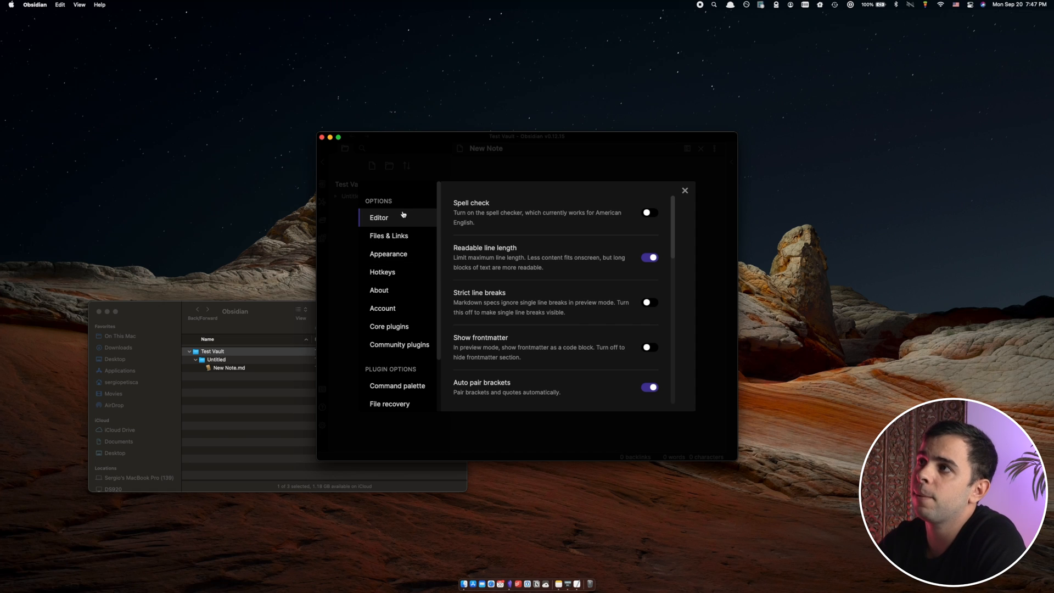
pyautogui.moveTo(428, 207)
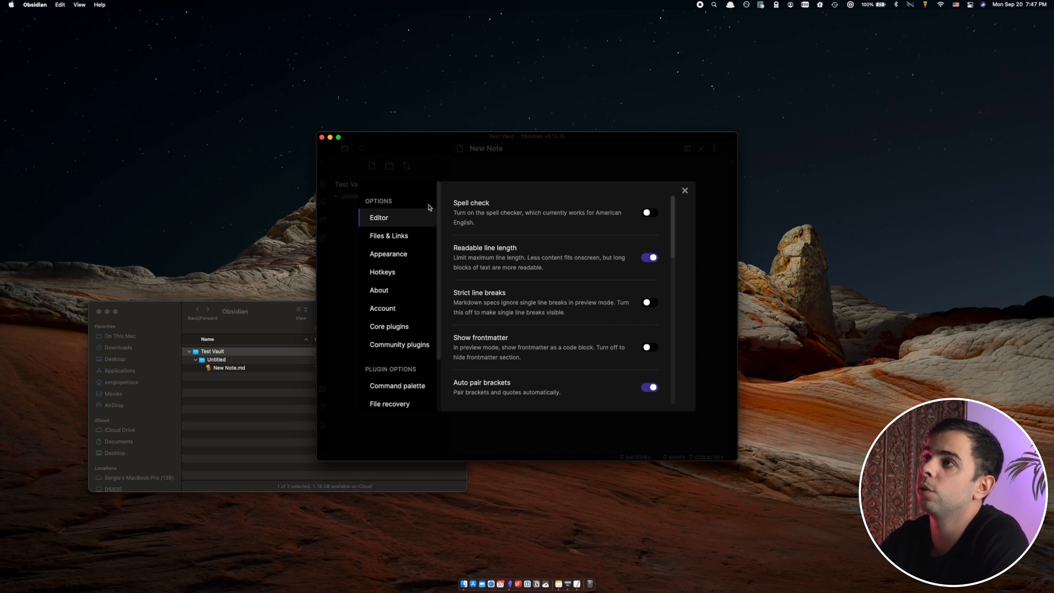
pyautogui.moveTo(502, 280)
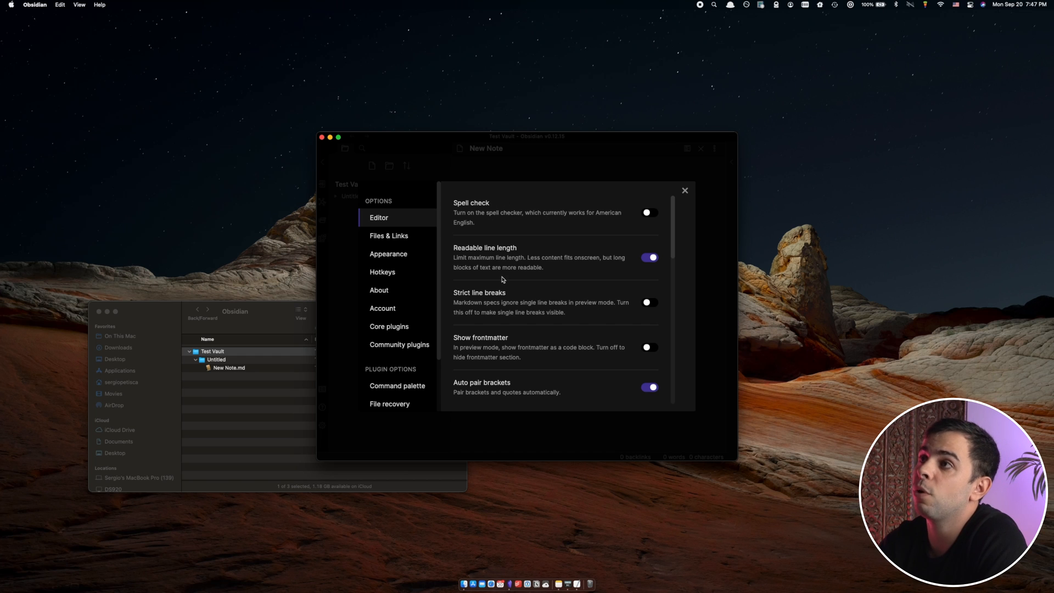
pyautogui.moveTo(623, 172)
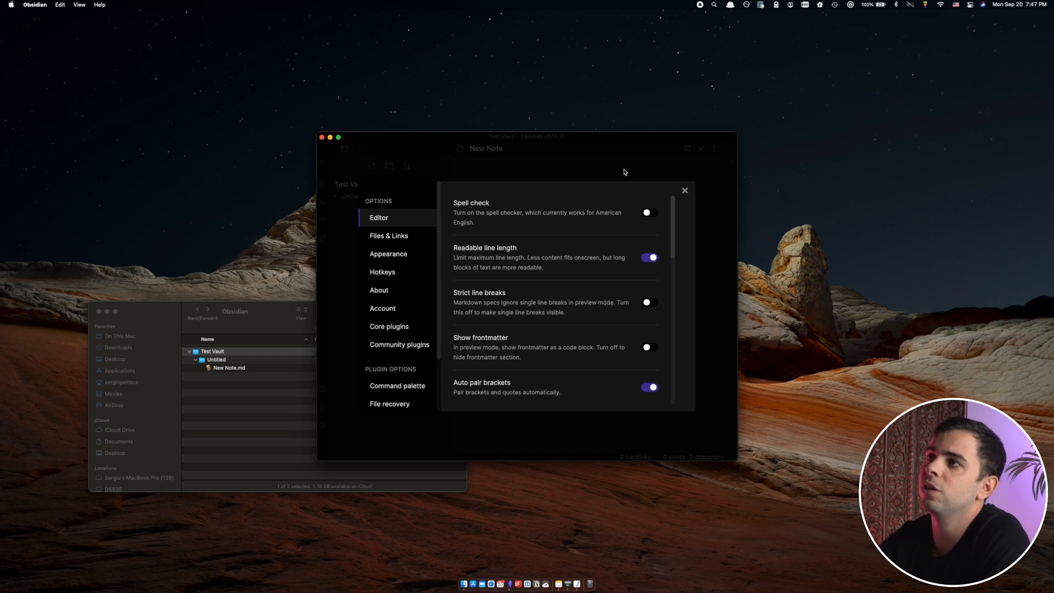
pyautogui.click(389, 235)
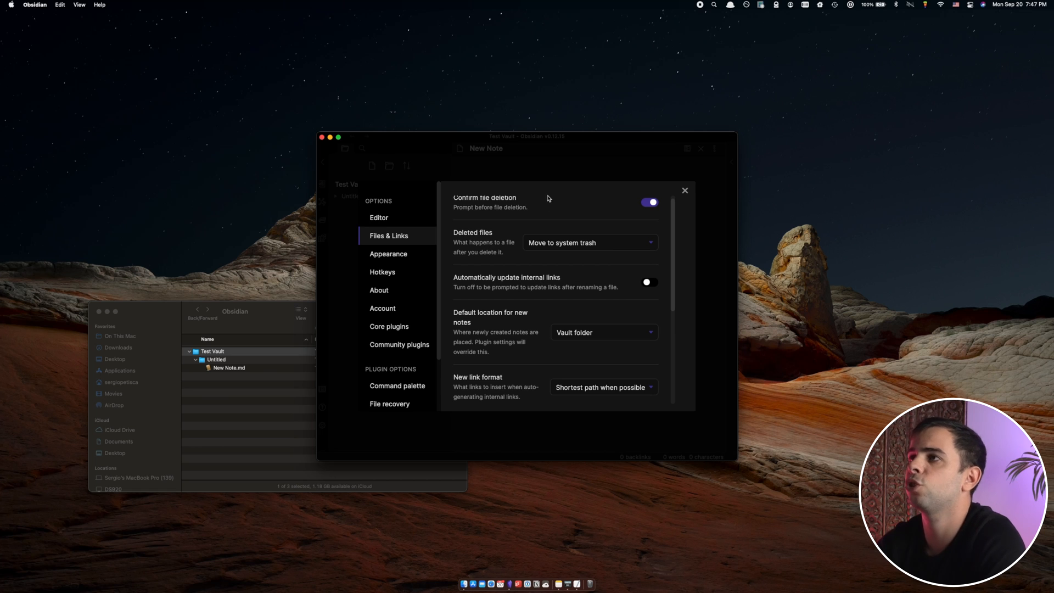
pyautogui.moveTo(488, 239)
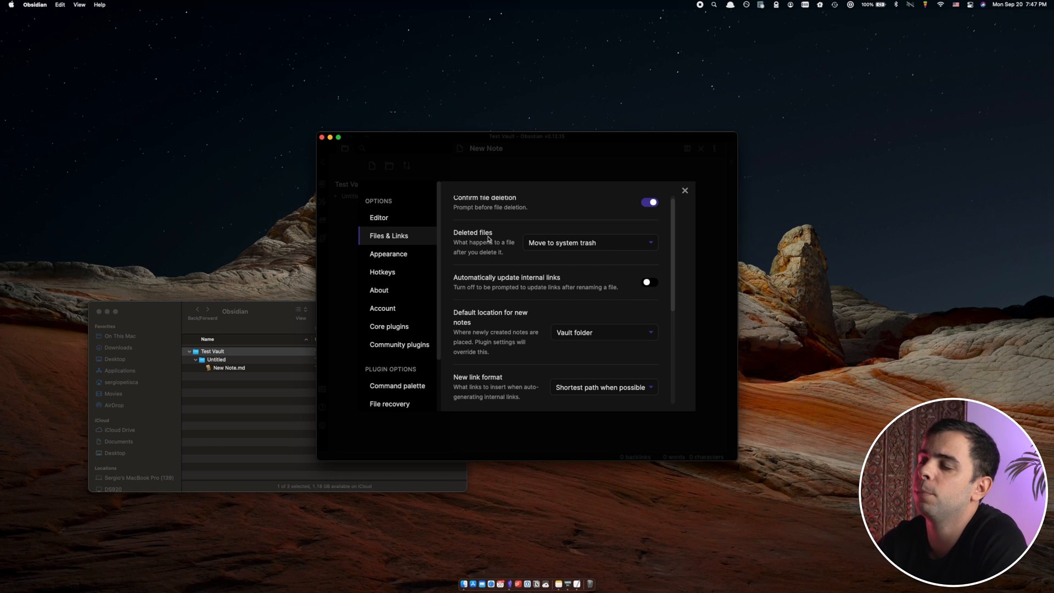
# Step: Enable 'Automatically update internal links' and review the remaining Files & Links options
pyautogui.click(647, 282)
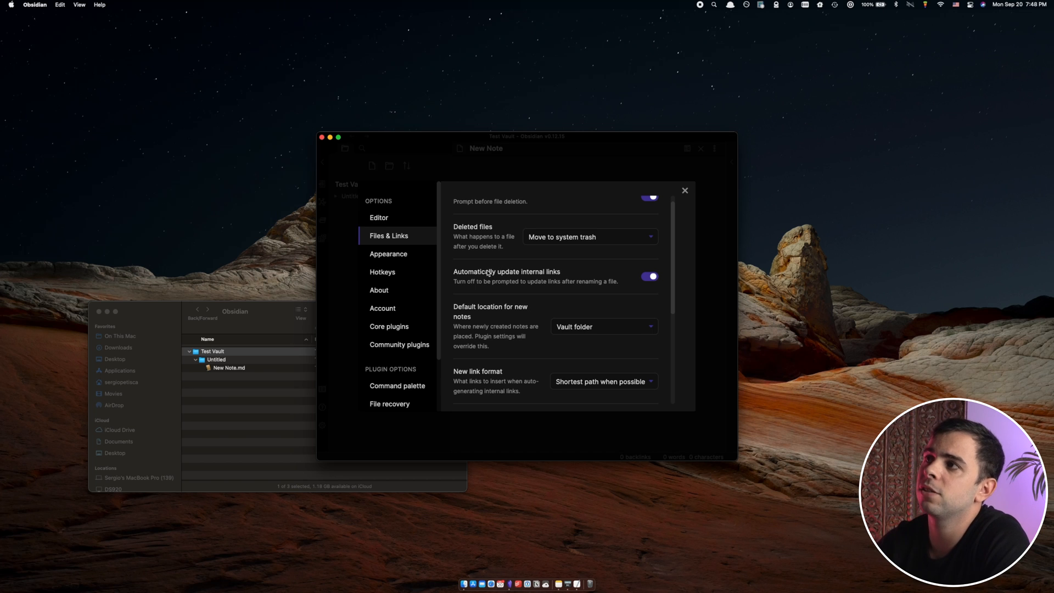
pyautogui.moveTo(450, 172)
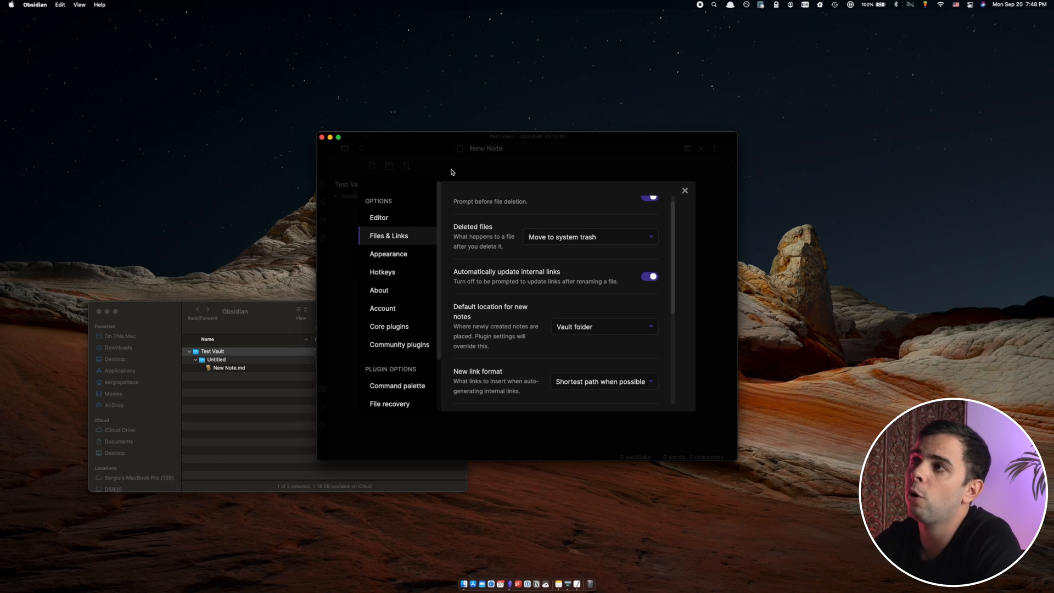
pyautogui.moveTo(479, 212)
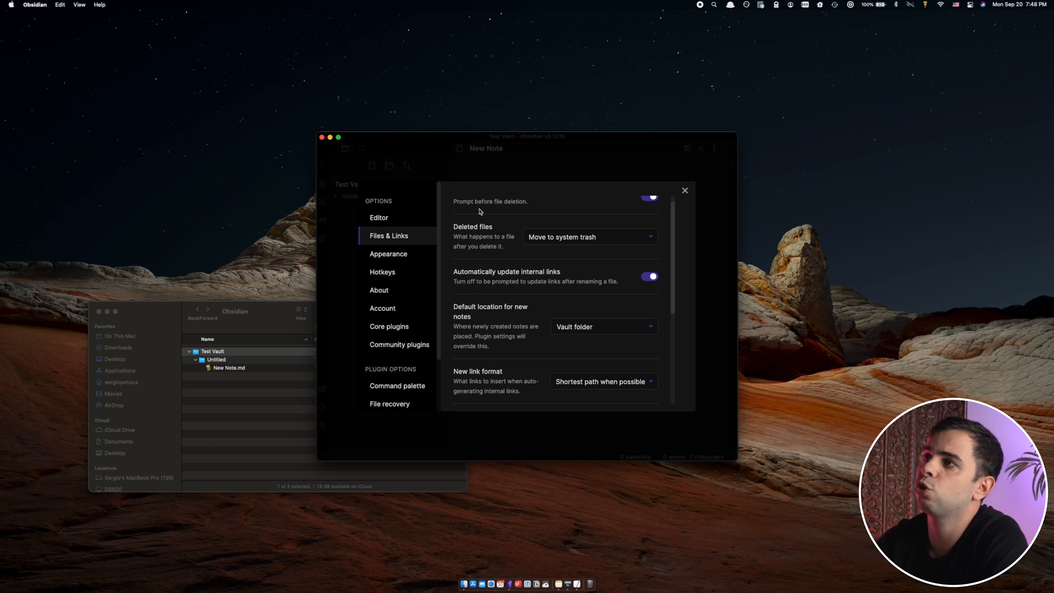
pyautogui.moveTo(445, 231)
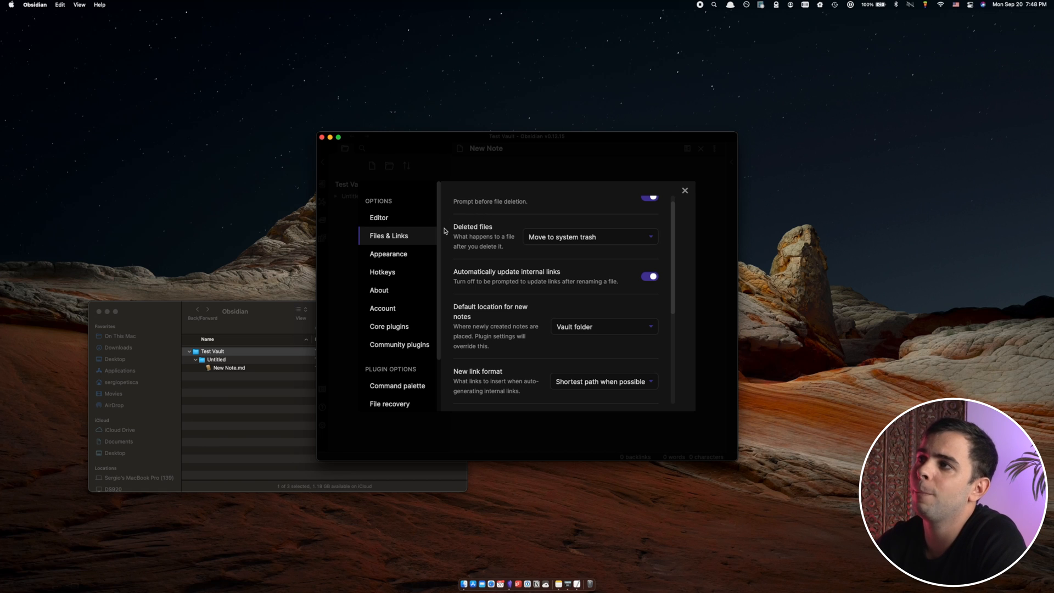
pyautogui.moveTo(389, 254)
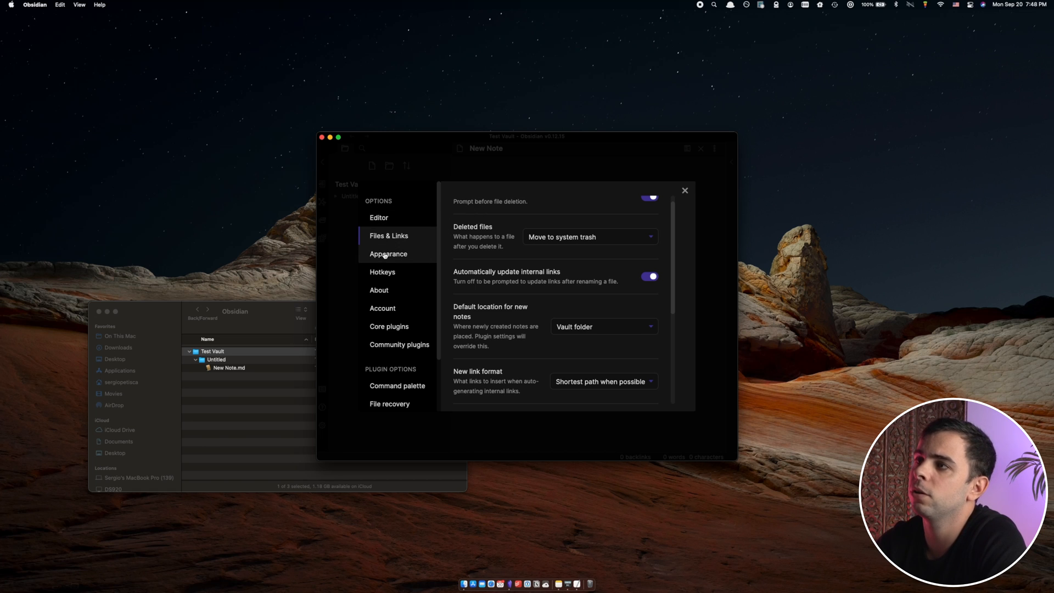
pyautogui.moveTo(488, 179)
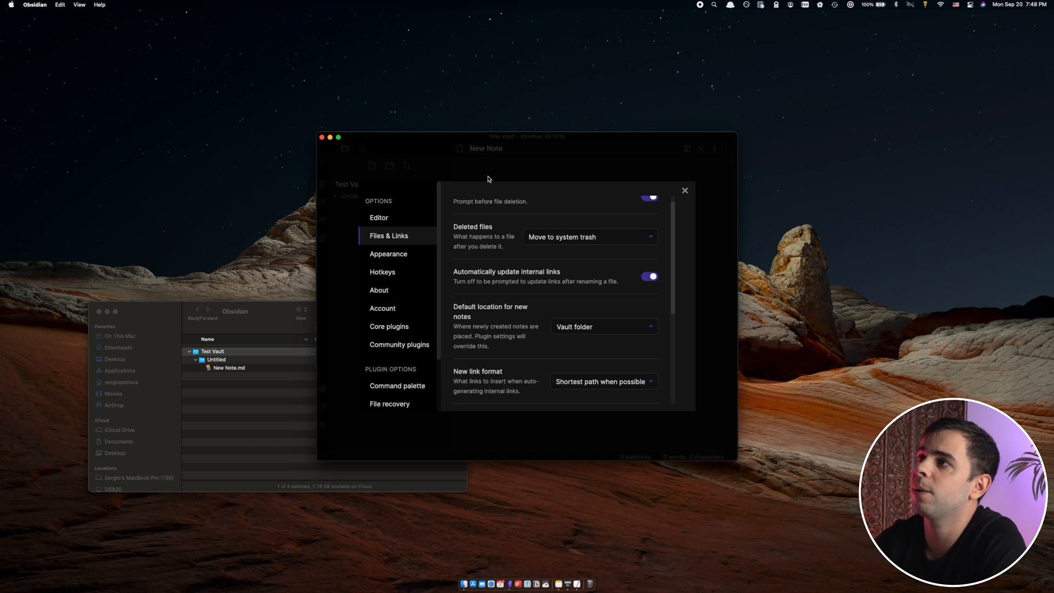
pyautogui.moveTo(520, 199)
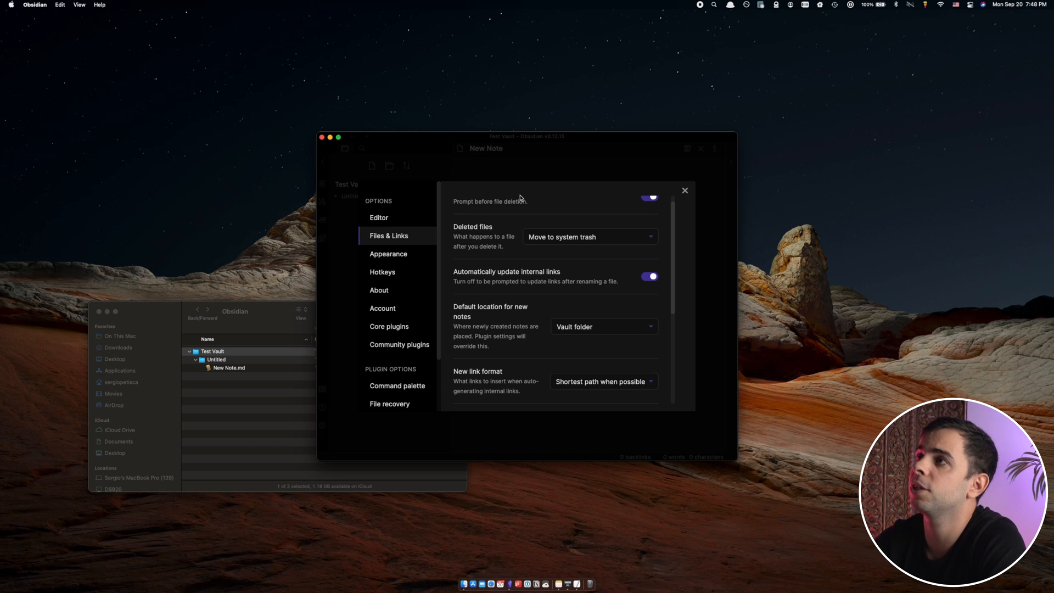
pyautogui.moveTo(414, 207)
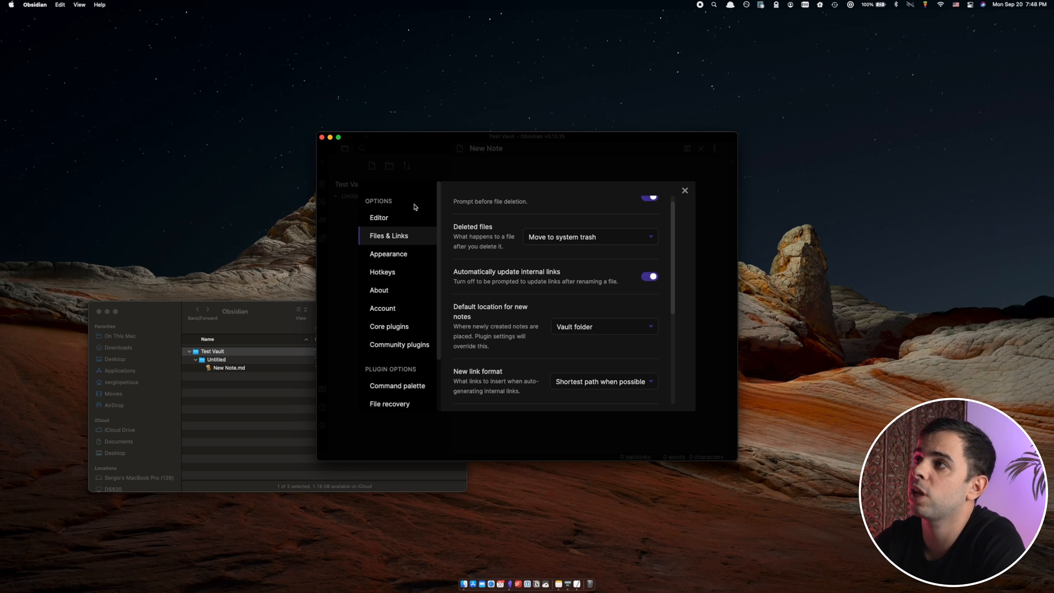
pyautogui.moveTo(465, 201)
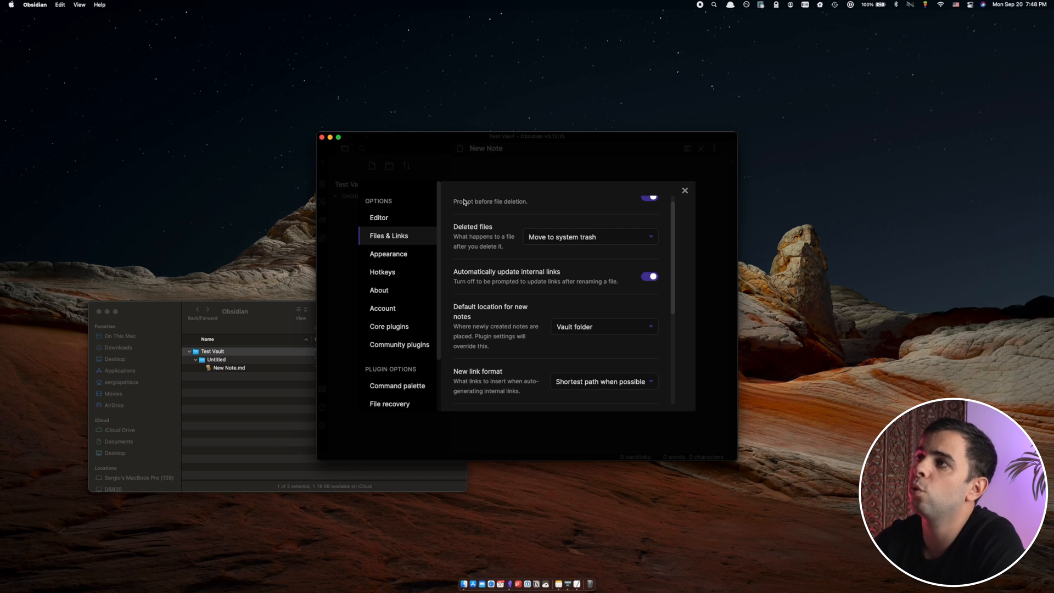
pyautogui.moveTo(462, 204)
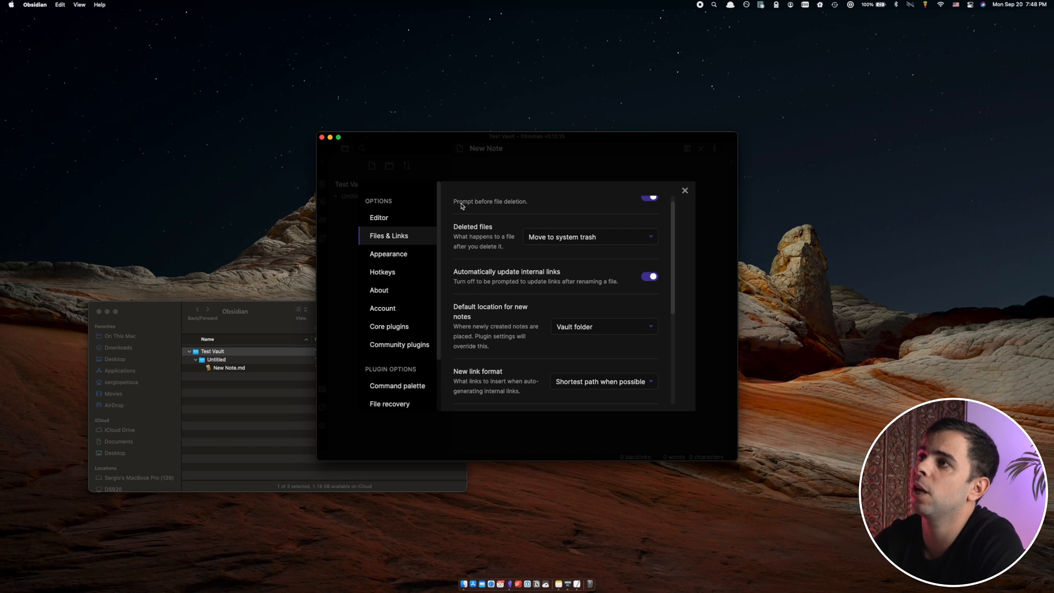
pyautogui.scroll(-3)
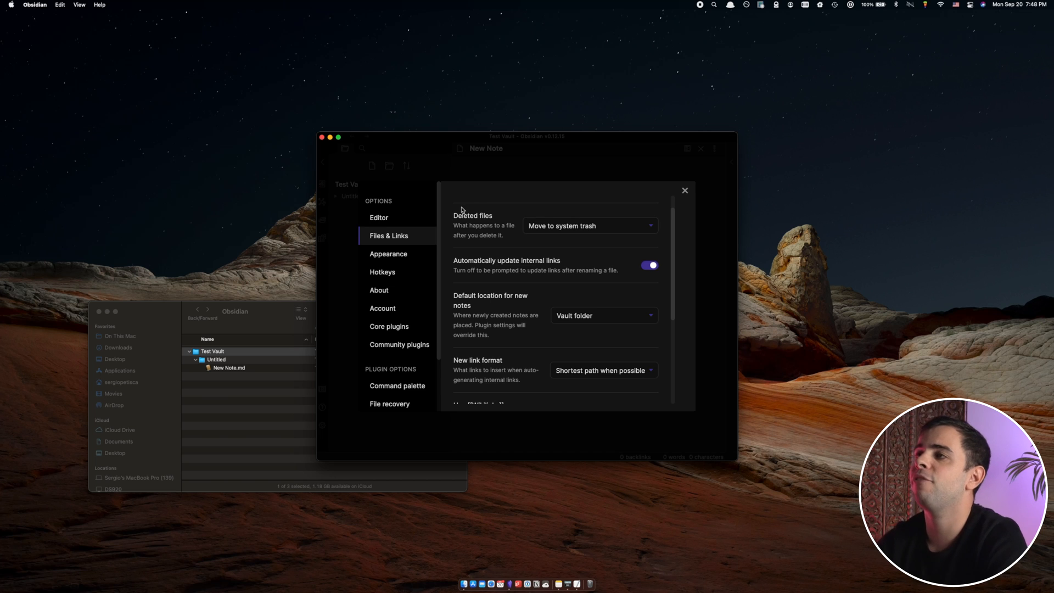
pyautogui.moveTo(461, 211)
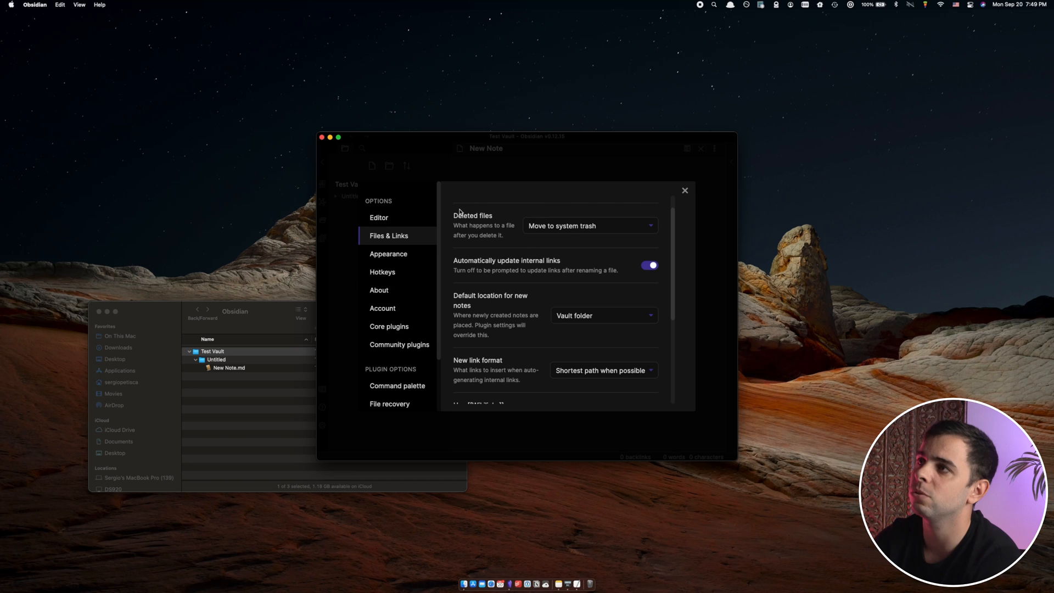
pyautogui.scroll(3)
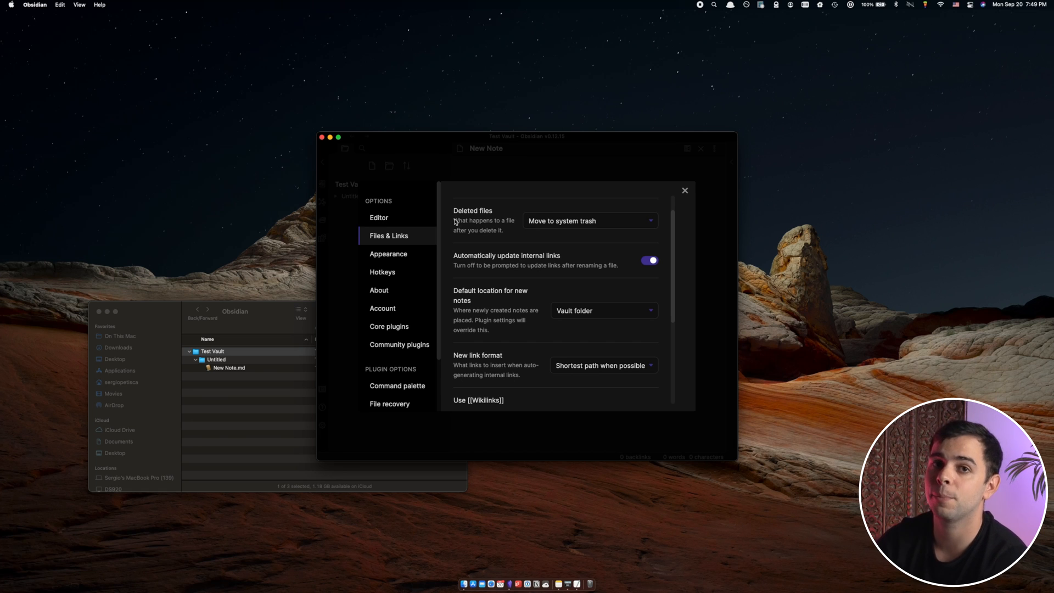
pyautogui.scroll(-3)
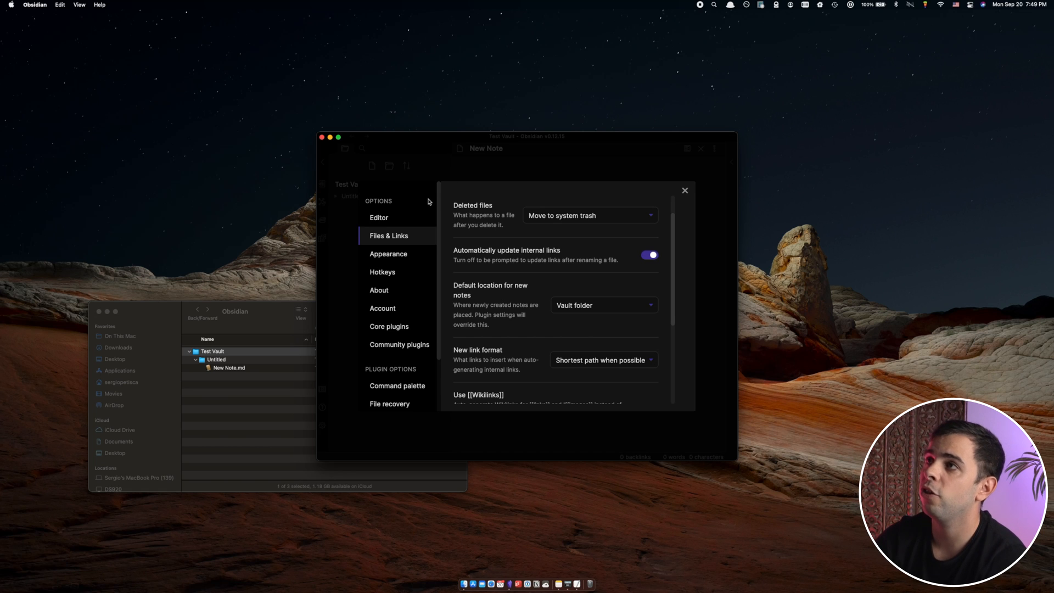
pyautogui.moveTo(397, 272)
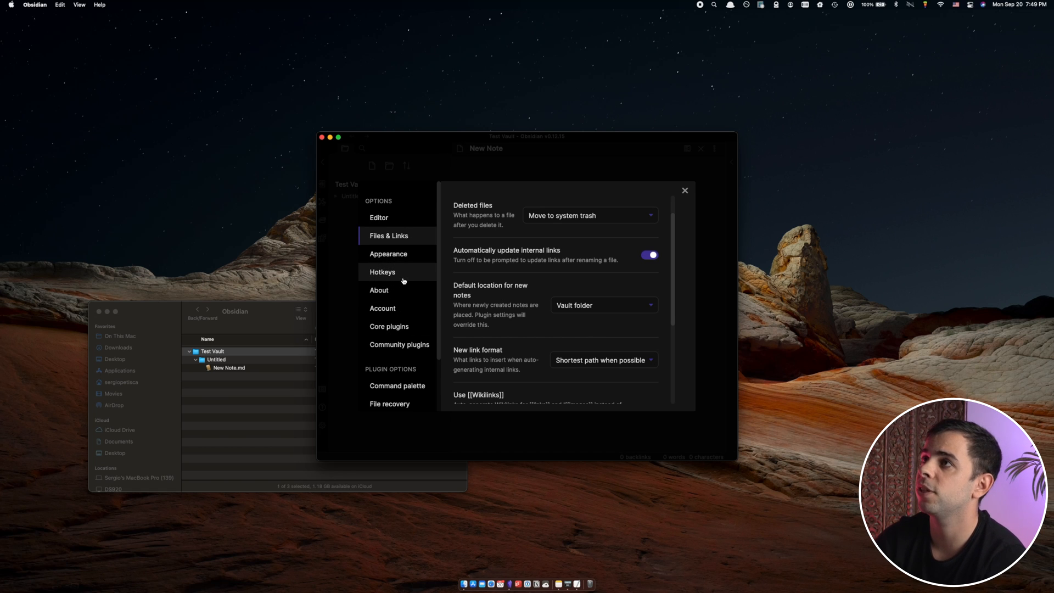
pyautogui.moveTo(378, 290)
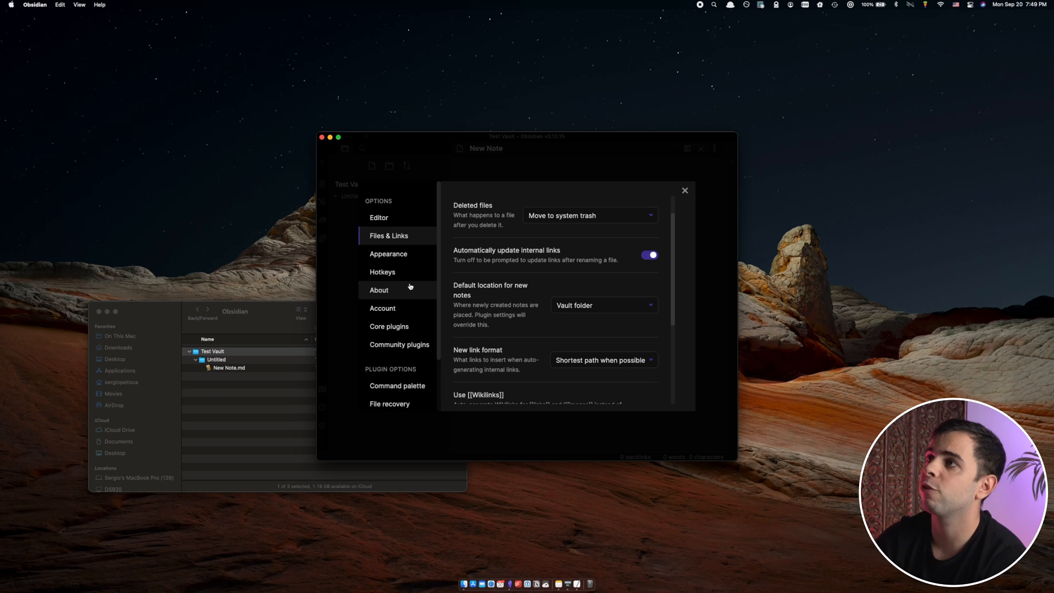
pyautogui.moveTo(398, 345)
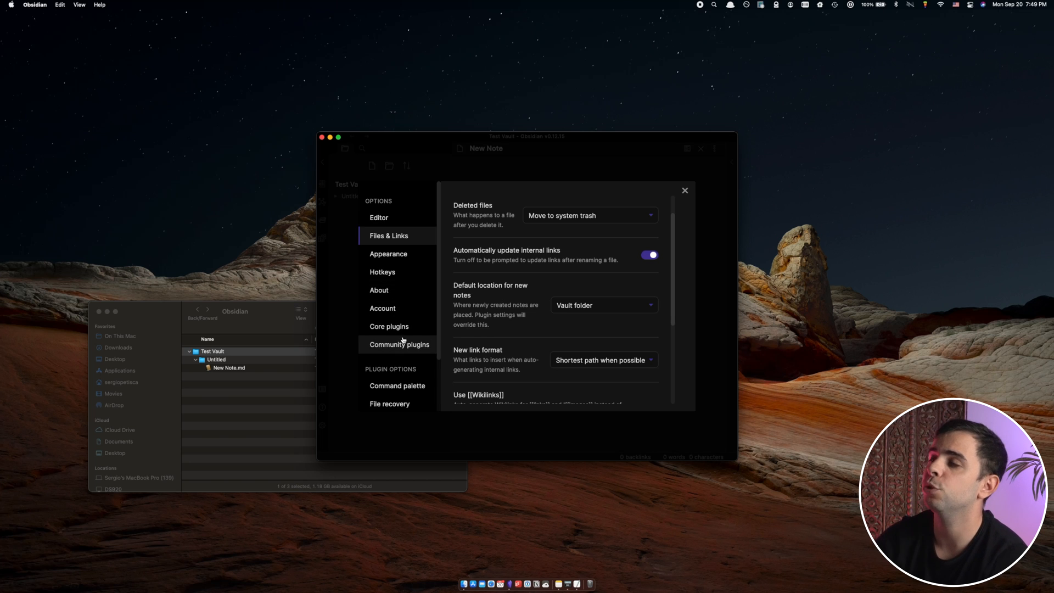
pyautogui.moveTo(389, 326)
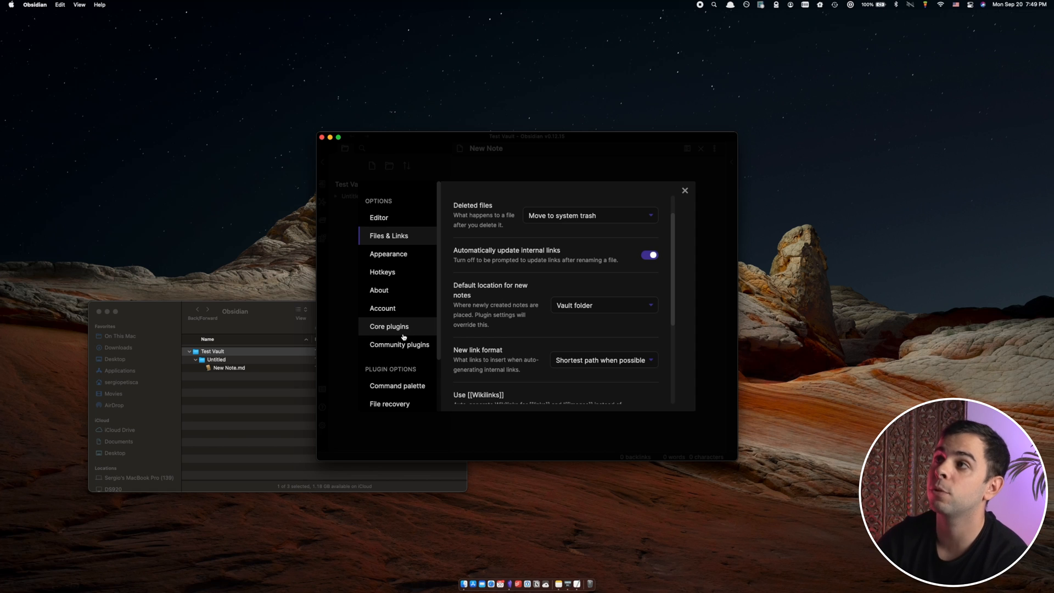
pyautogui.moveTo(437, 287)
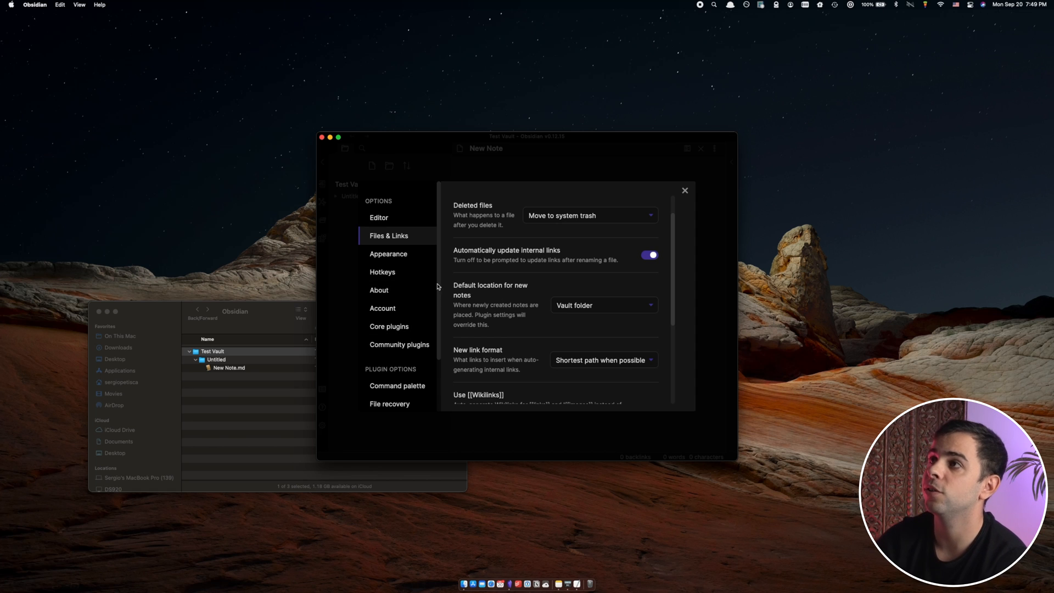
pyautogui.moveTo(398, 327)
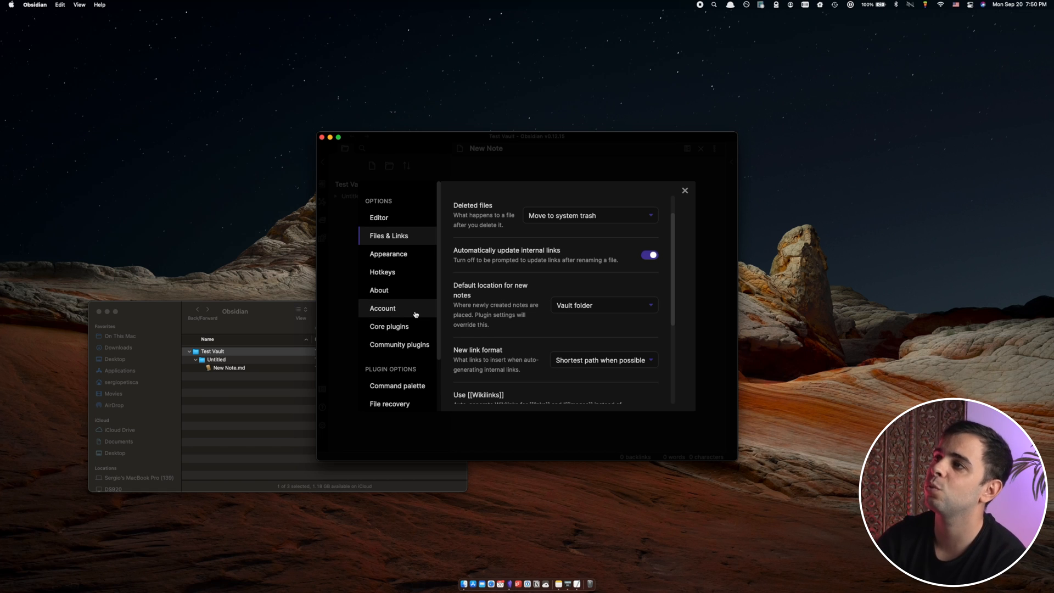
pyautogui.moveTo(445, 338)
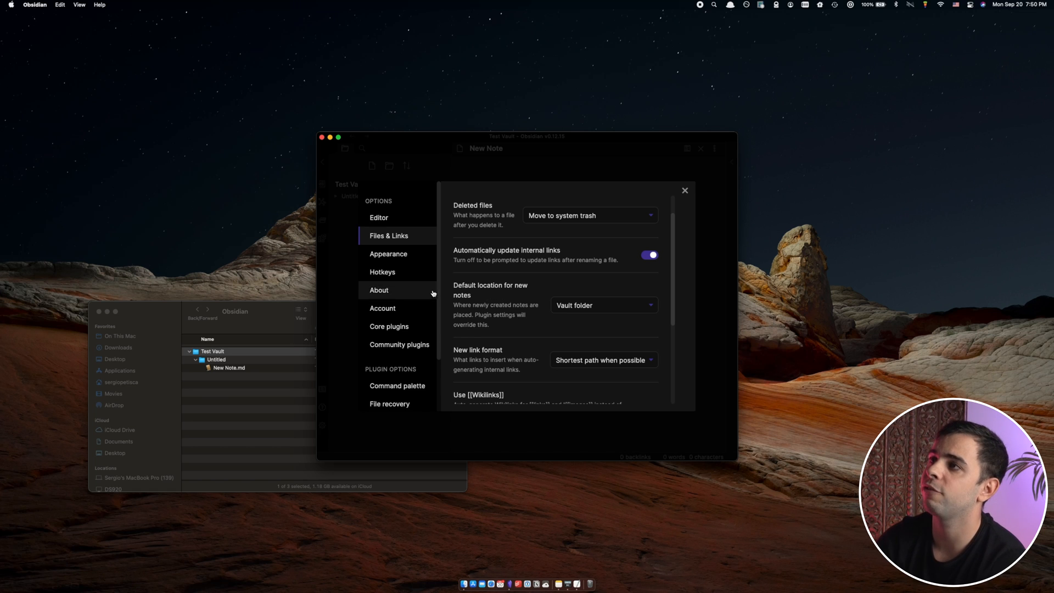
pyautogui.click(398, 344)
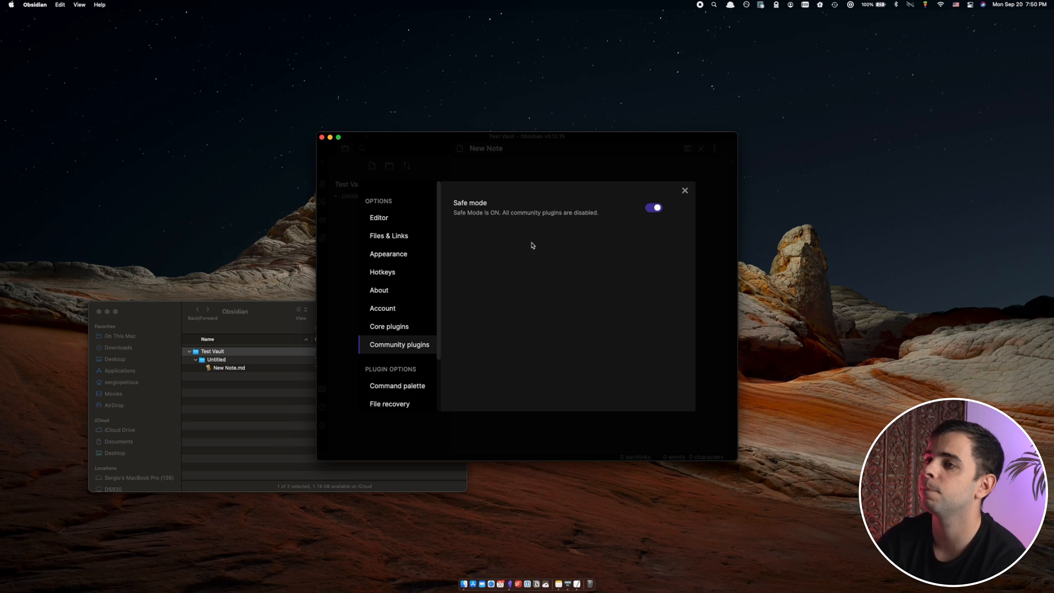
pyautogui.scroll(-3)
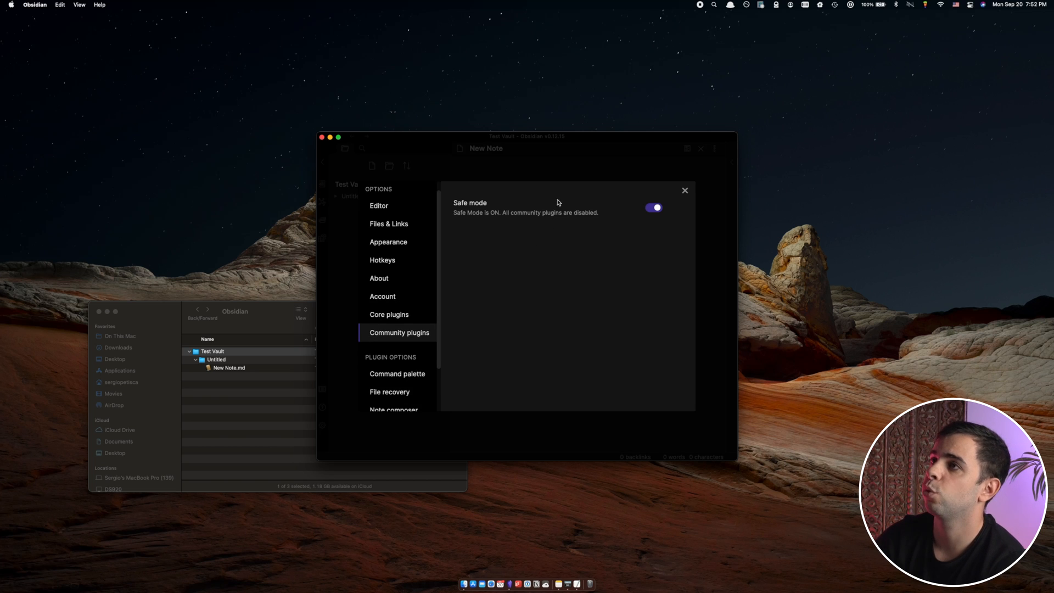
pyautogui.moveTo(588, 231)
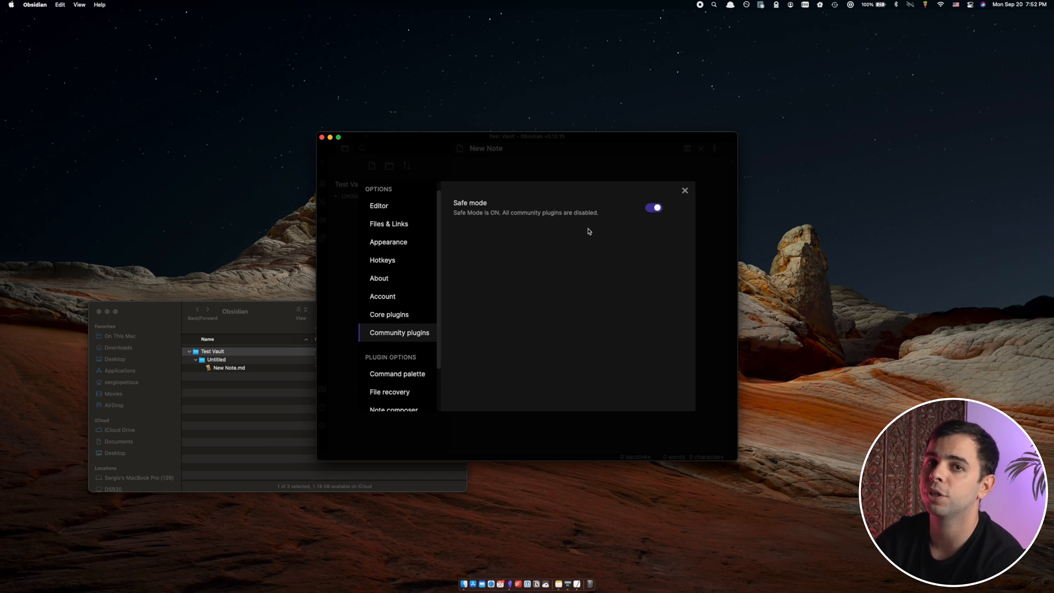
pyautogui.moveTo(444, 280)
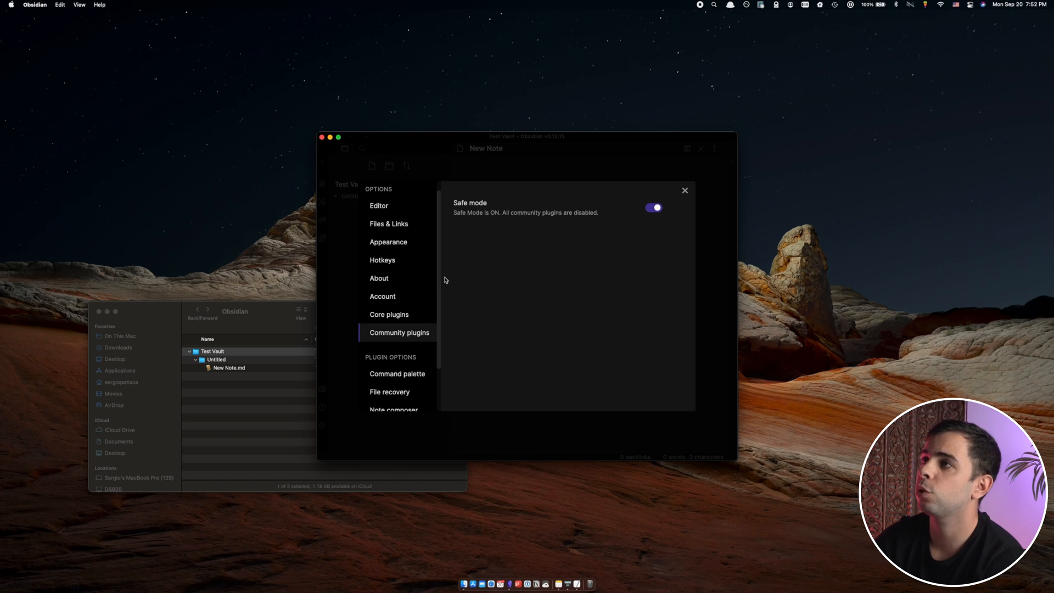
pyautogui.scroll(-3)
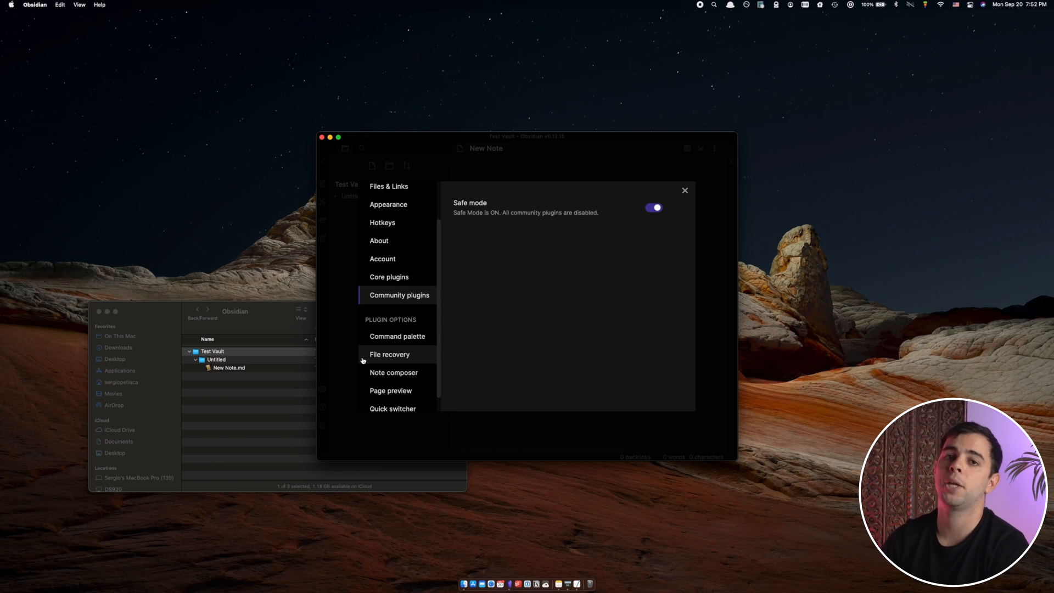
pyautogui.click(685, 191)
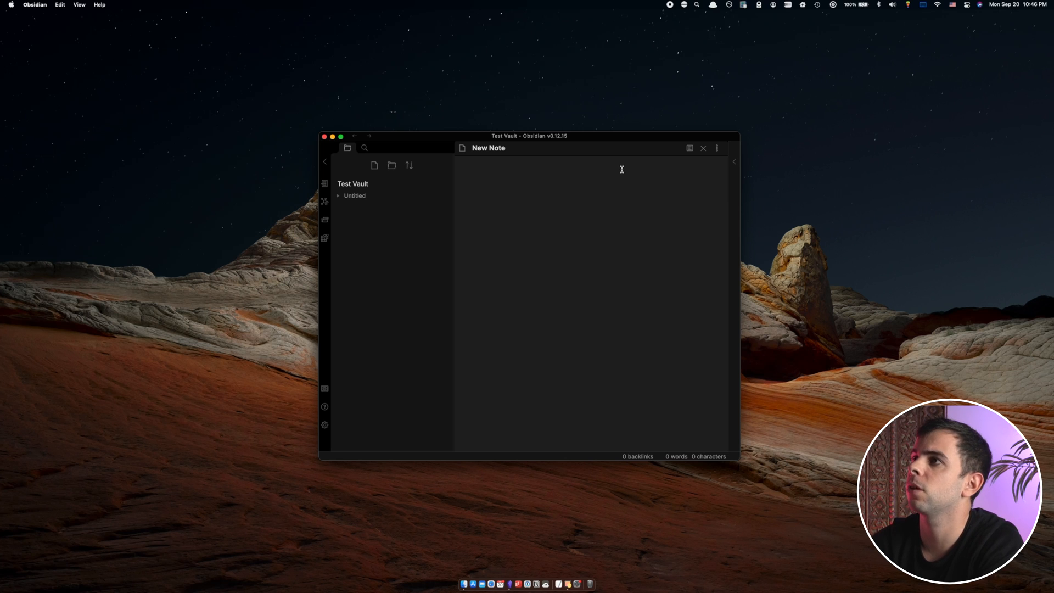
pyautogui.moveTo(545, 162)
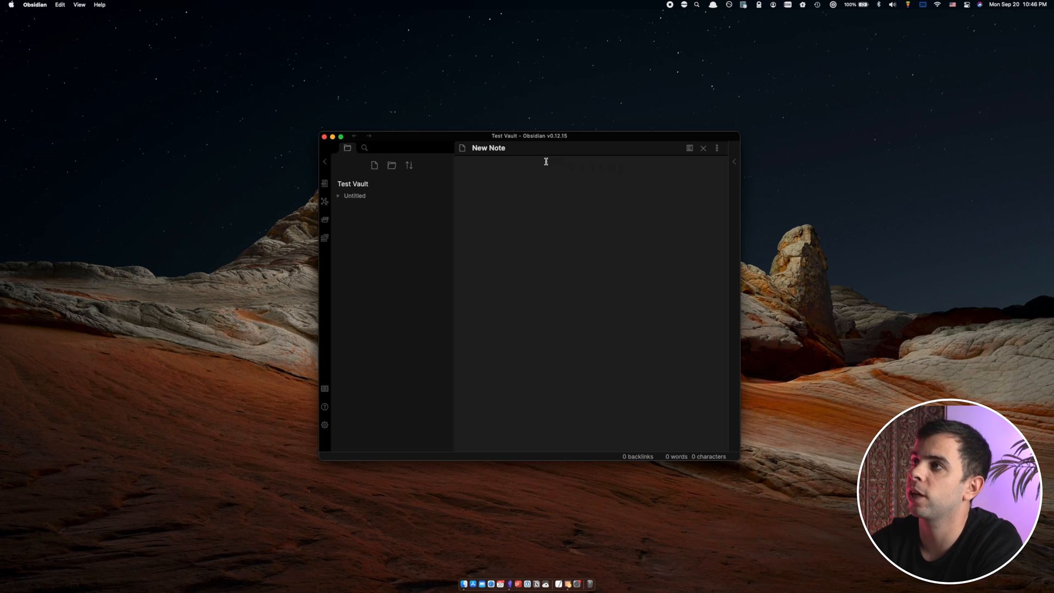
pyautogui.moveTo(578, 157)
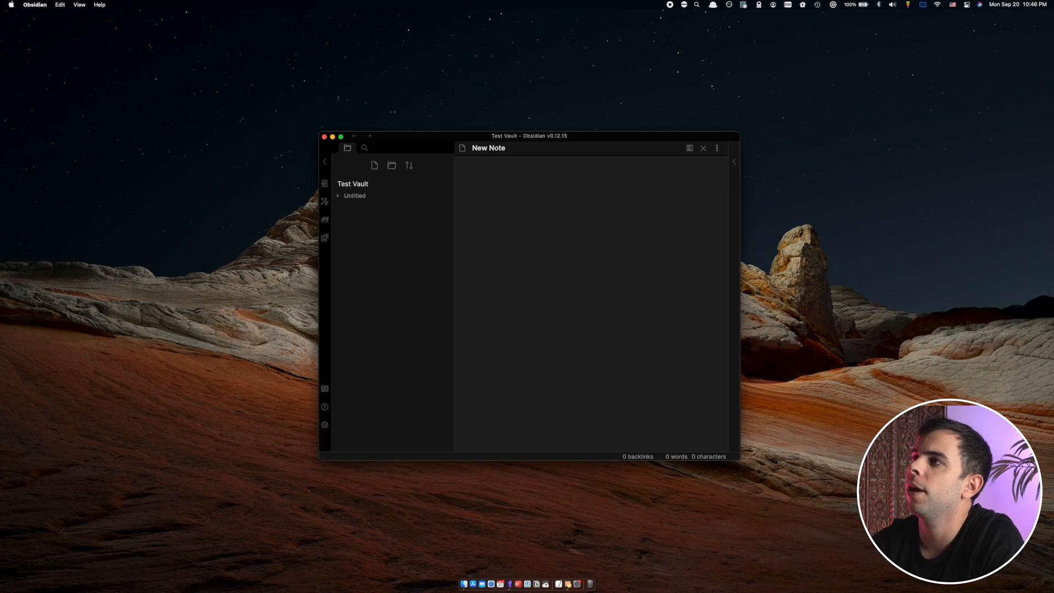
pyautogui.moveTo(579, 144)
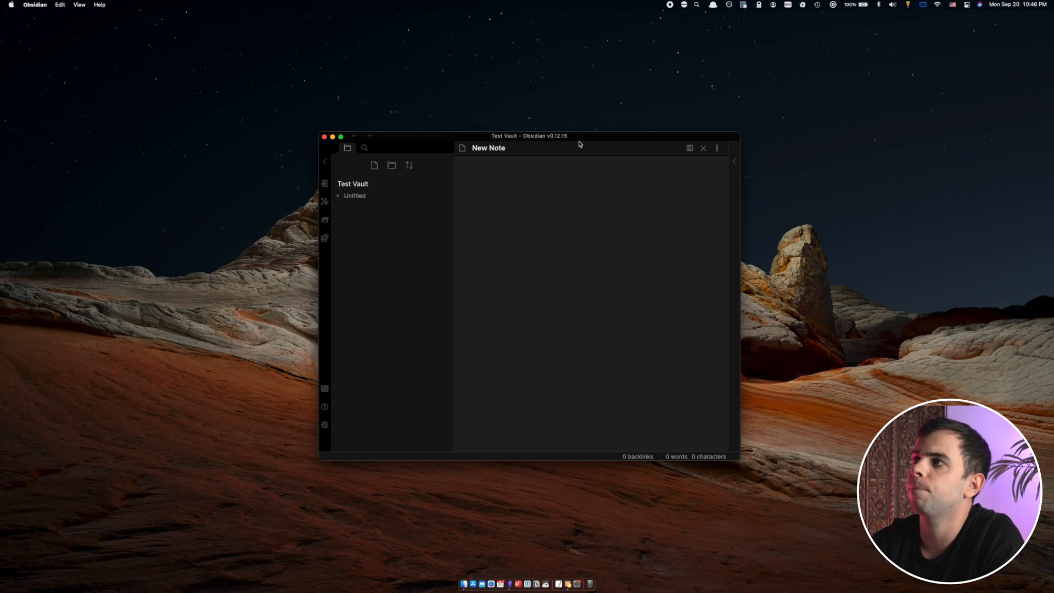
pyautogui.moveTo(387, 210)
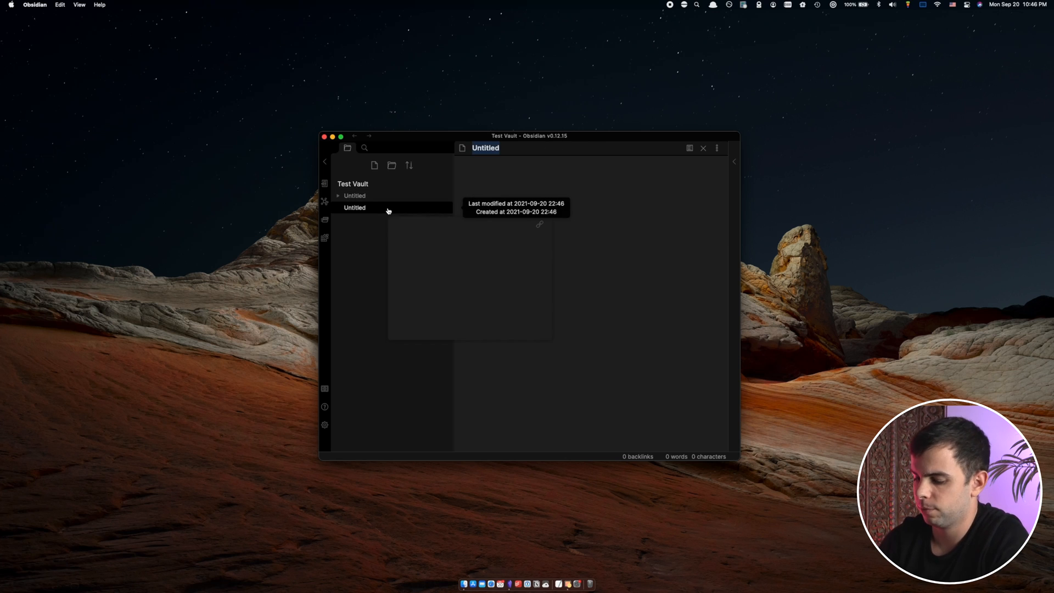
# Step: Title the note 'XYZ article on the keto diet' and write that the body enters ketosis after 12h of intermittent fasting
pyautogui.write('XYZ article on the keto diet')
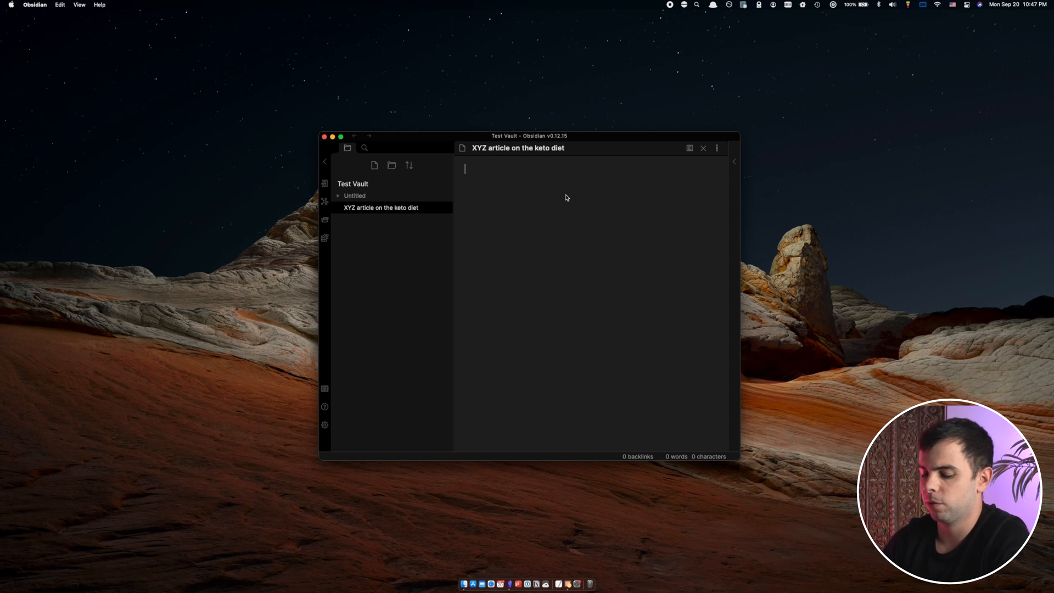
pyautogui.write('Acc')
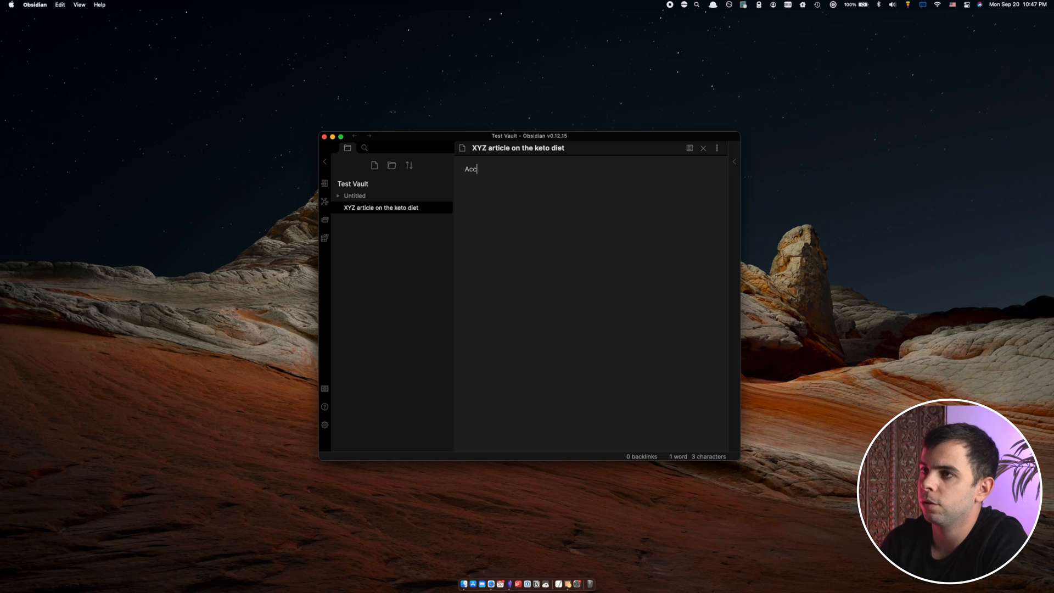
pyautogui.write('ording to the article, y')
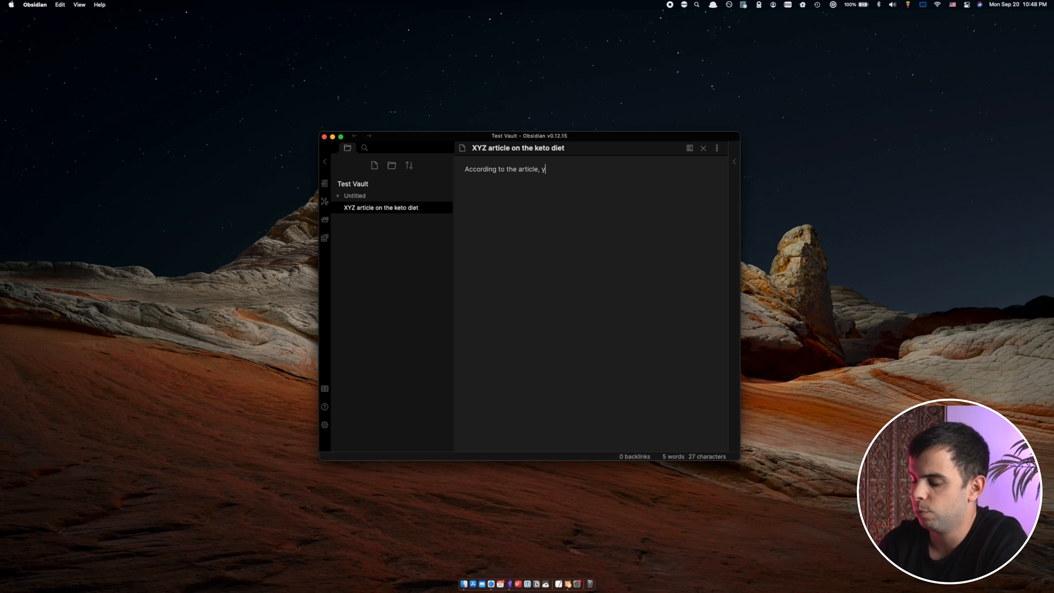
pyautogui.write('our body can enter ke')
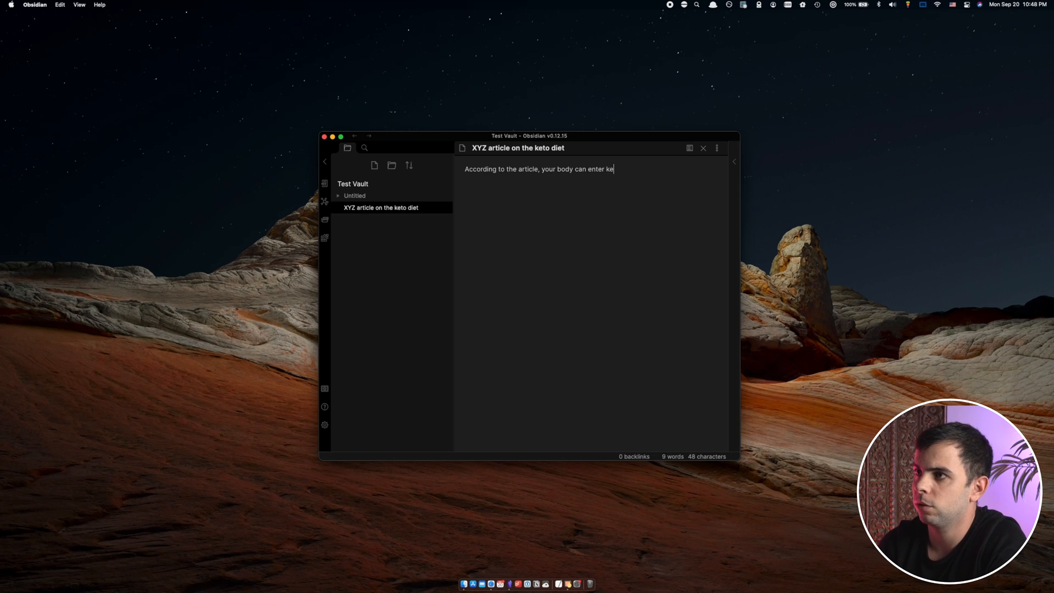
pyautogui.write('tosis after 12h of')
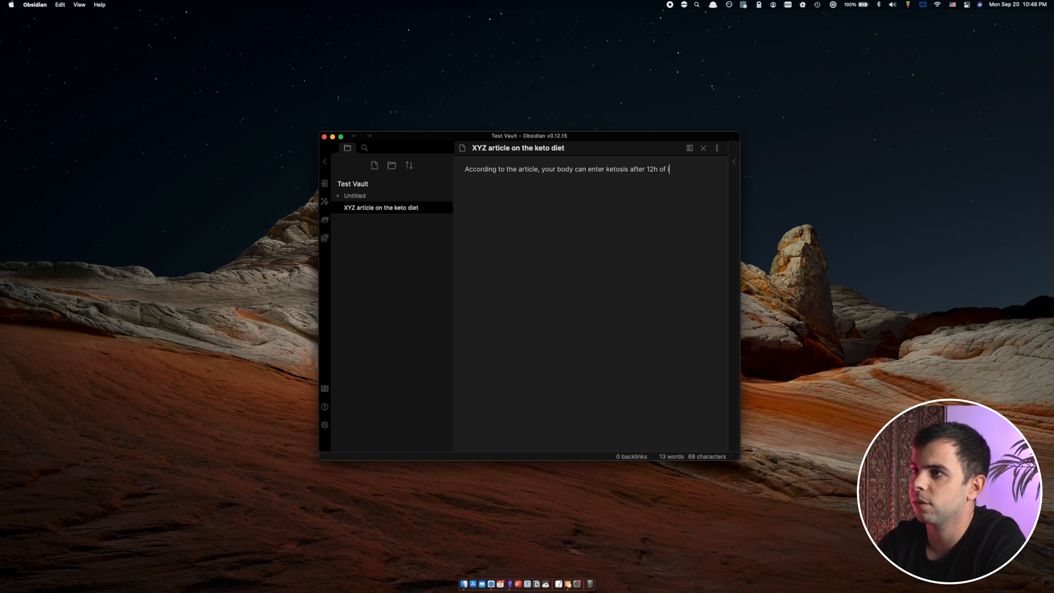
pyautogui.write('intermittent fasting.')
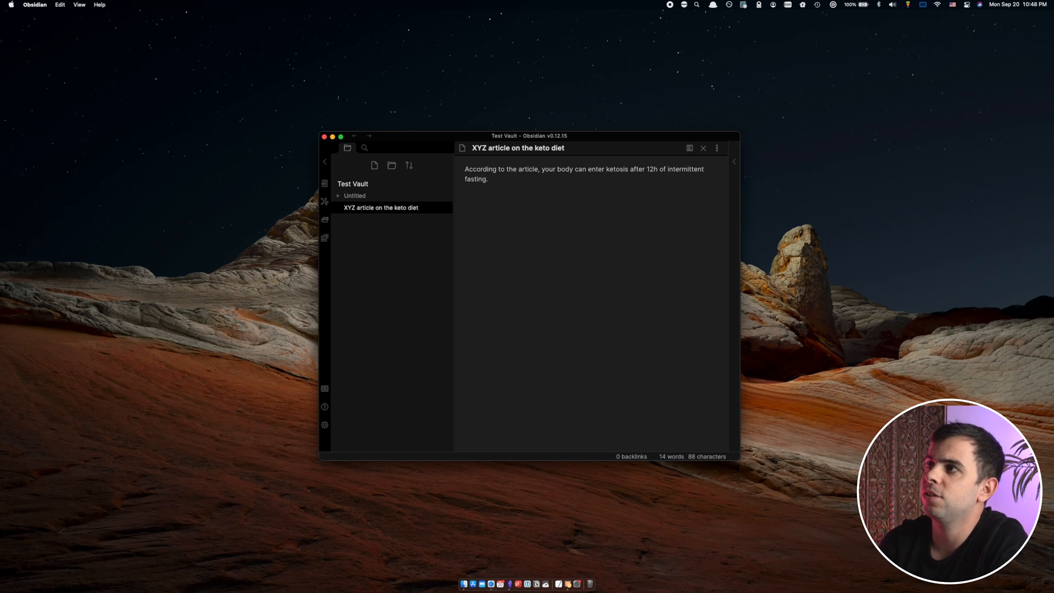
pyautogui.click(488, 179)
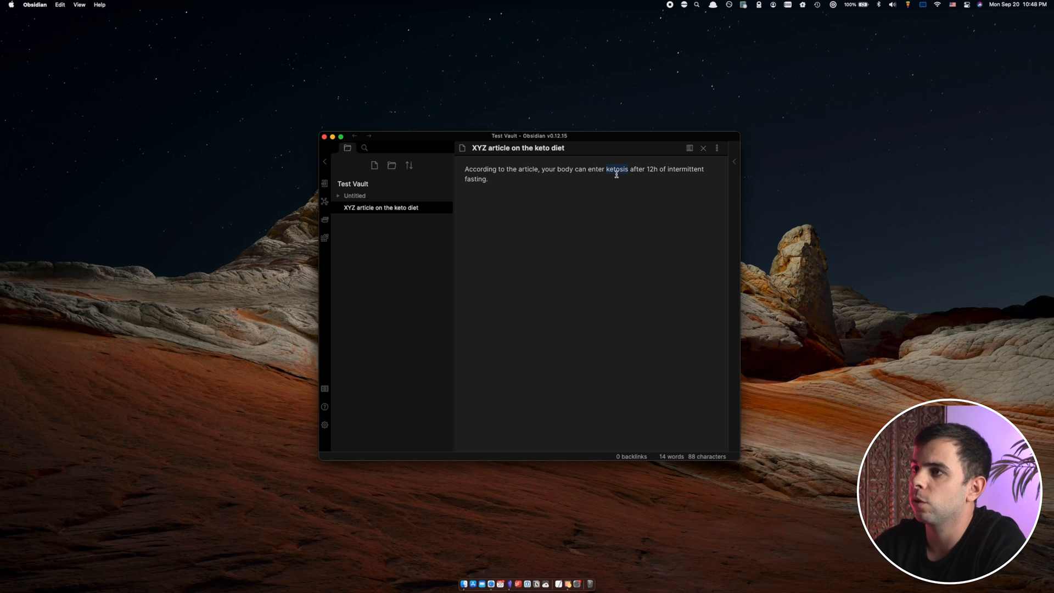
# Step: Make ketosis and intermittent fasting [[wiki links]], create their notes, and return to the article
pyautogui.write('[[ketosis]]')
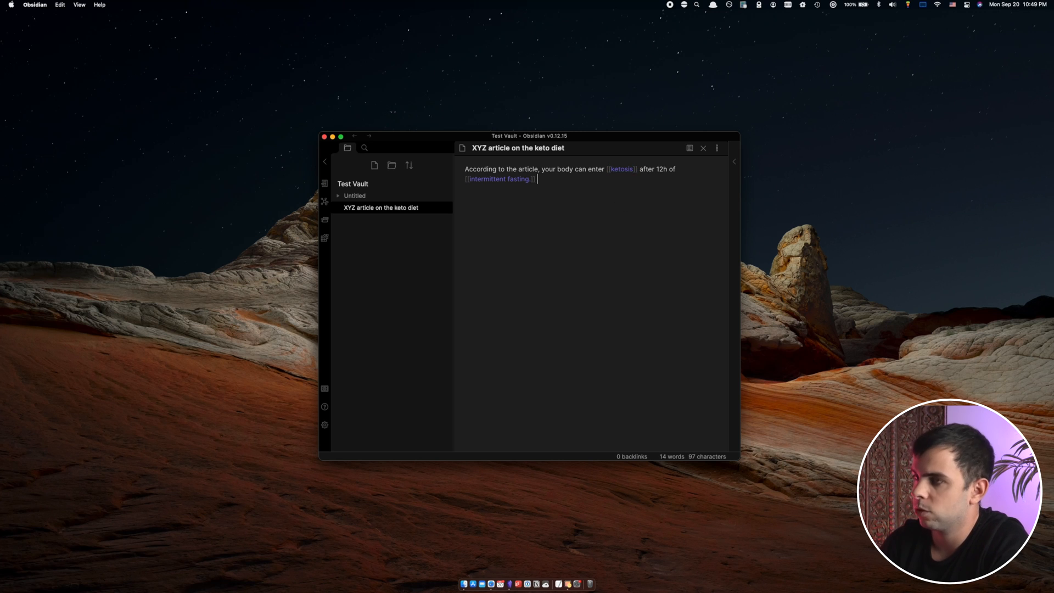
pyautogui.write('[[')
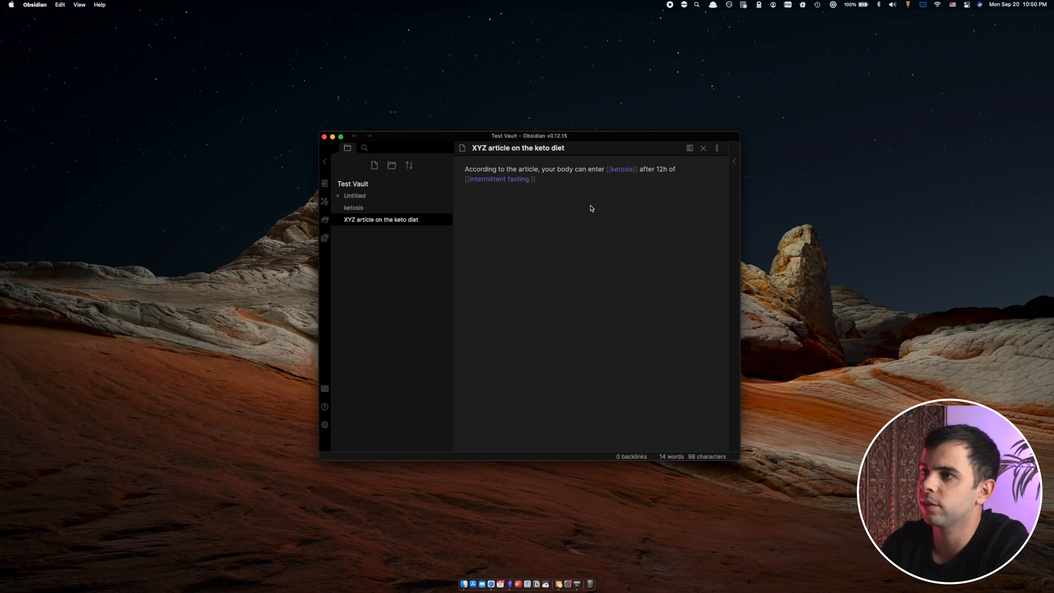
pyautogui.moveTo(654, 166)
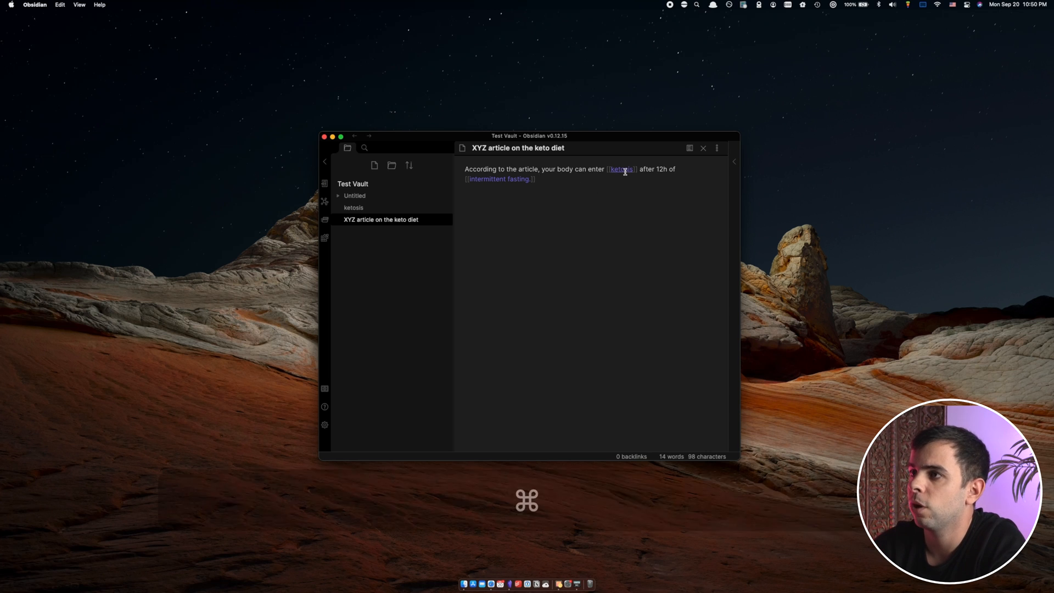
pyautogui.click(620, 170)
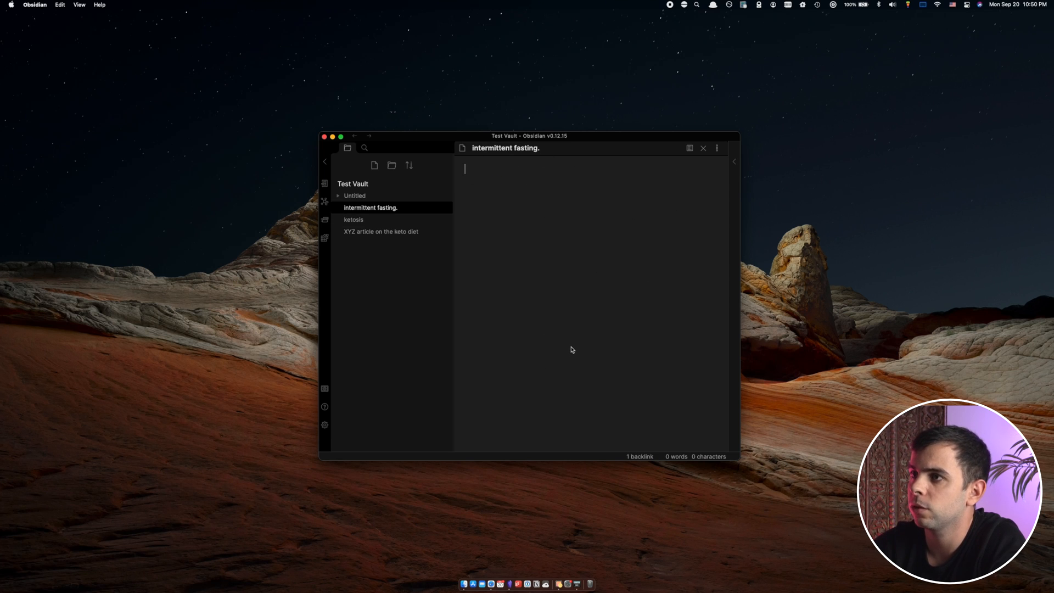
pyautogui.click(381, 231)
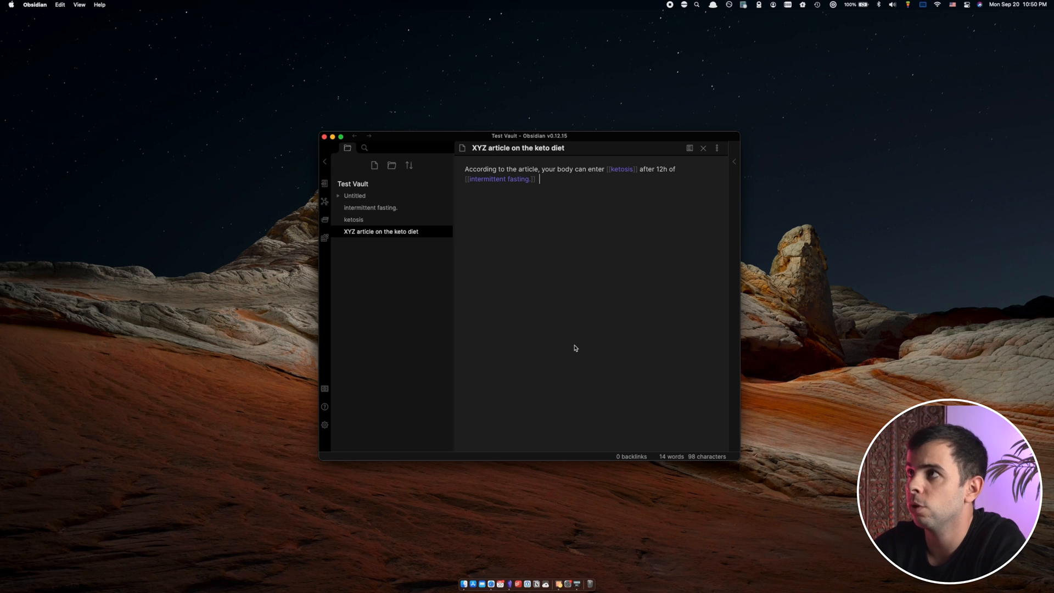
pyautogui.moveTo(622, 189)
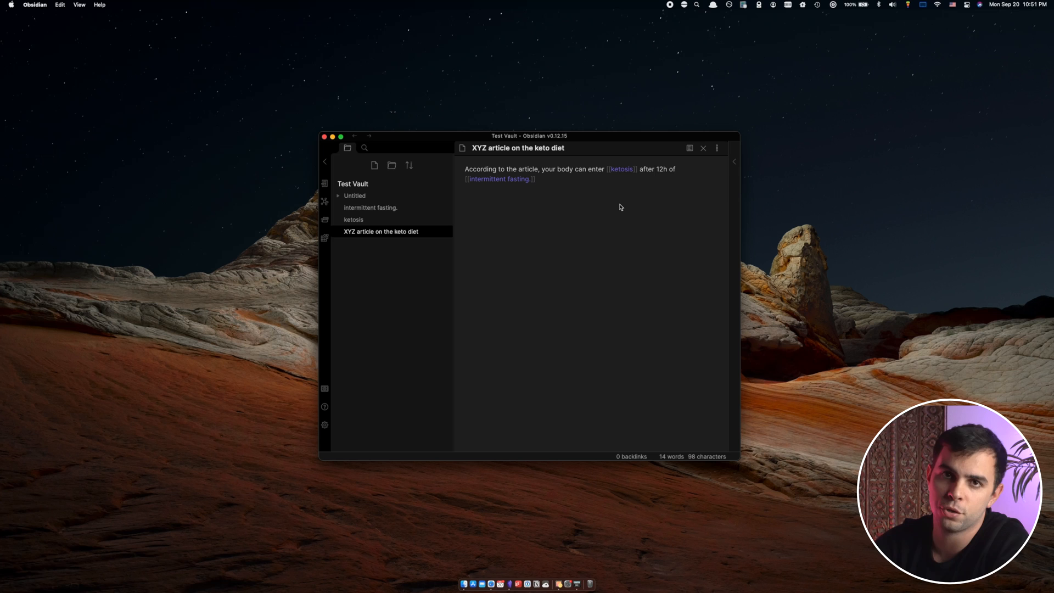
pyautogui.moveTo(664, 152)
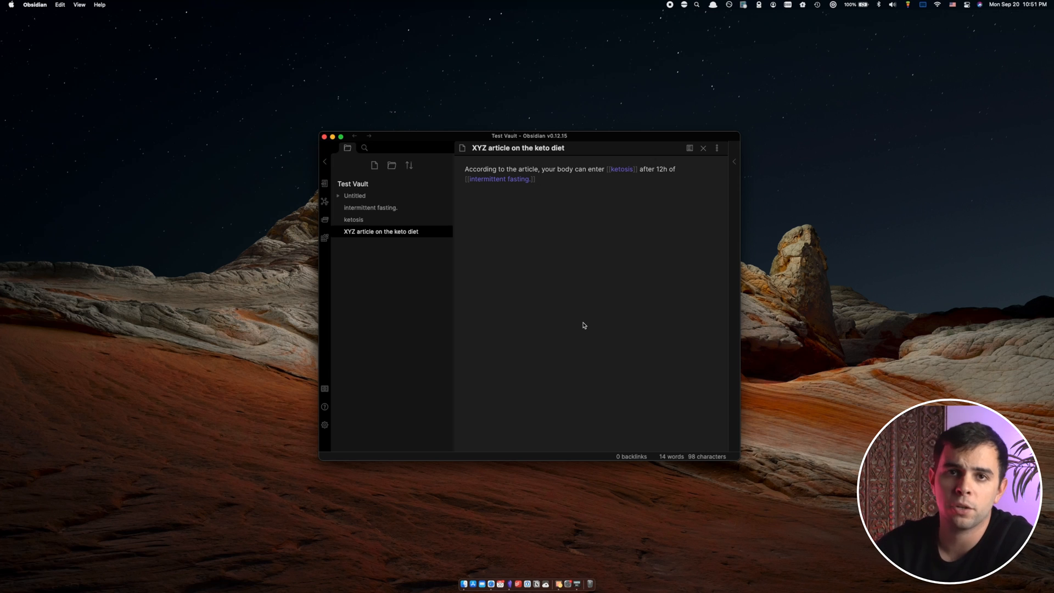
# Step: Create a new note titled 'The health benefits of meditation'
pyautogui.press('cmd+n')
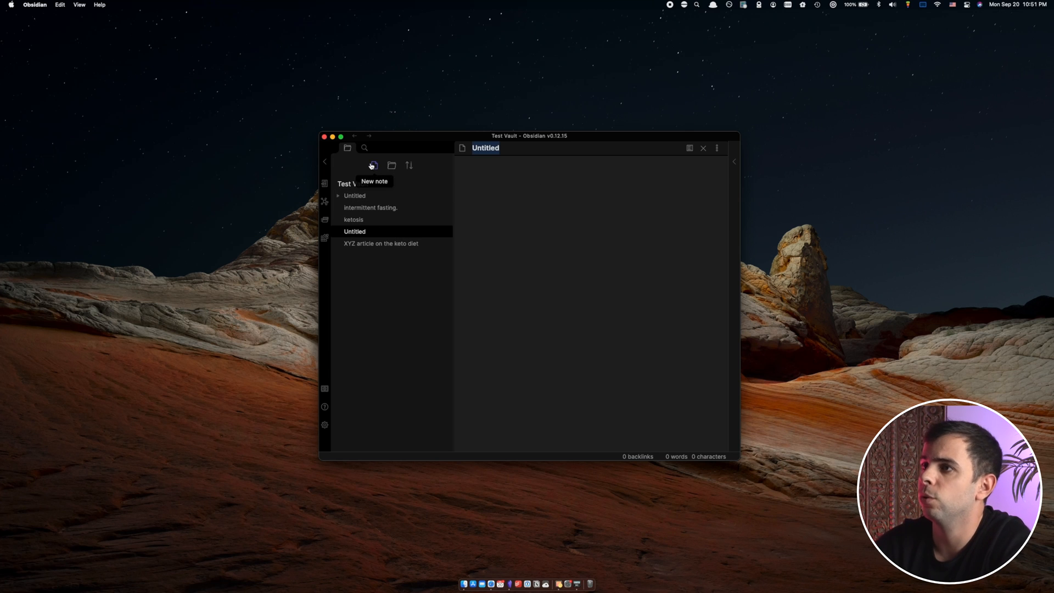
pyautogui.moveTo(535, 149)
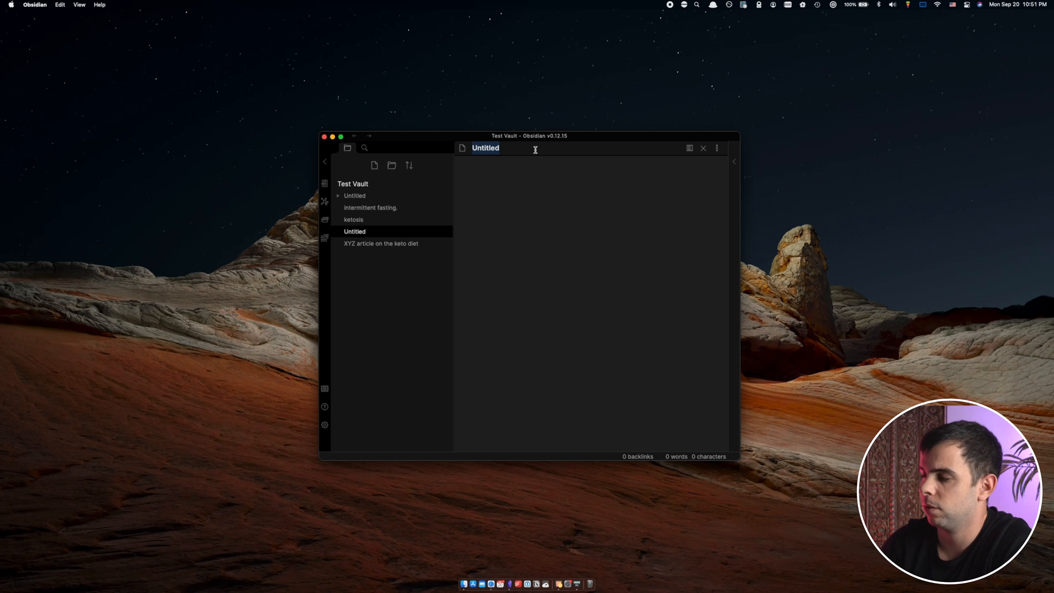
pyautogui.write('The health')
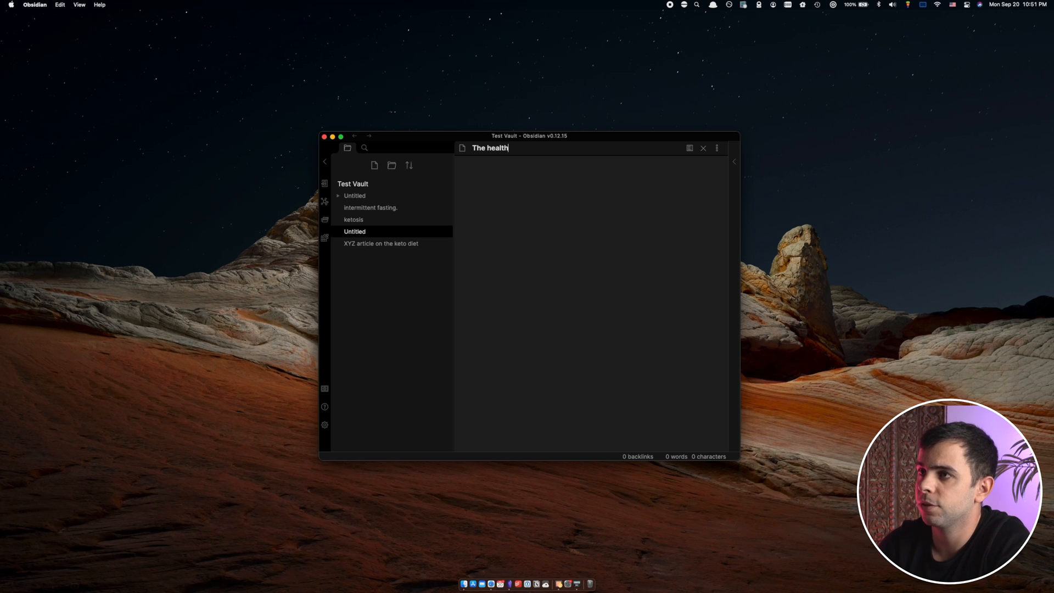
pyautogui.write('benefits of meditation')
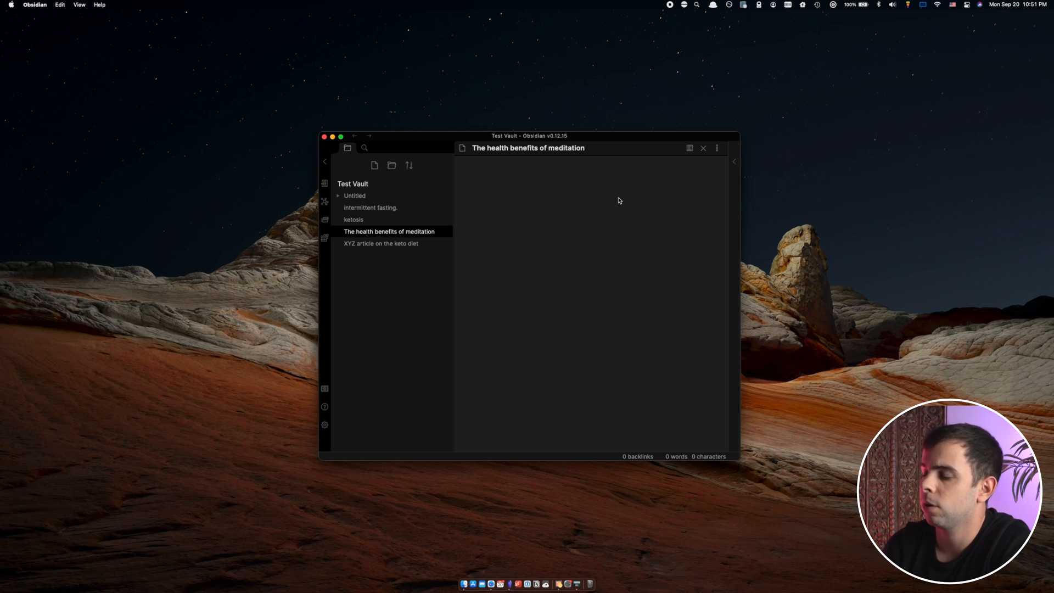
# Step: Write that the author claims intermittent fasting and meditation, as wiki links, both promote better sleep
pyautogui.write('The author')
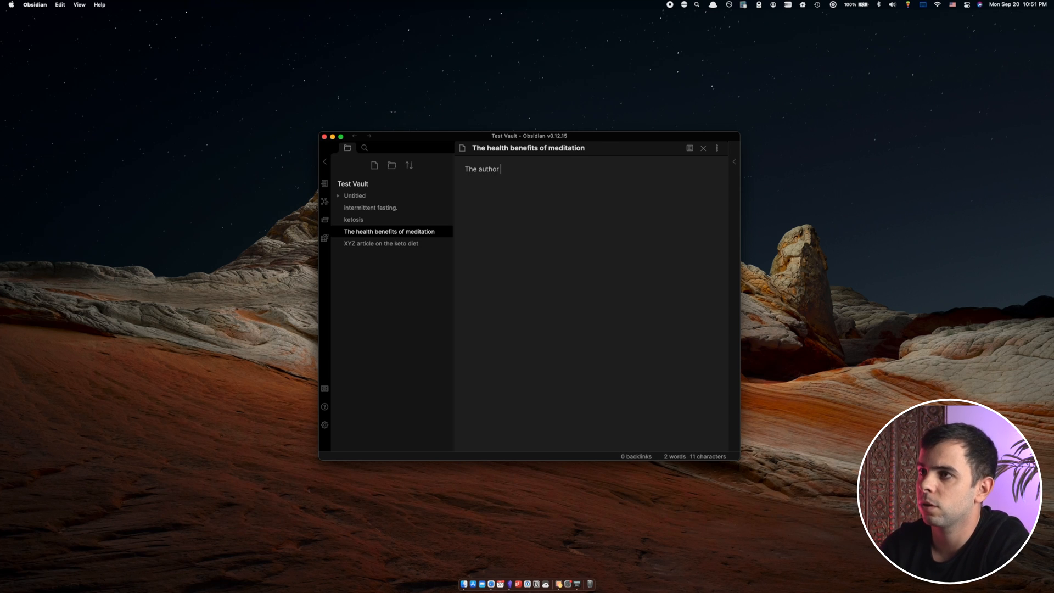
pyautogui.write('claims that intermittent fasting')
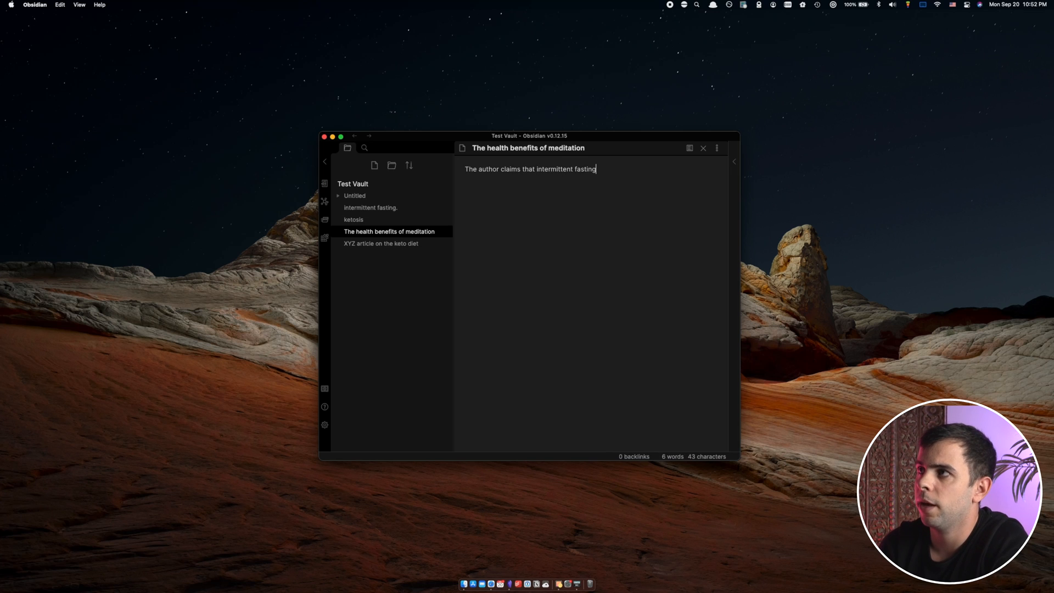
pyautogui.write('and meditat')
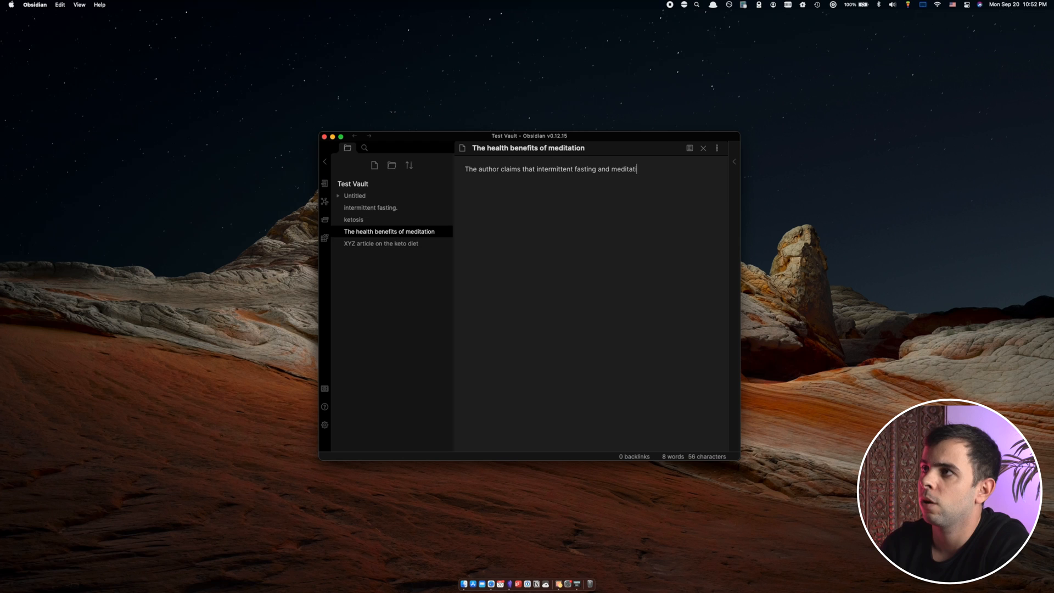
pyautogui.write('ion both promote')
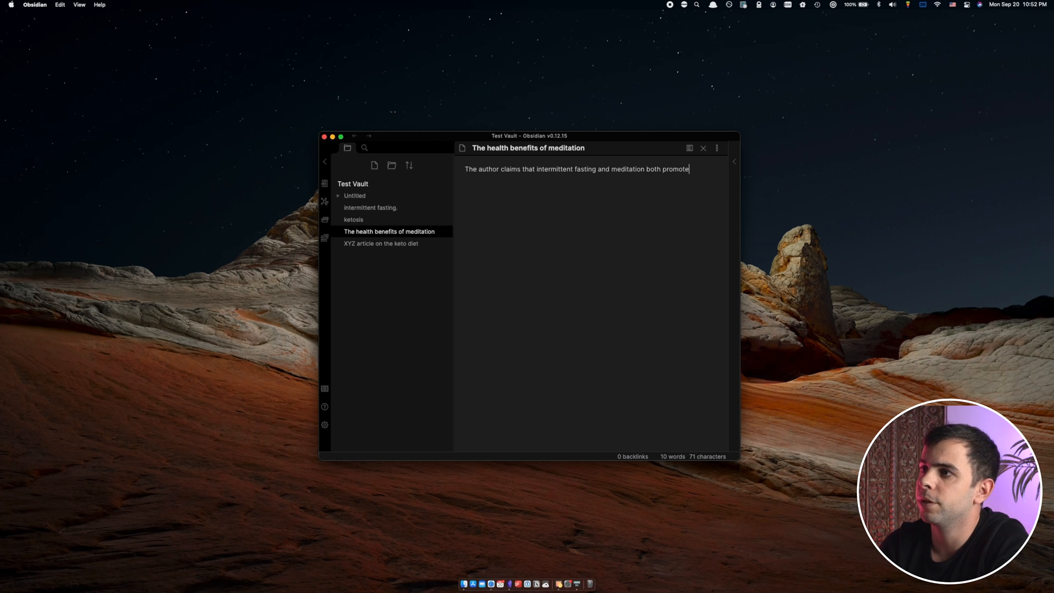
pyautogui.write('better sleep in the long run')
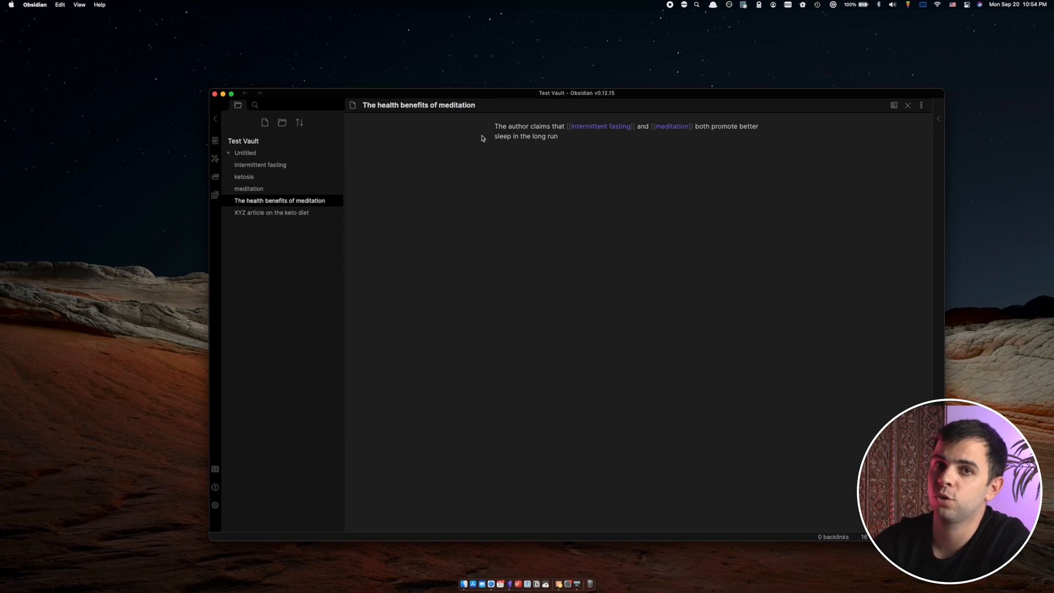
pyautogui.click(495, 126)
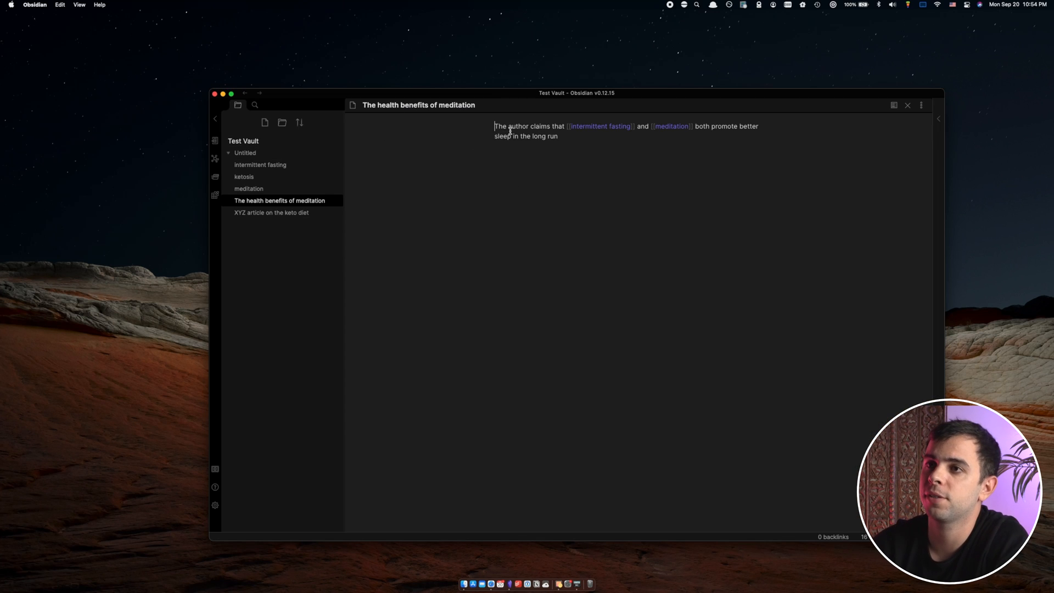
pyautogui.moveTo(215, 158)
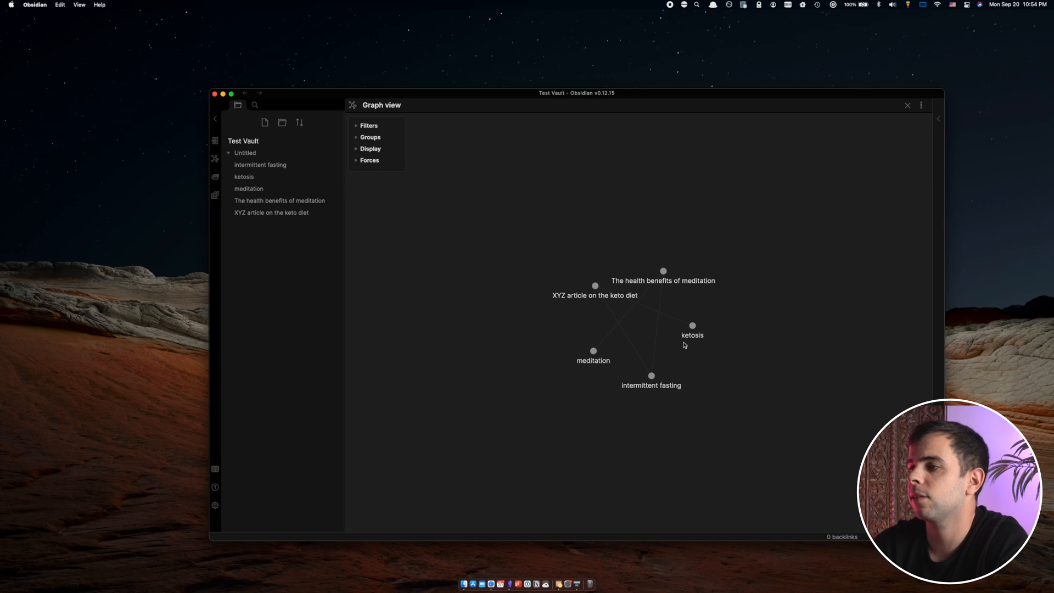
pyautogui.moveTo(706, 323)
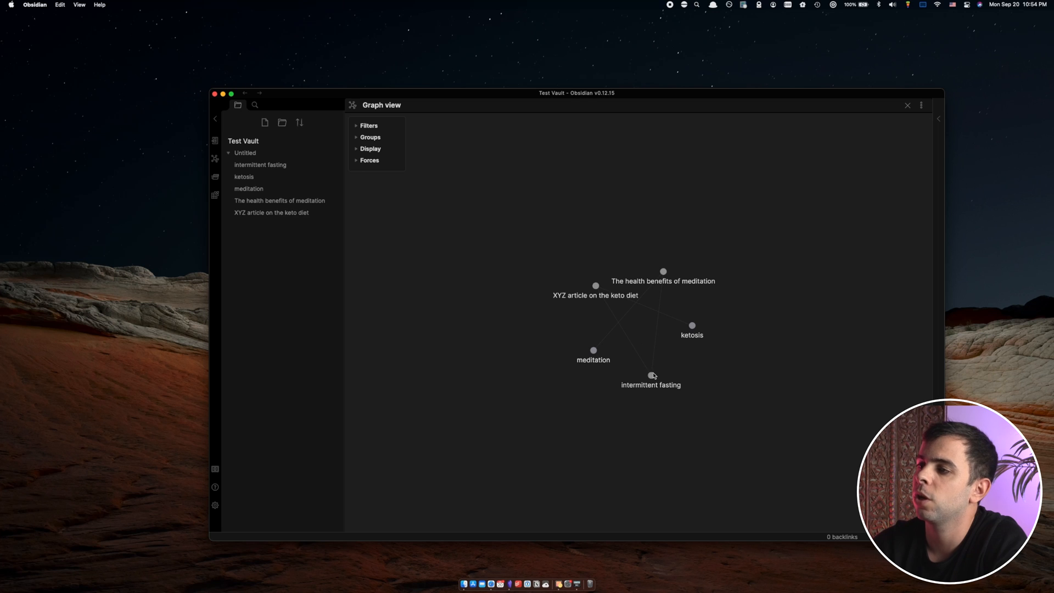
pyautogui.moveTo(647, 375)
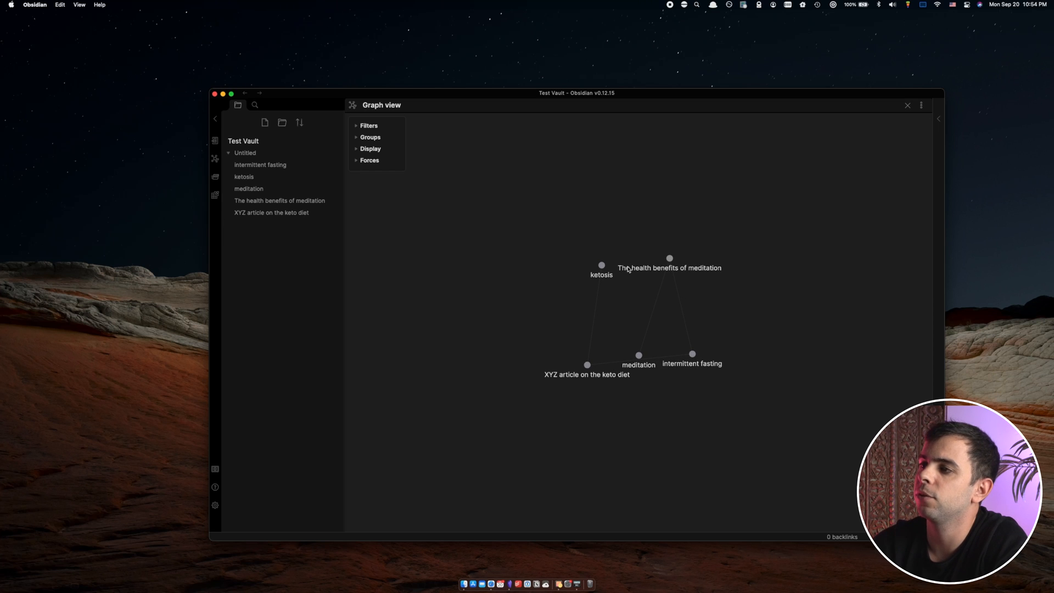
pyautogui.moveTo(697, 350)
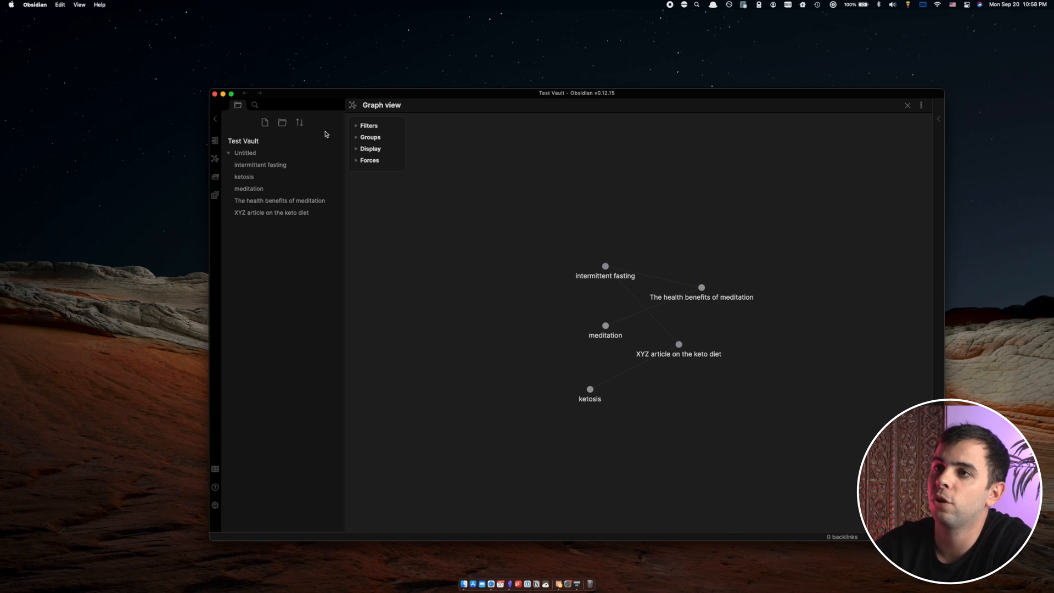
# Step: Open the intermittent fasting note and run 'Open local graph' from the command palette
pyautogui.click(260, 165)
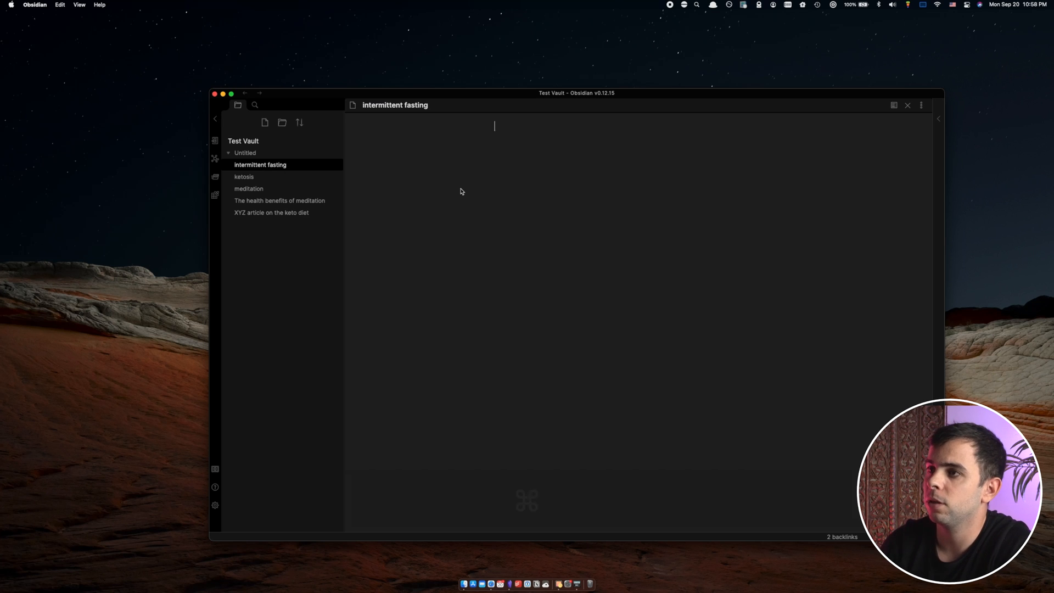
pyautogui.press('cmd+p')
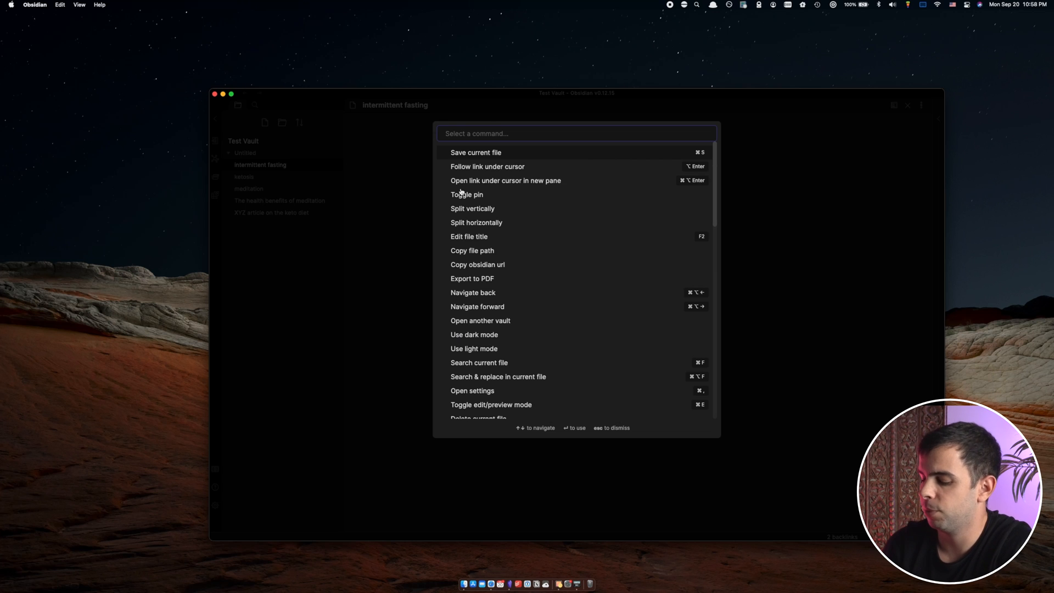
pyautogui.write('local g')
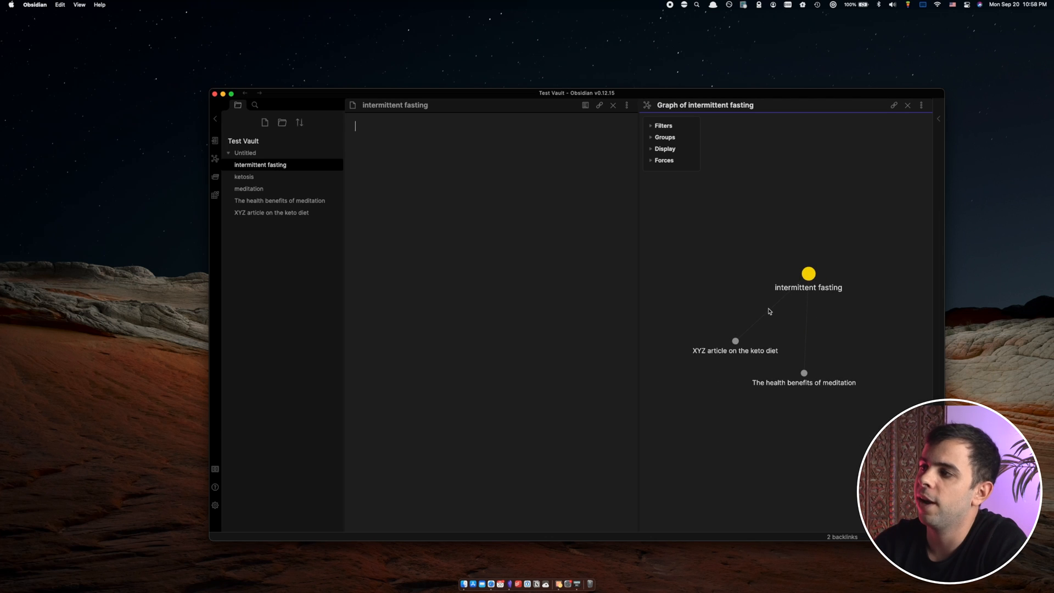
pyautogui.moveTo(823, 355)
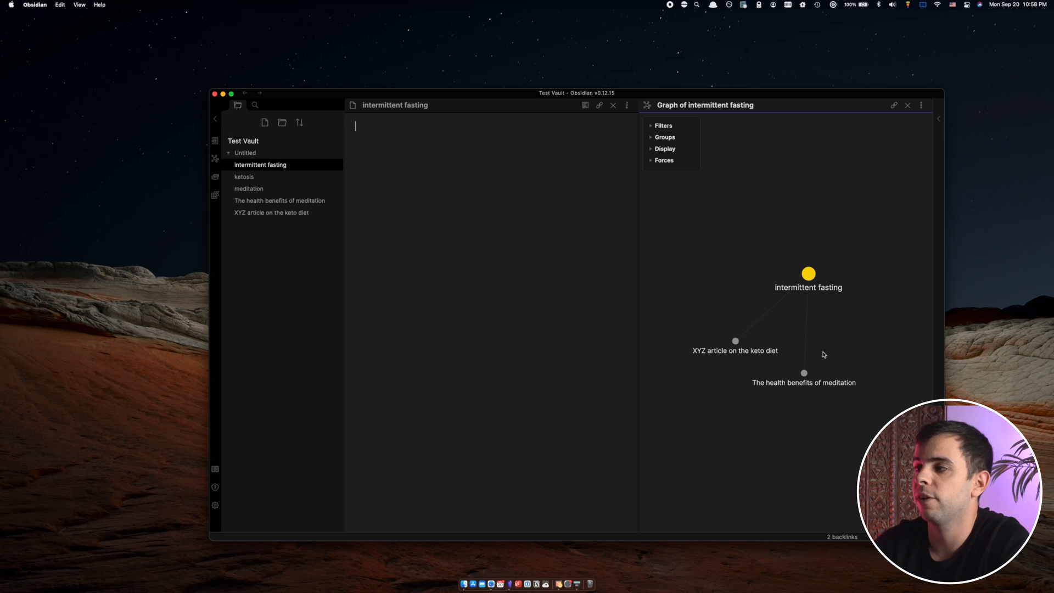
pyautogui.moveTo(831, 264)
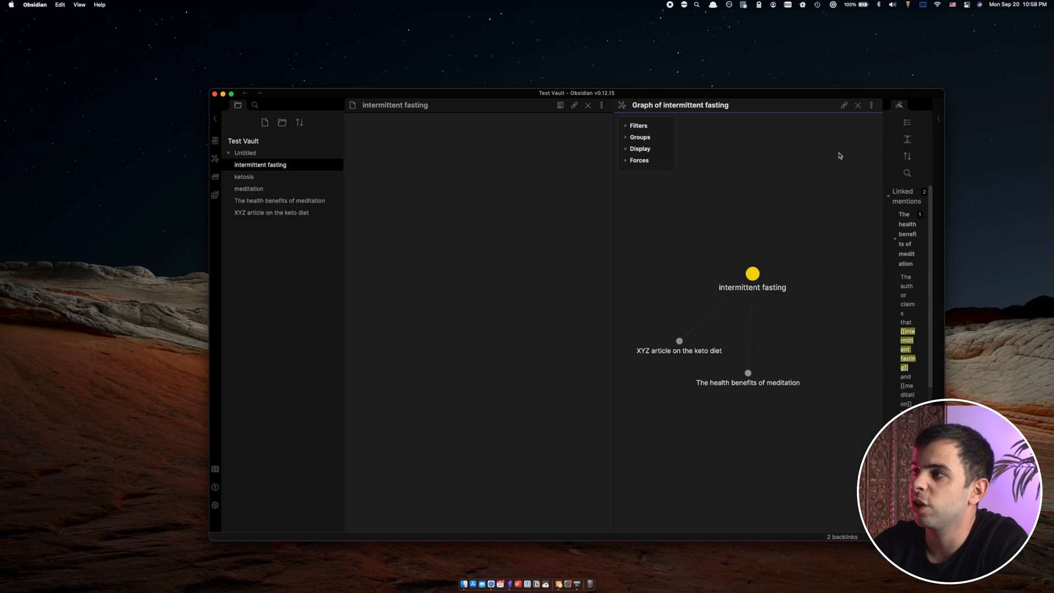
# Step: Dock the local graph in the right sidebar above backlinks and view the ketosis note
pyautogui.click(937, 119)
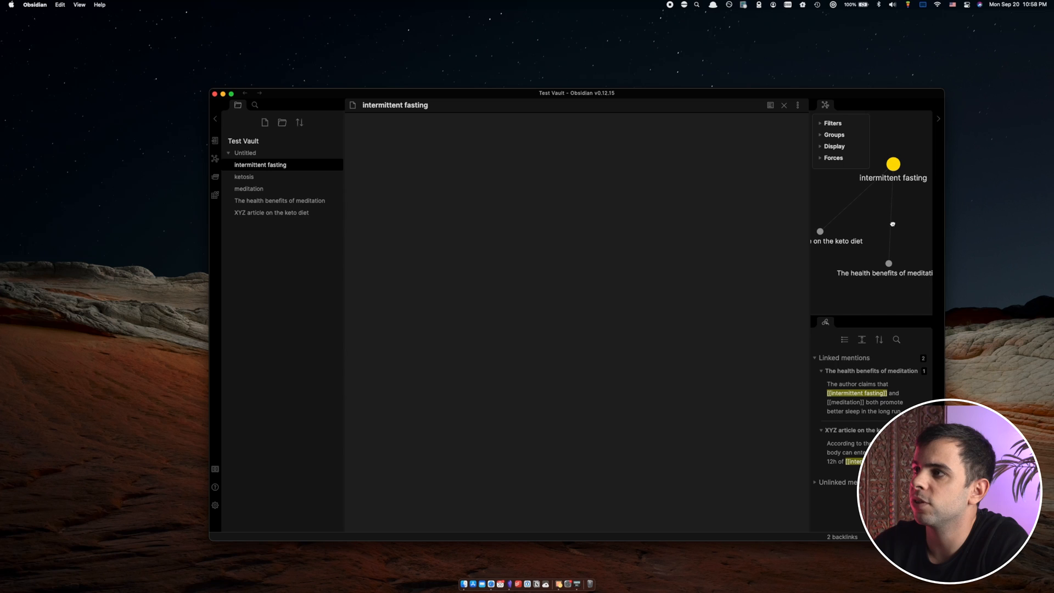
pyautogui.click(819, 120)
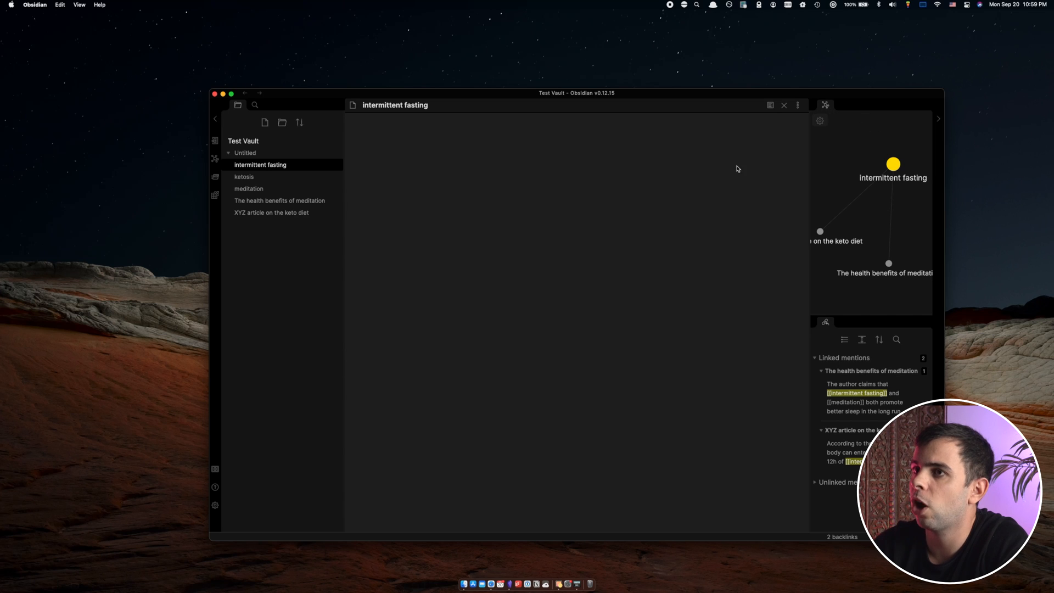
pyautogui.click(243, 176)
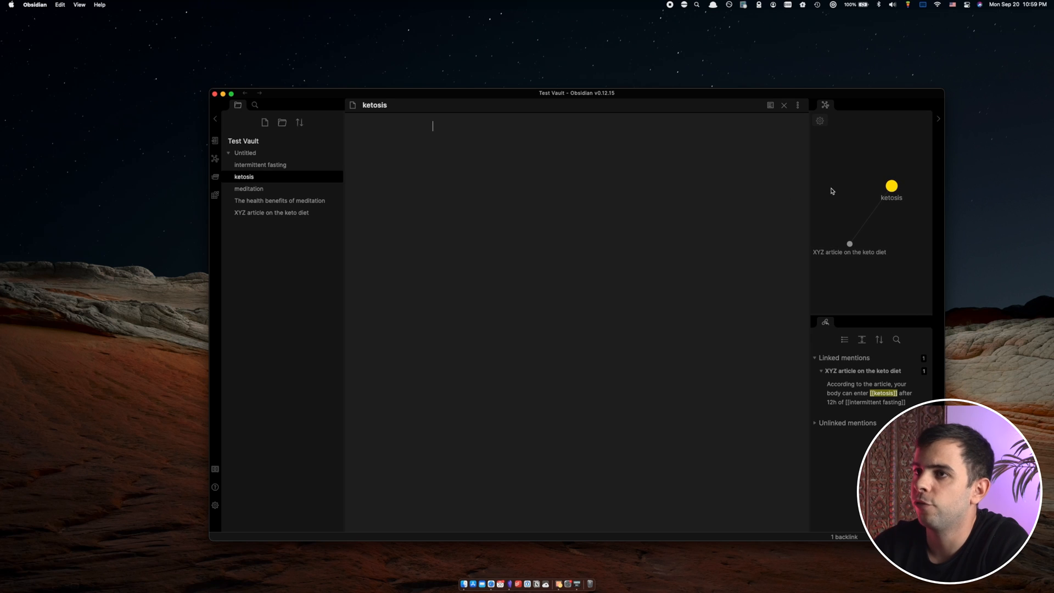
# Step: Return to intermittent fasting, then open the XYZ keto article with its local graph and backlinks
pyautogui.click(260, 164)
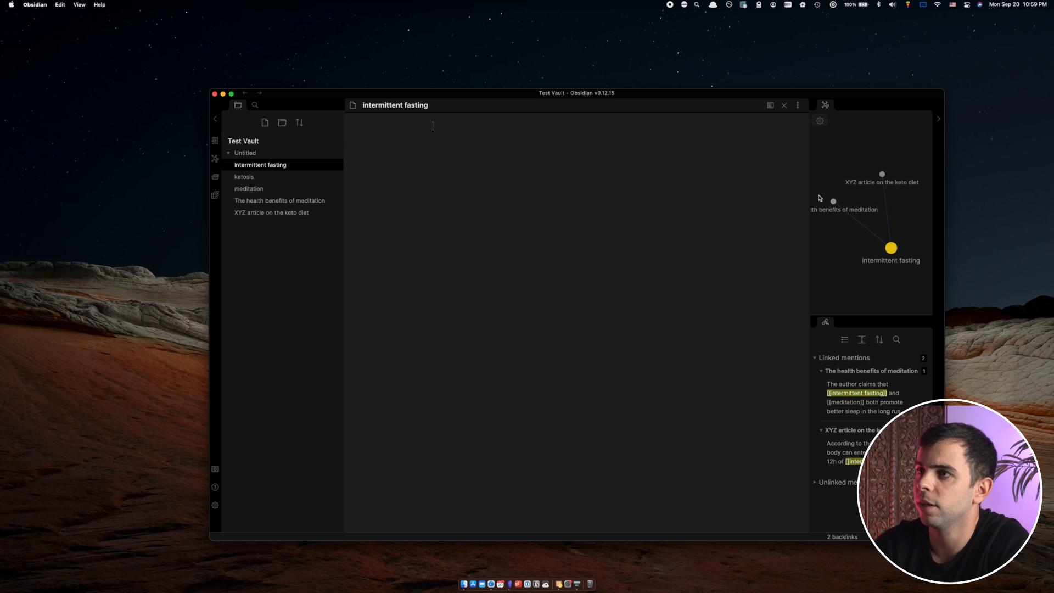
pyautogui.moveTo(883, 175)
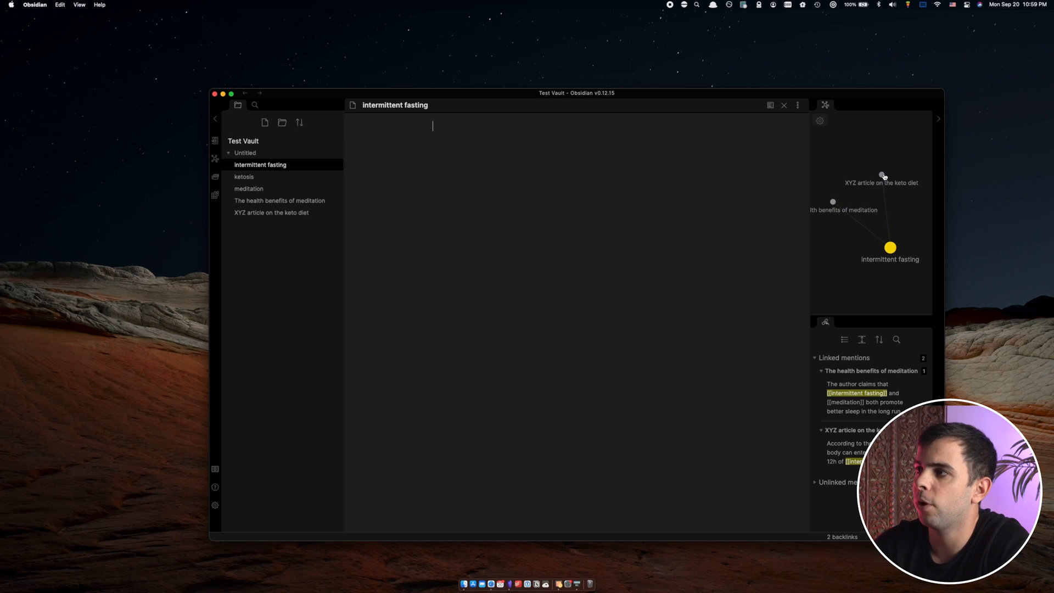
pyautogui.click(270, 212)
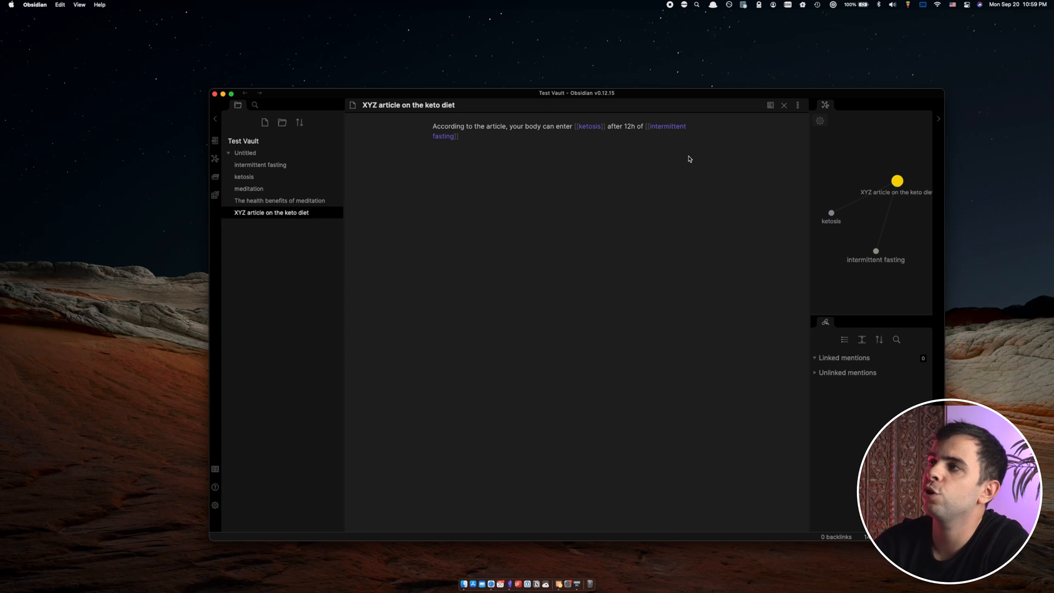
pyautogui.click(433, 131)
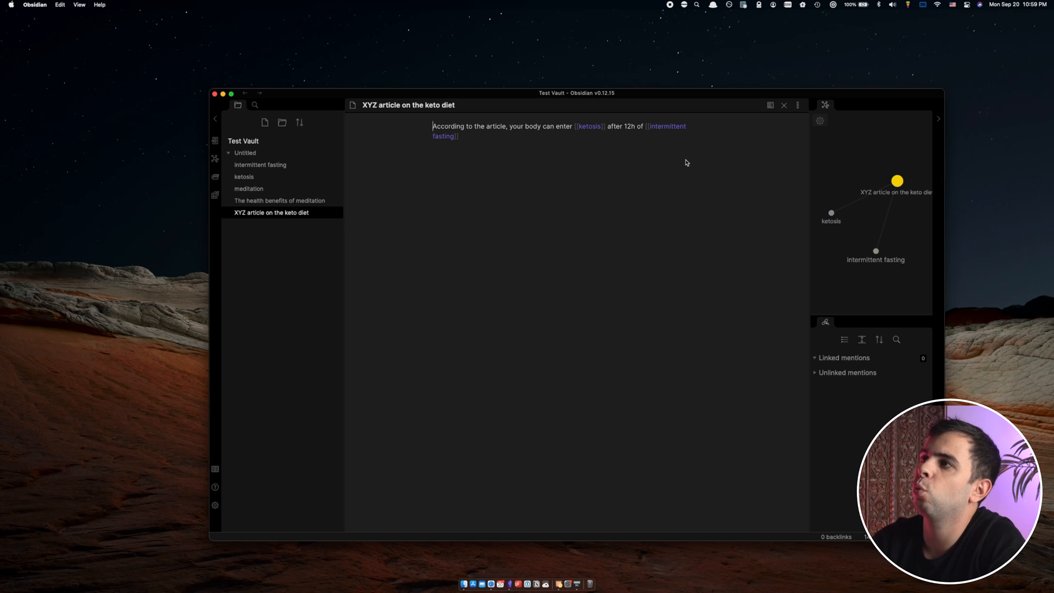
pyautogui.moveTo(670, 174)
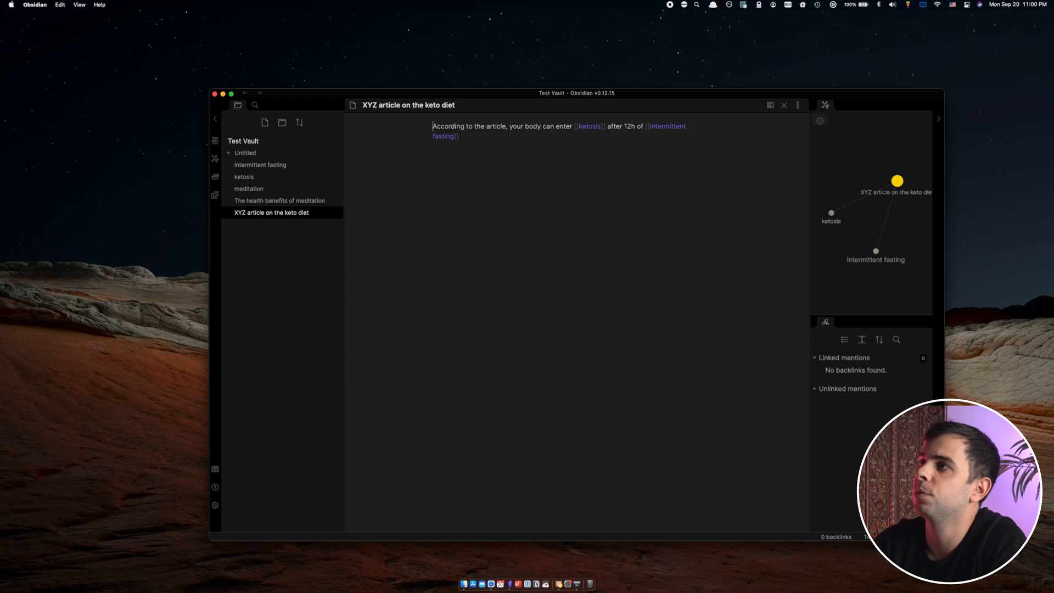
pyautogui.moveTo(656, 238)
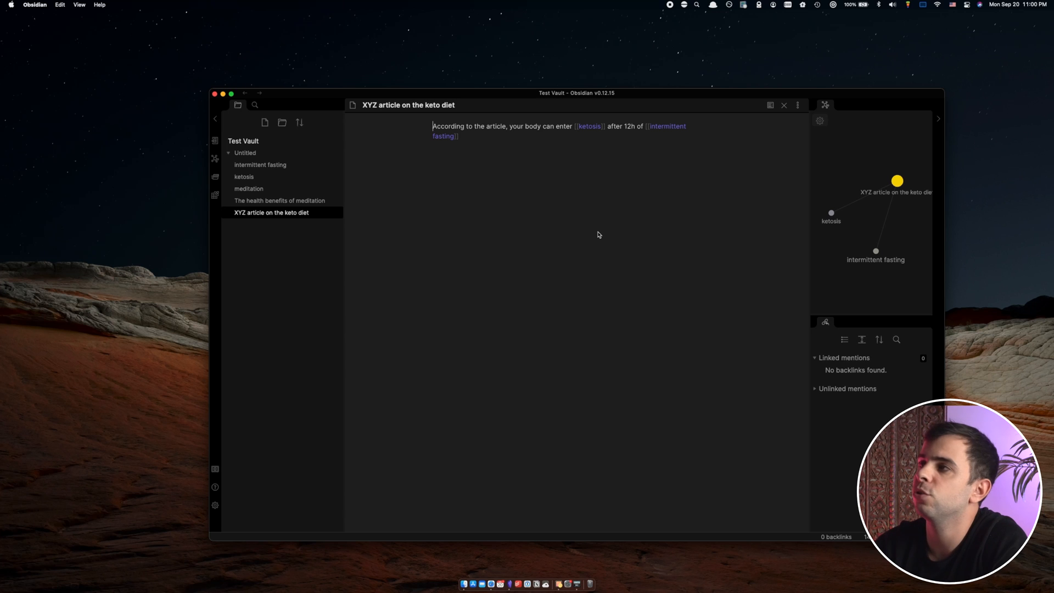
pyautogui.moveTo(611, 173)
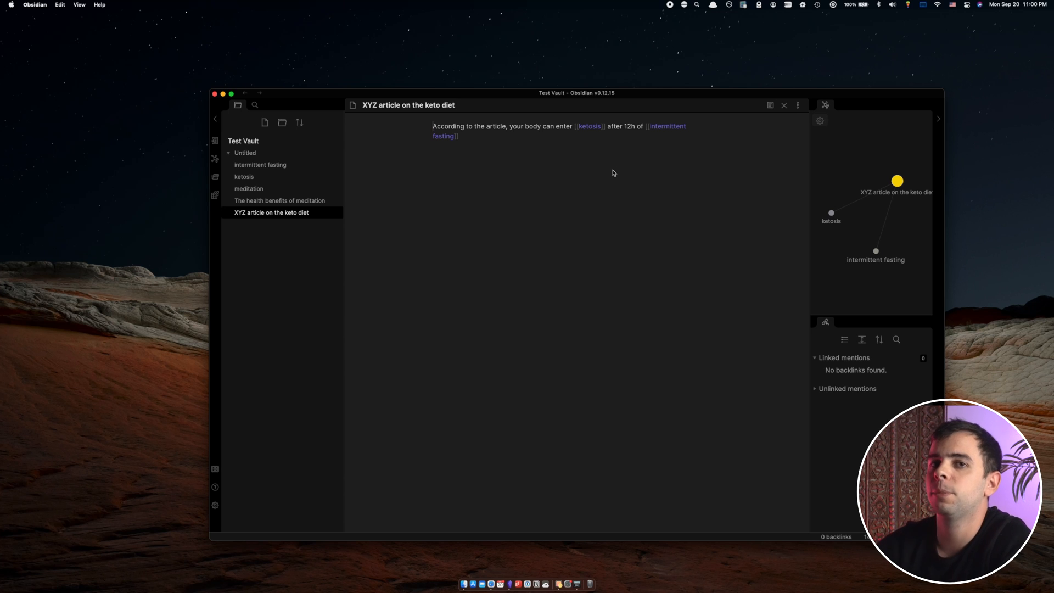
pyautogui.moveTo(239, 504)
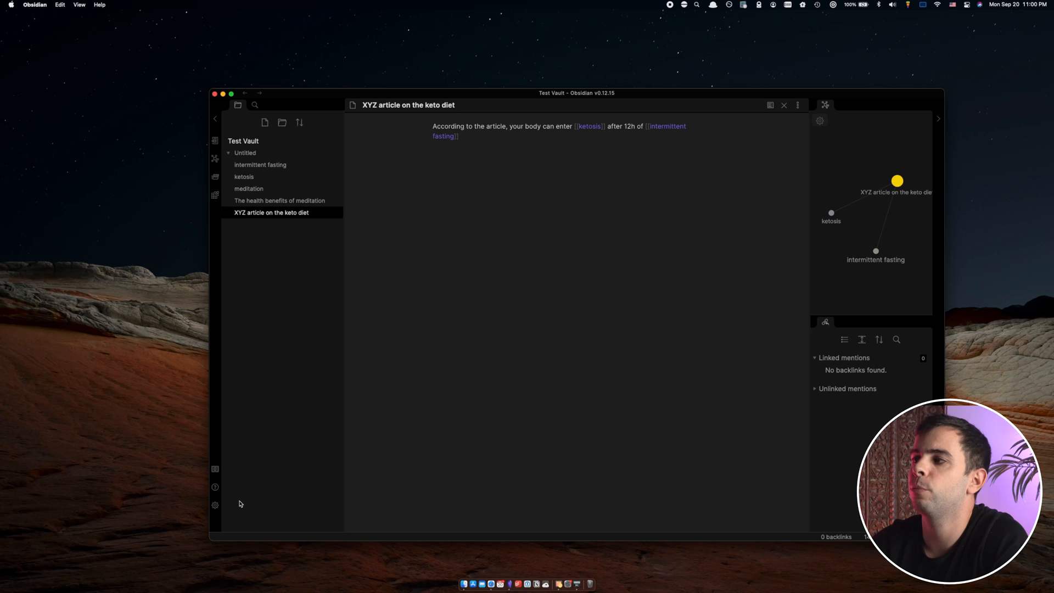
pyautogui.moveTo(581, 251)
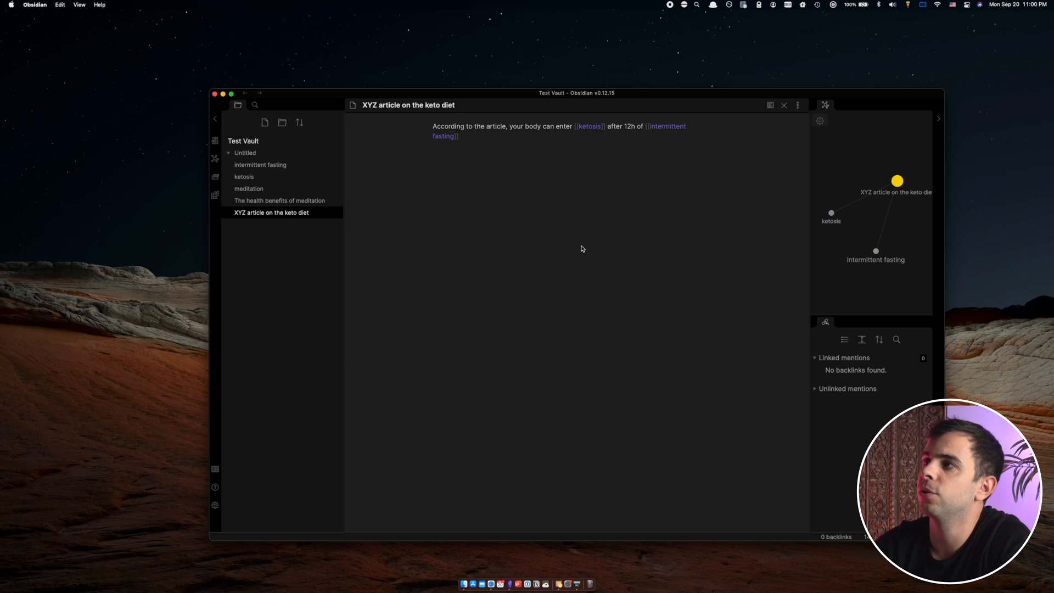
pyautogui.moveTo(477, 166)
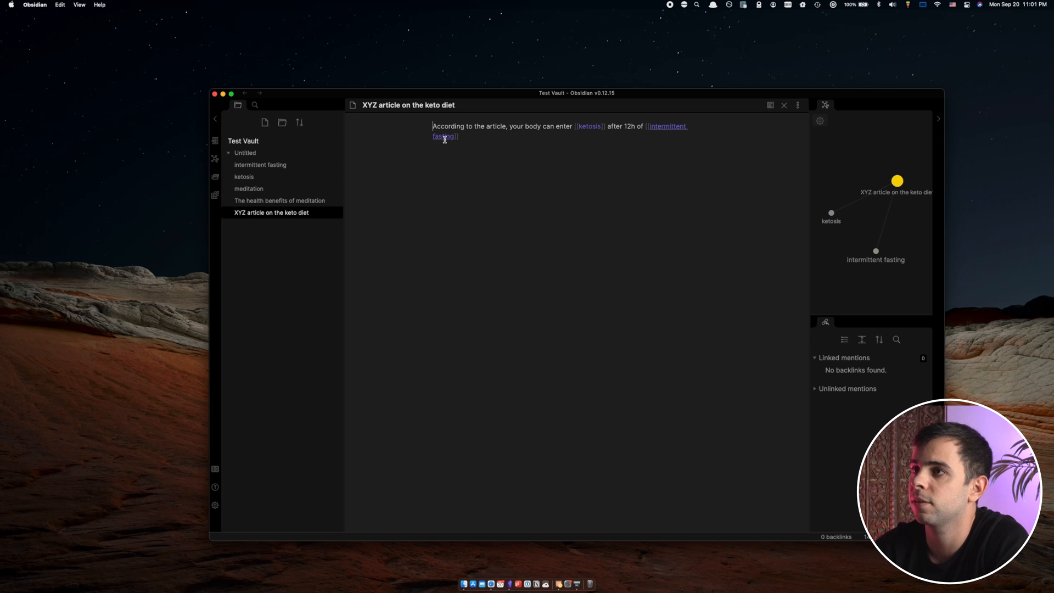
pyautogui.moveTo(624, 101)
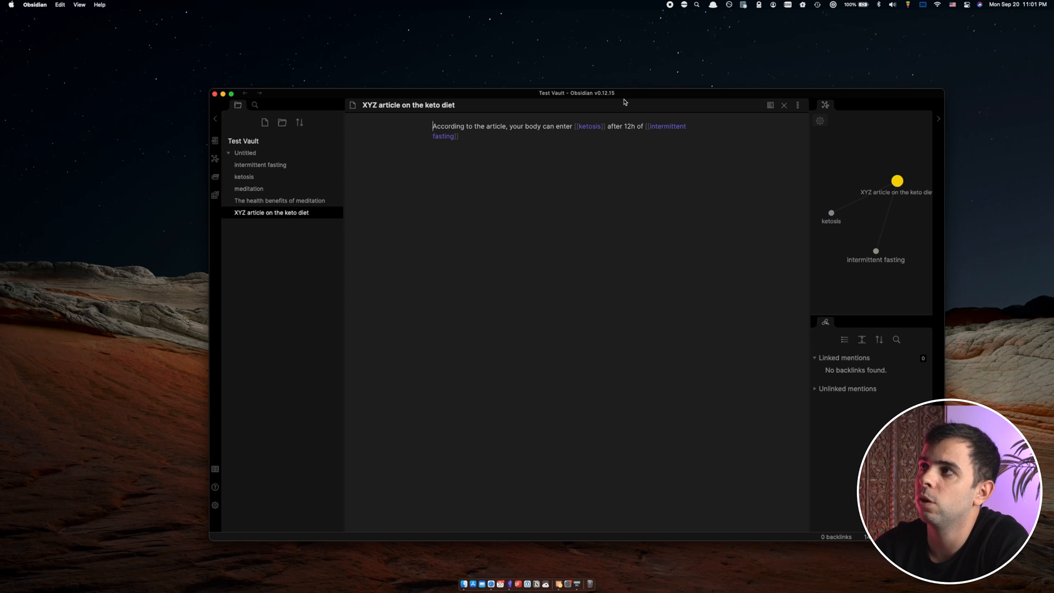
pyautogui.moveTo(611, 117)
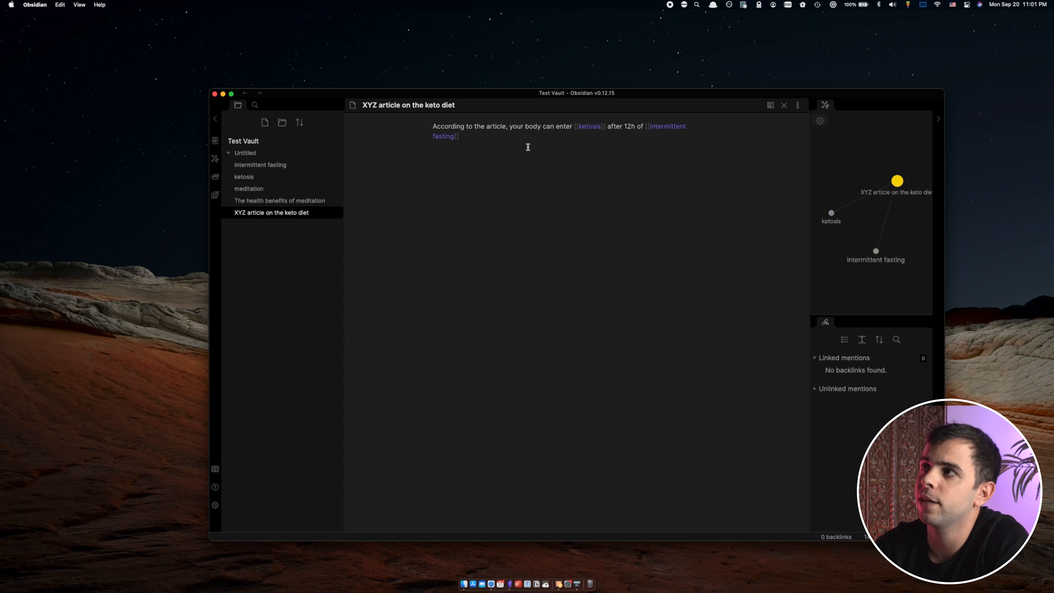
pyautogui.moveTo(545, 176)
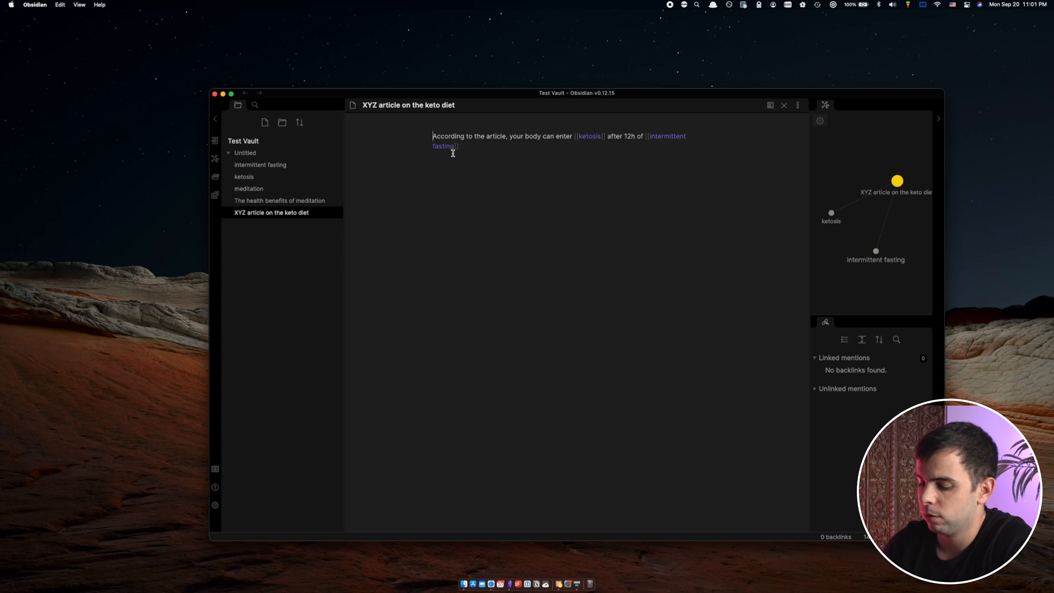
# Step: Add the '# This is a title' heading followed by '## Header' and '### Header 2' lines
pyautogui.write('#')
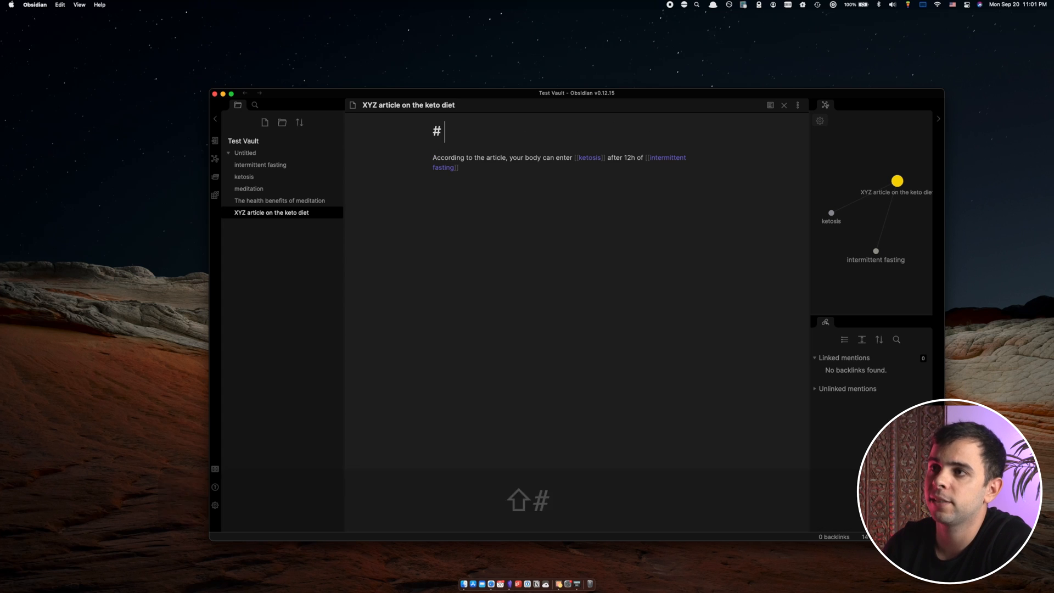
pyautogui.write('T')
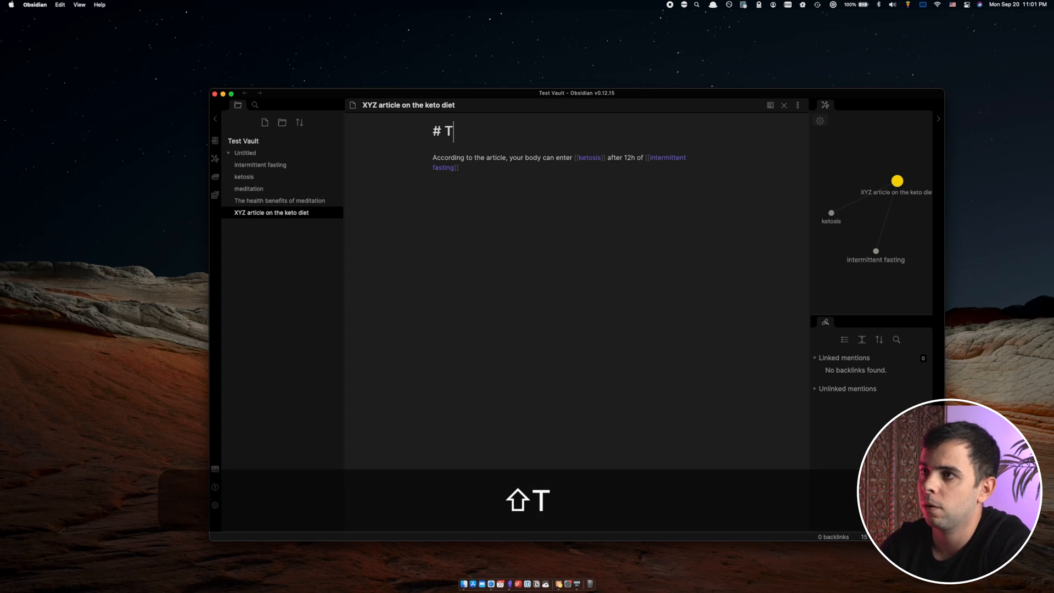
pyautogui.write('his is a title')
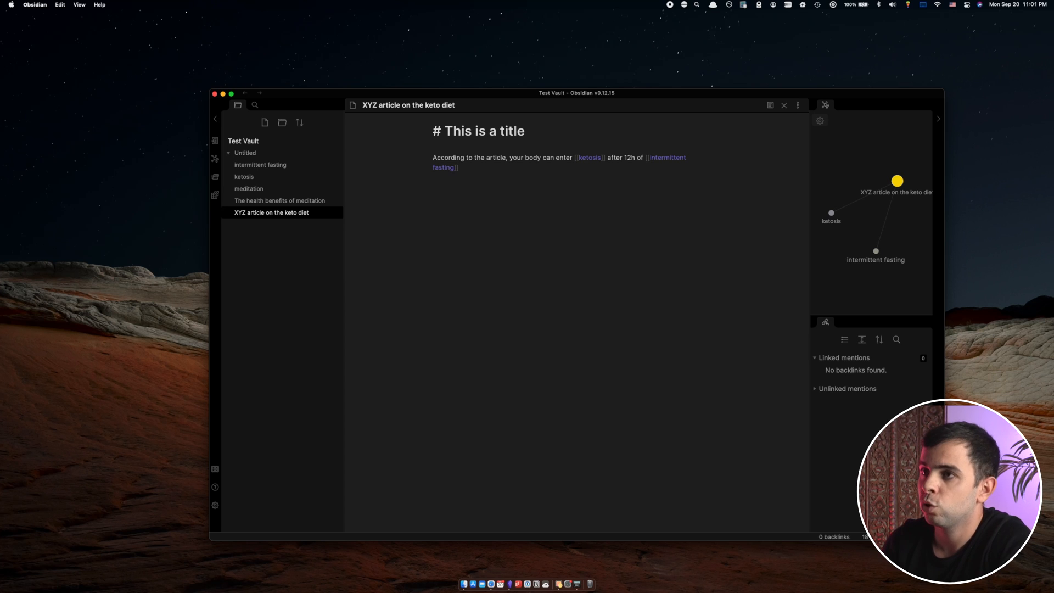
pyautogui.write('##')
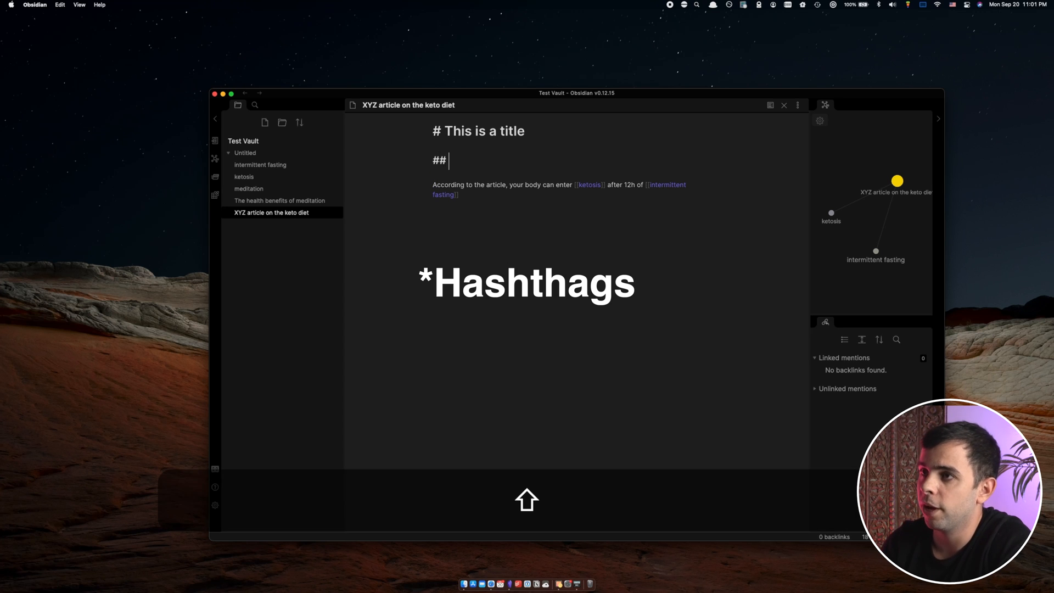
pyautogui.write('Header 1')
pyautogui.write('#')
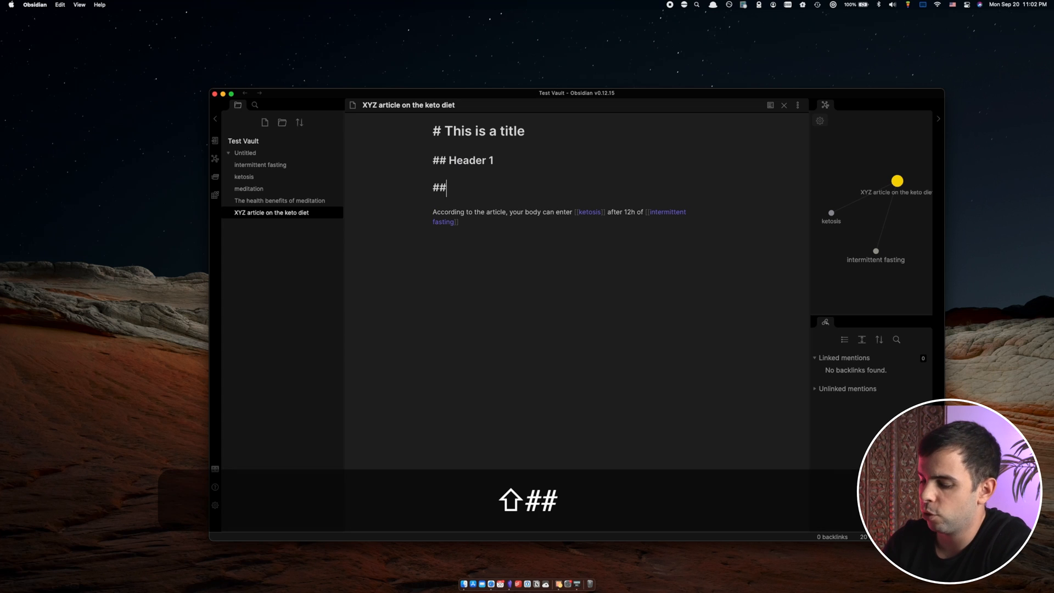
pyautogui.write('# Header 2')
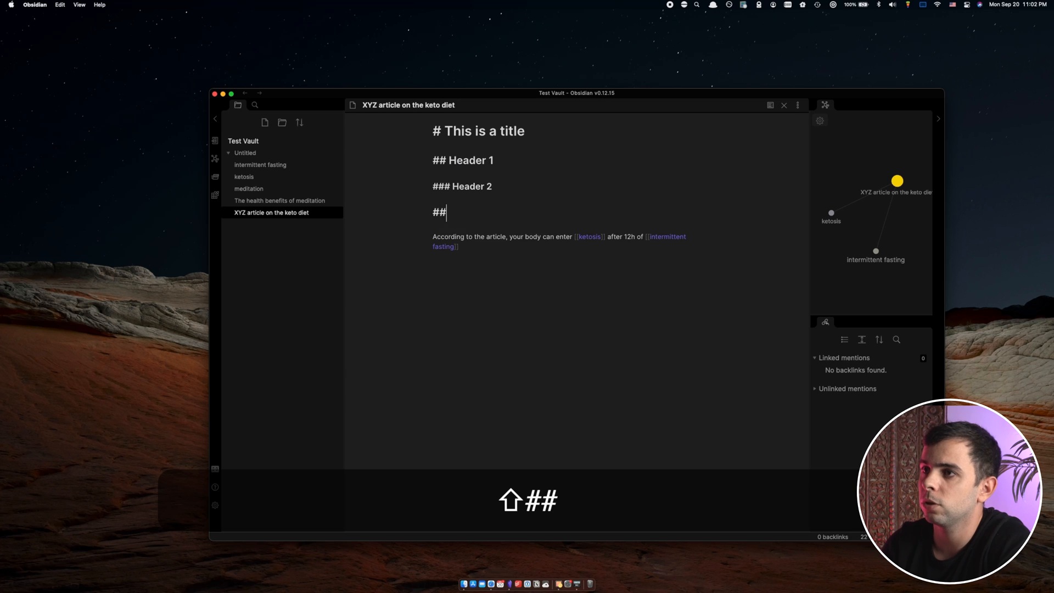
# Step: Add '#### Header 3' and '##### Header 5' headings above the paragraph
pyautogui.write('## Header 3')
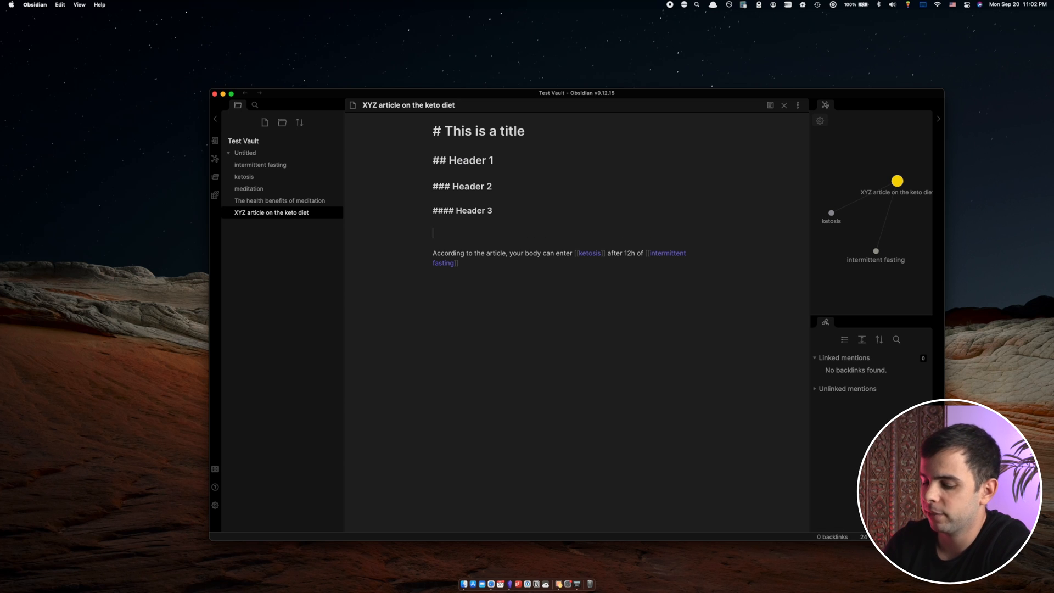
pyautogui.write('####')
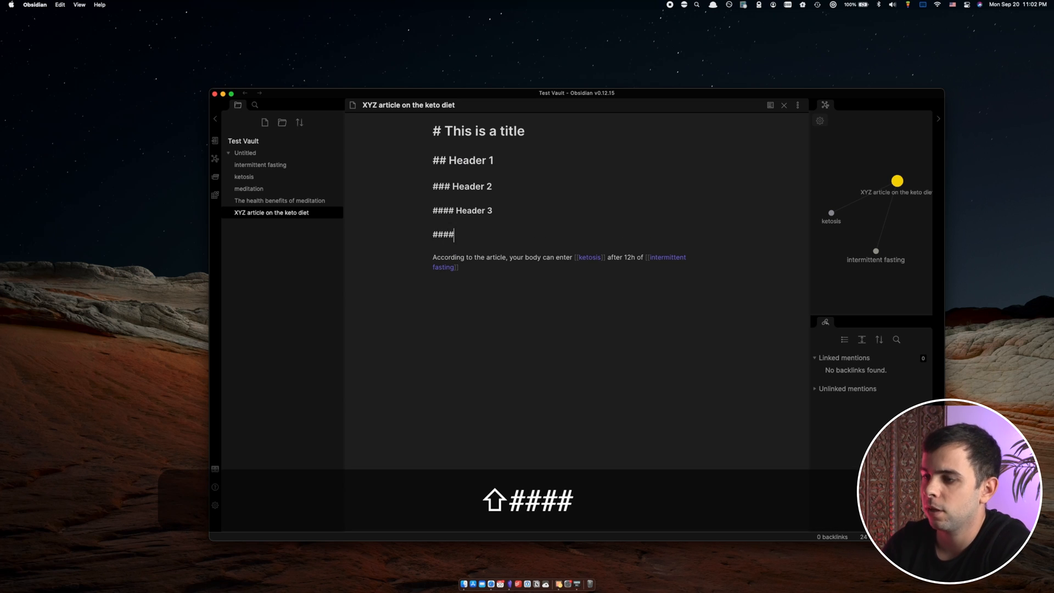
pyautogui.write('# Head')
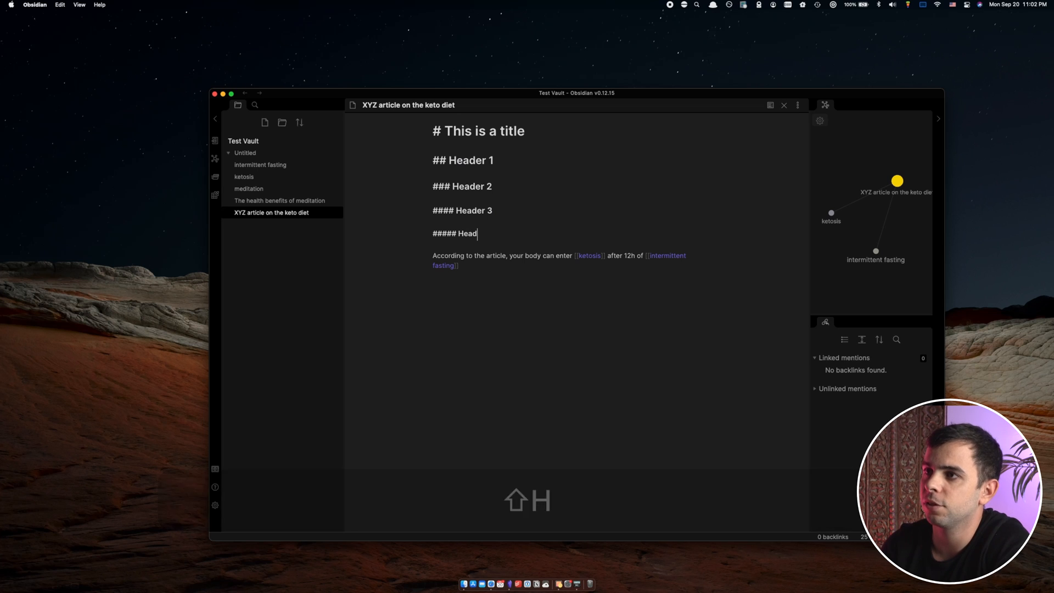
pyautogui.write('er 5')
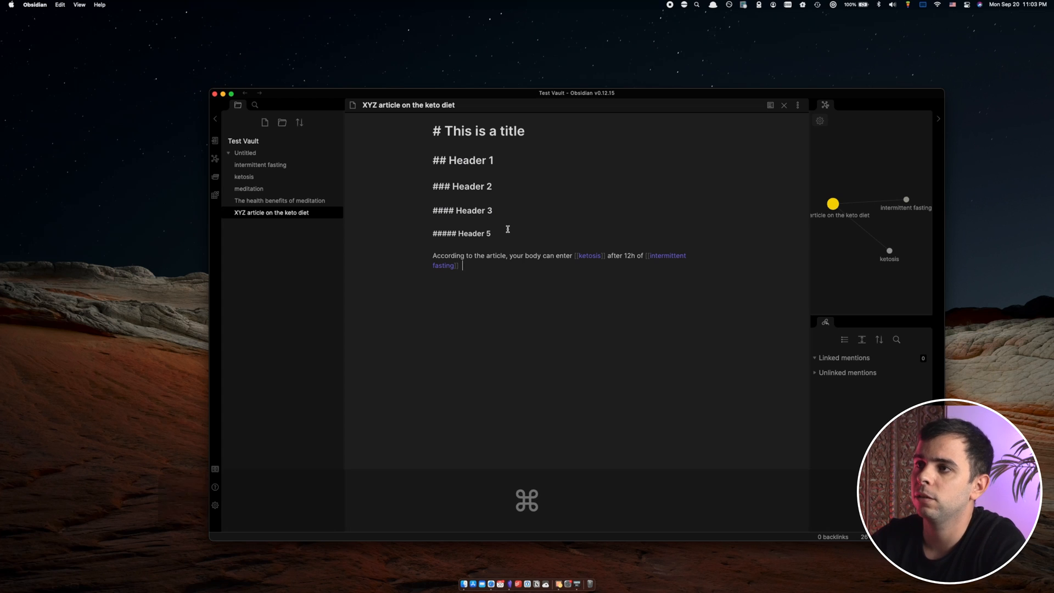
pyautogui.click(770, 104)
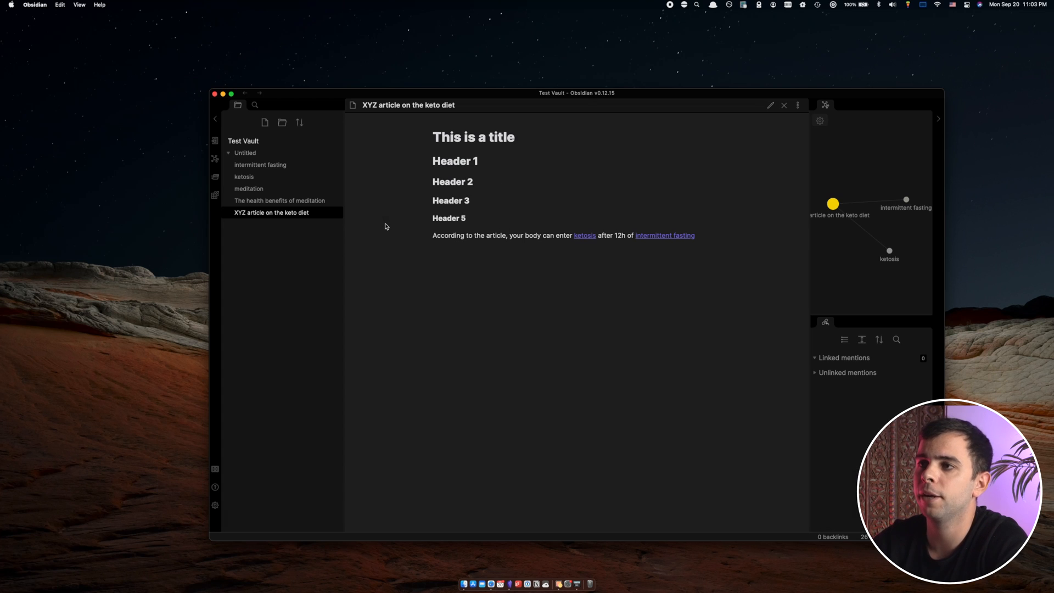
pyautogui.moveTo(500, 230)
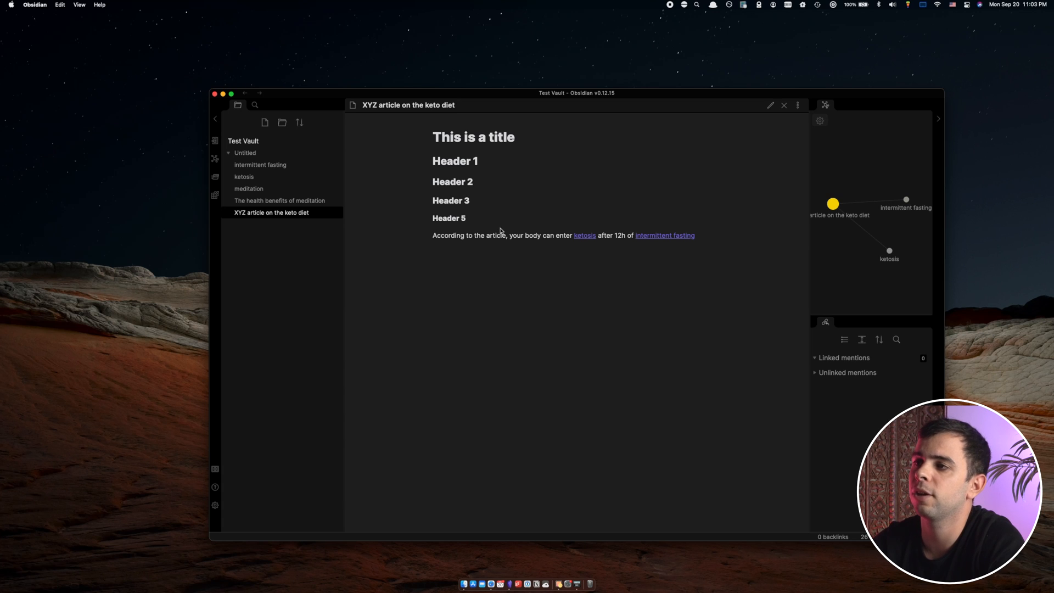
pyautogui.moveTo(498, 132)
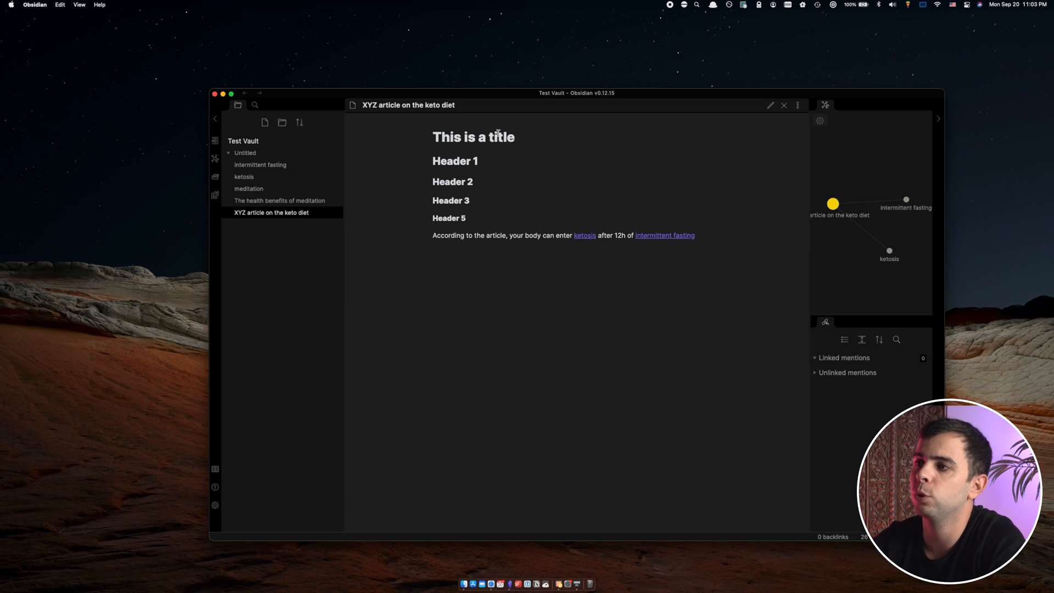
pyautogui.click(770, 105)
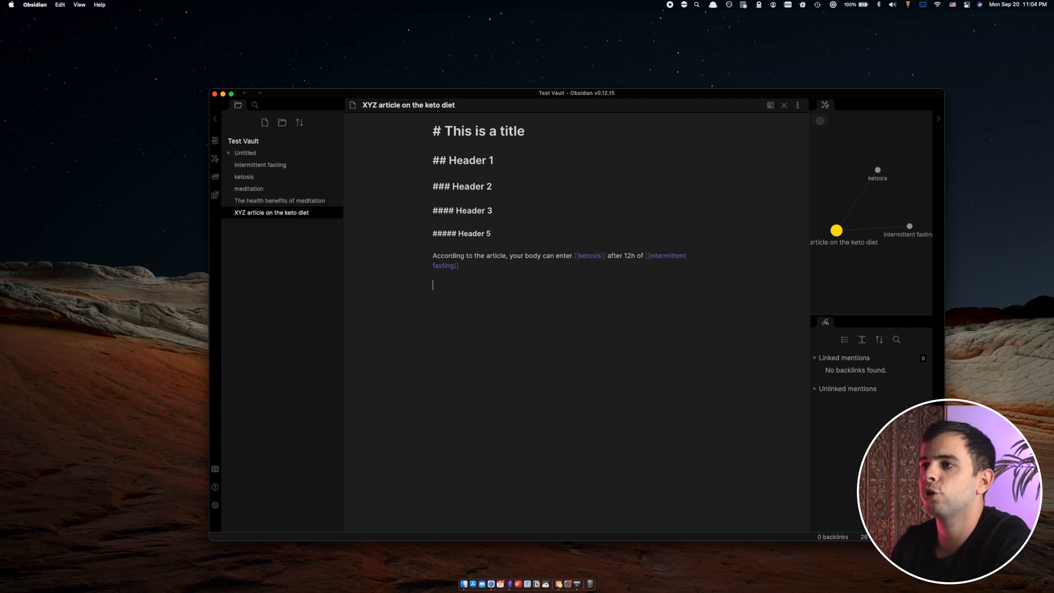
pyautogui.click(770, 105)
pyautogui.write('#ta')
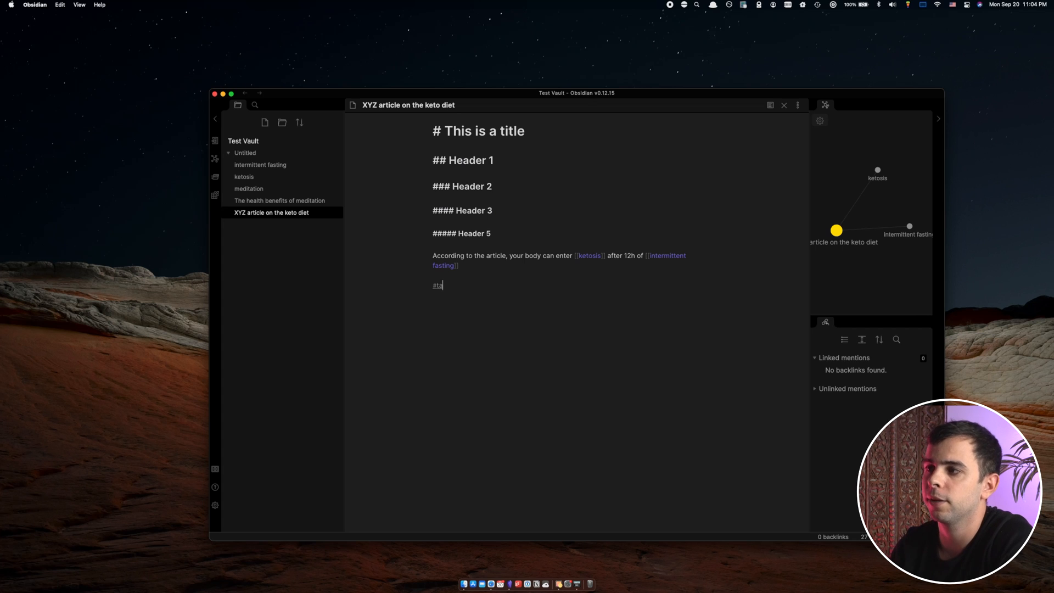
pyautogui.write('g')
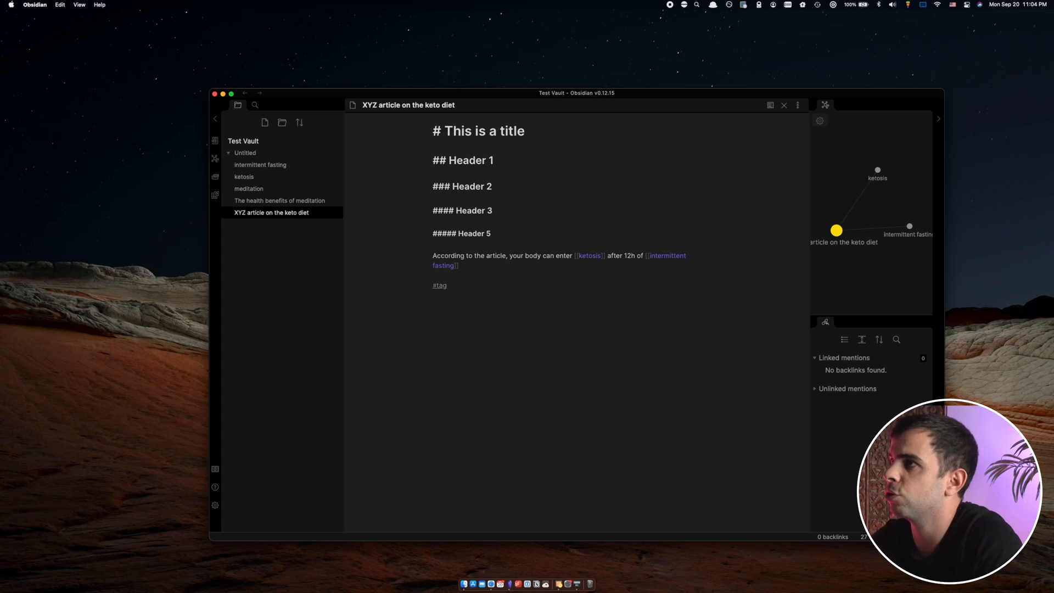
pyautogui.click(770, 105)
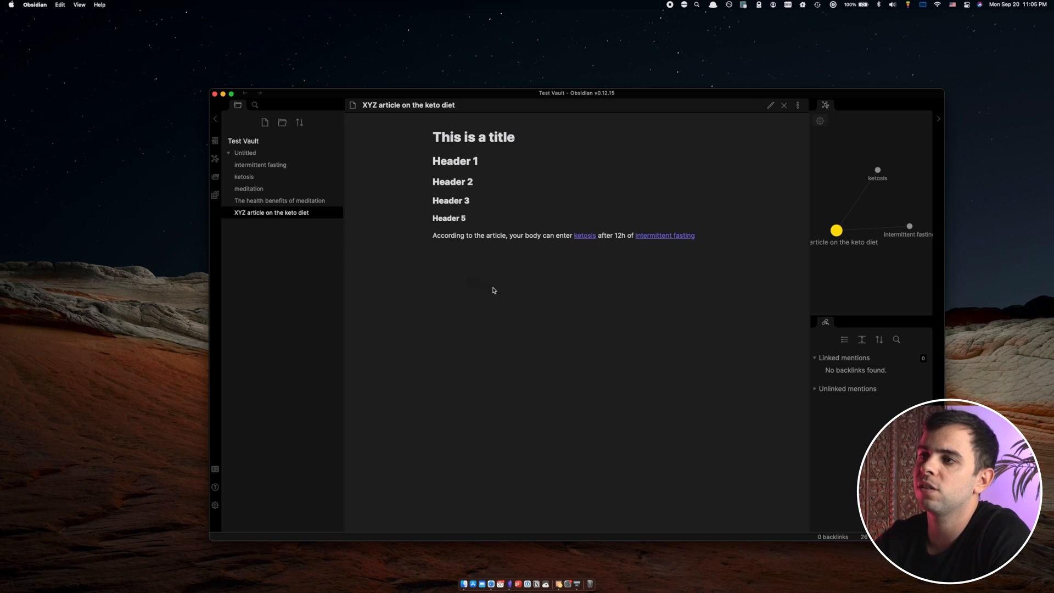
pyautogui.click(770, 105)
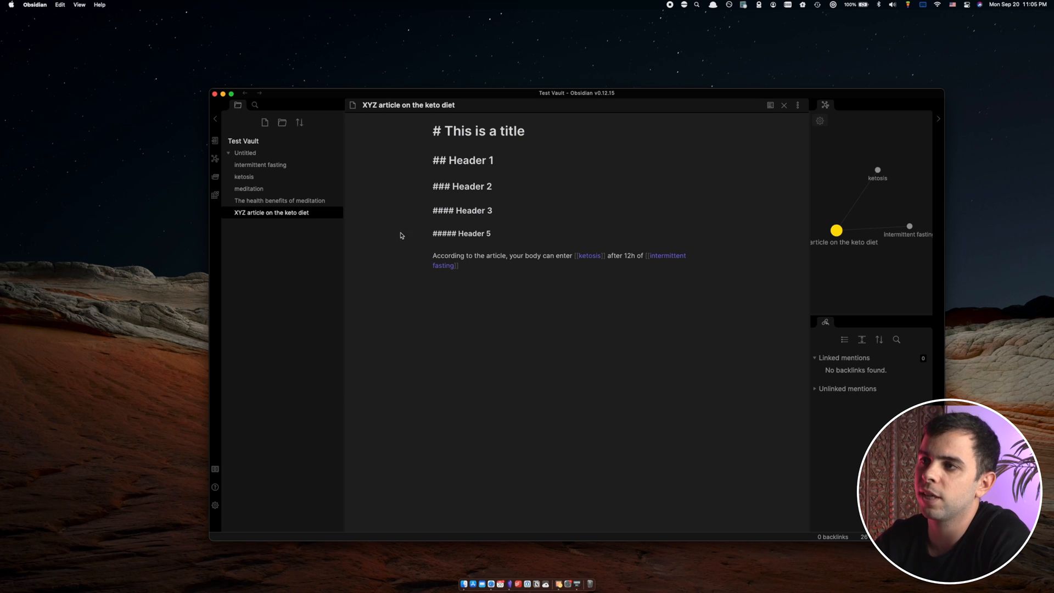
pyautogui.moveTo(581, 246)
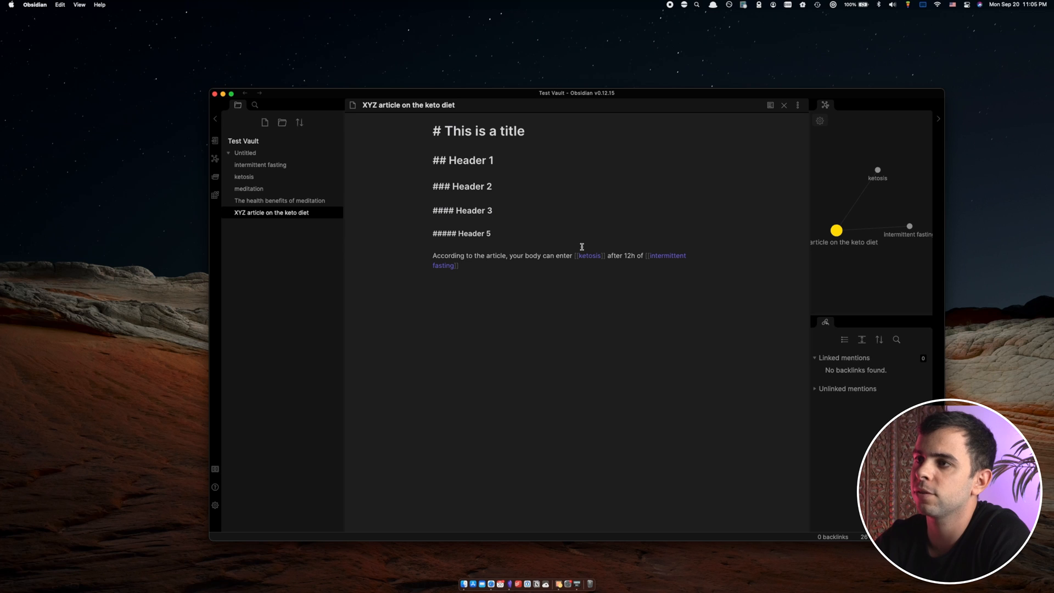
pyautogui.click(770, 105)
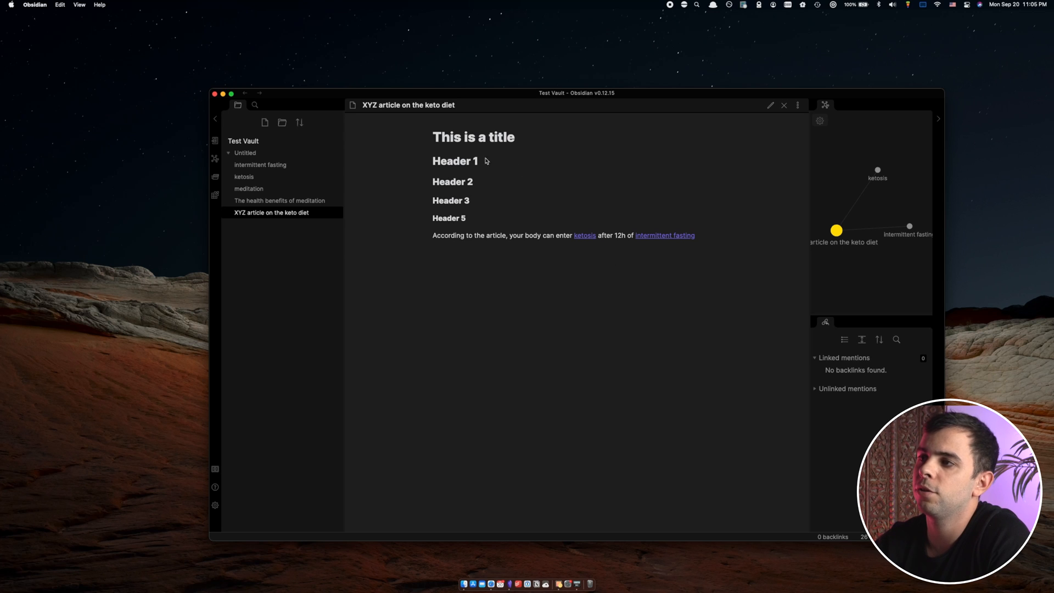
pyautogui.moveTo(595, 231)
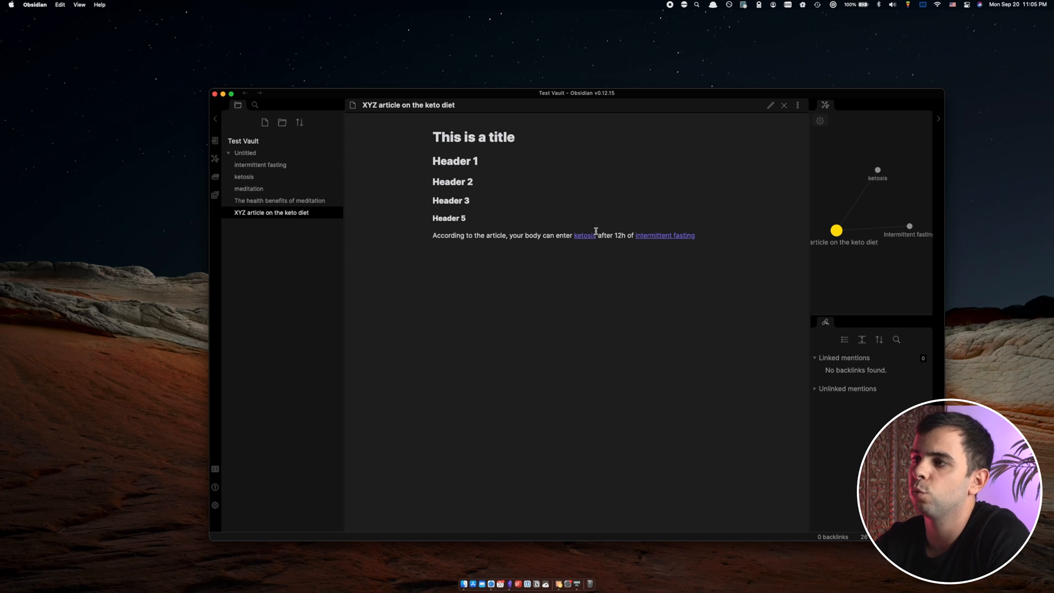
pyautogui.moveTo(694, 255)
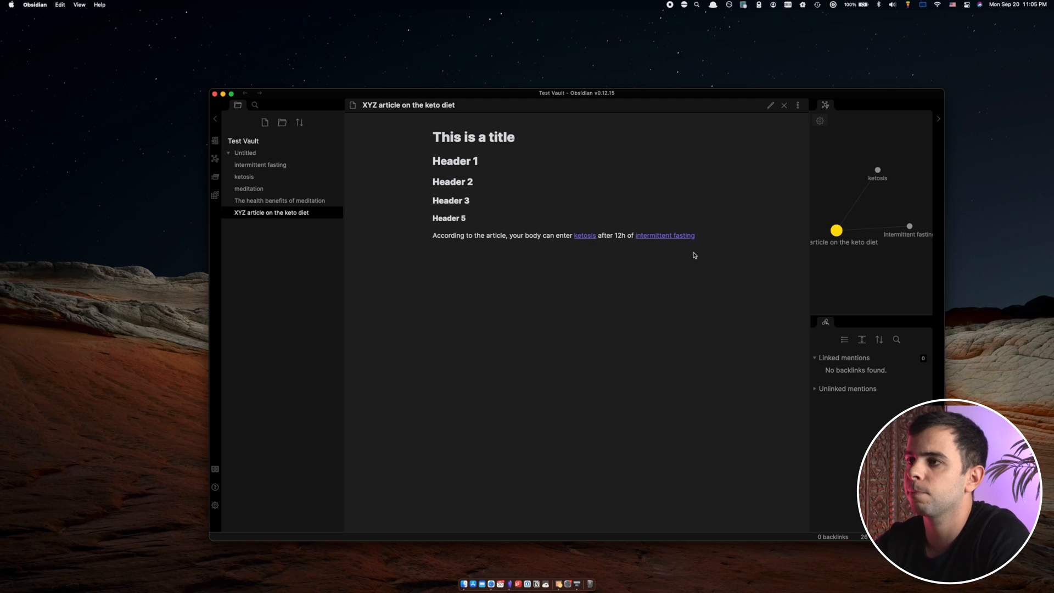
pyautogui.click(770, 105)
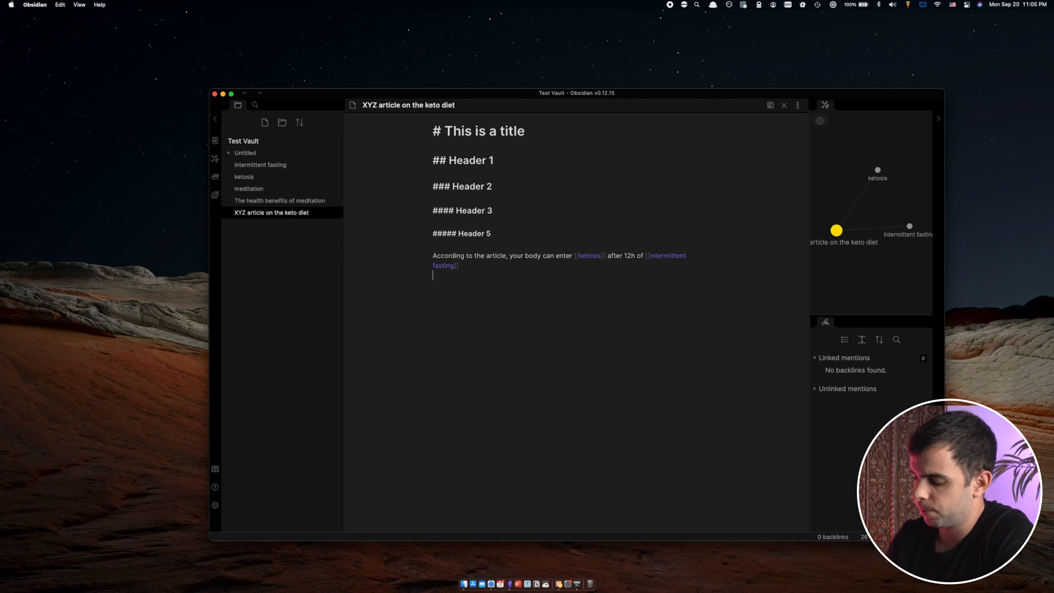
# Step: Add a ==highlighted== line and check its rendering in preview
pyautogui.write('==highlighted==')
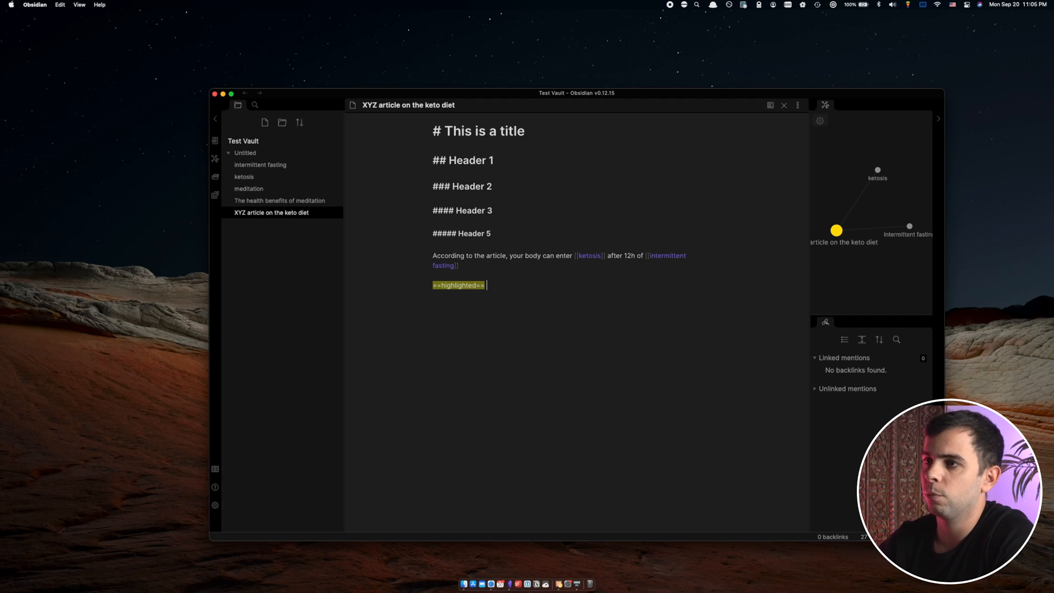
pyautogui.click(770, 105)
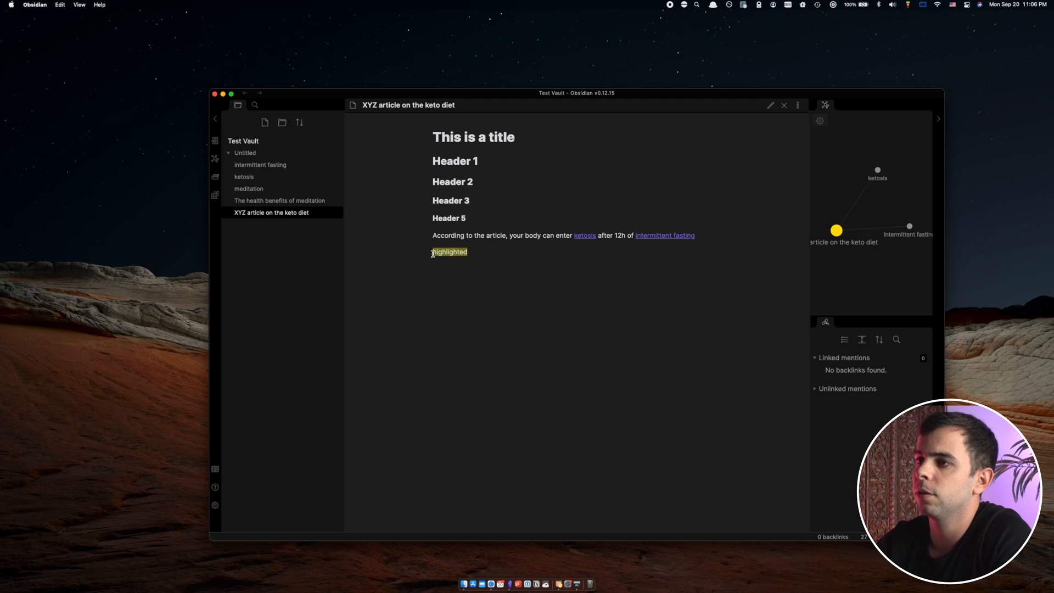
pyautogui.click(770, 105)
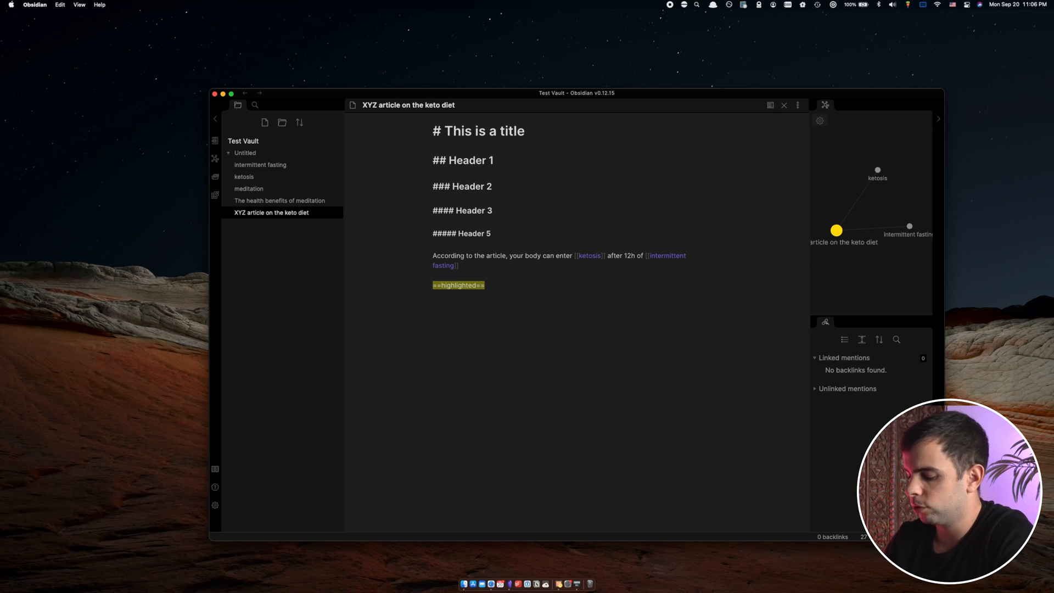
# Step: Add _italics_ and *bold* lines, preview the rendering, and return to edit mode
pyautogui.write('_italics_')
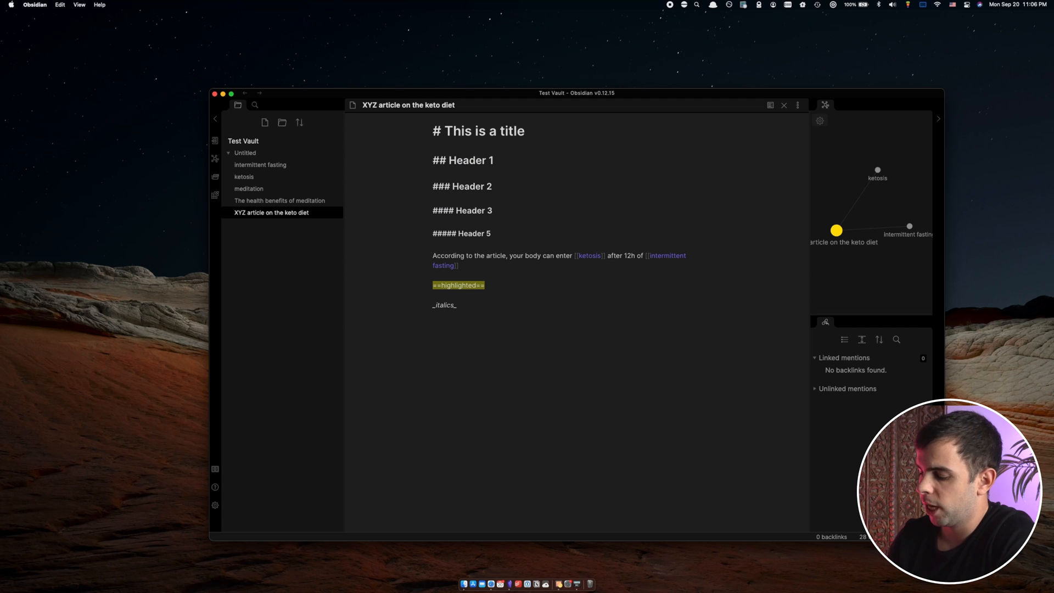
pyautogui.write('*bold*')
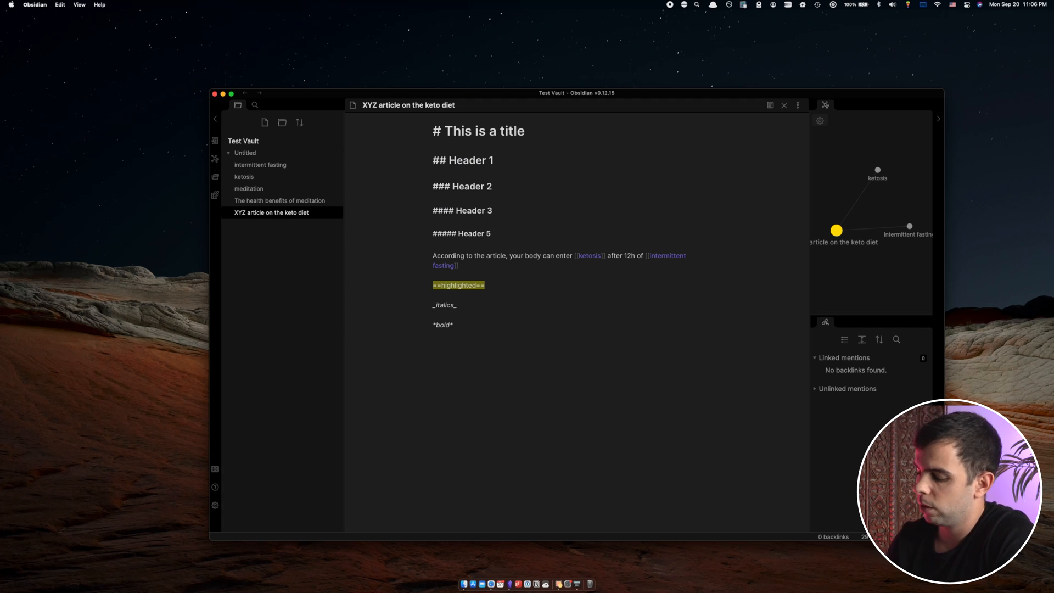
pyautogui.click(770, 105)
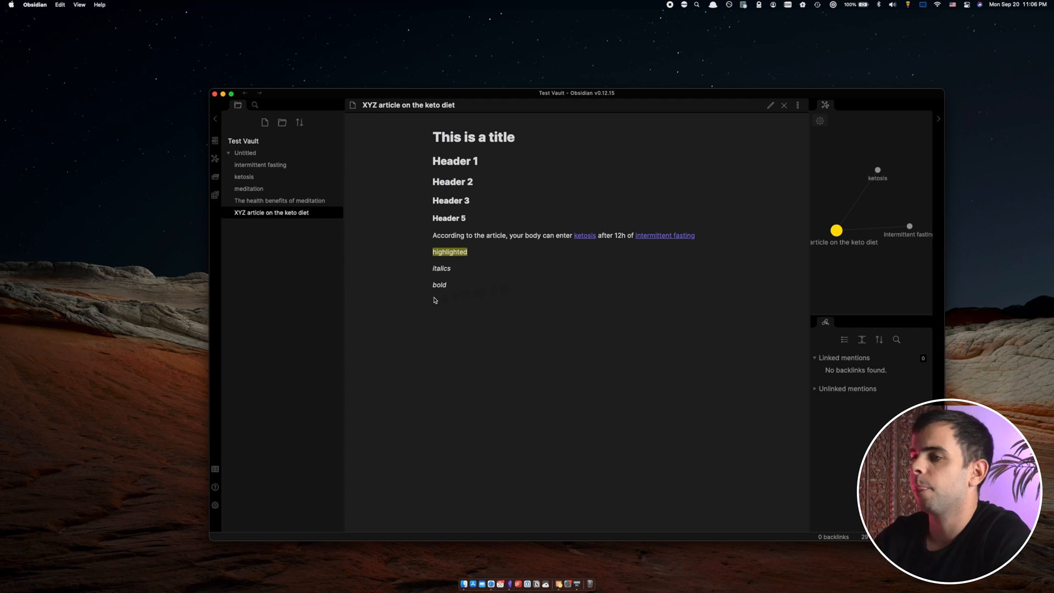
pyautogui.moveTo(335, 311)
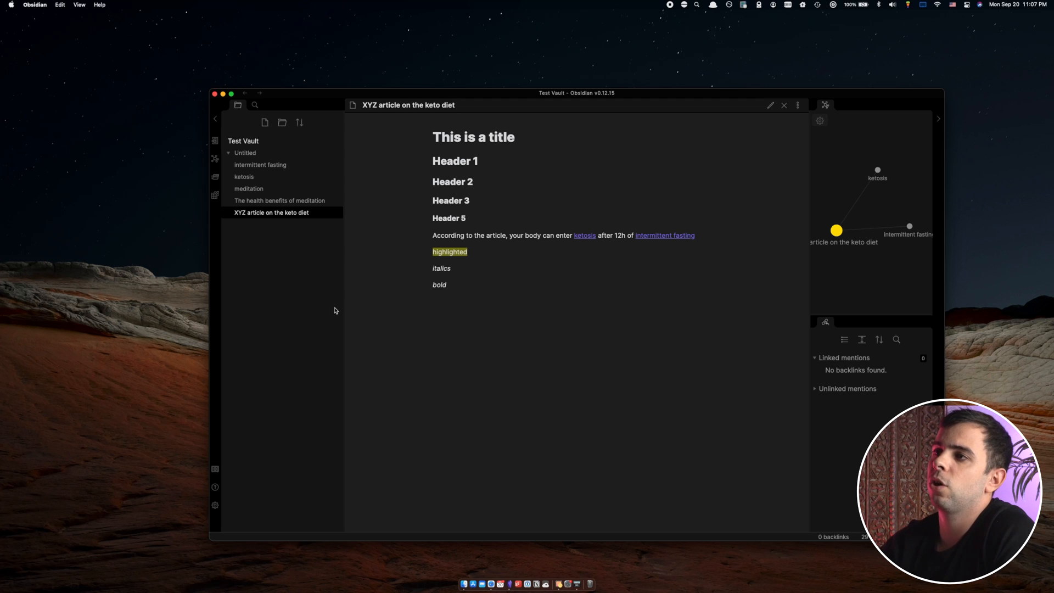
pyautogui.click(770, 105)
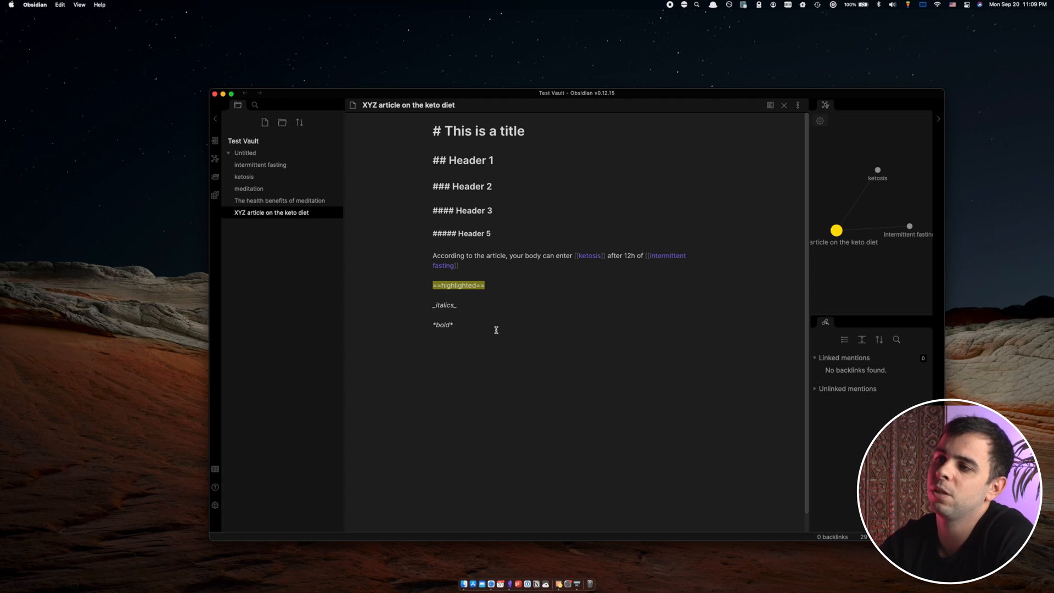
pyautogui.click(433, 344)
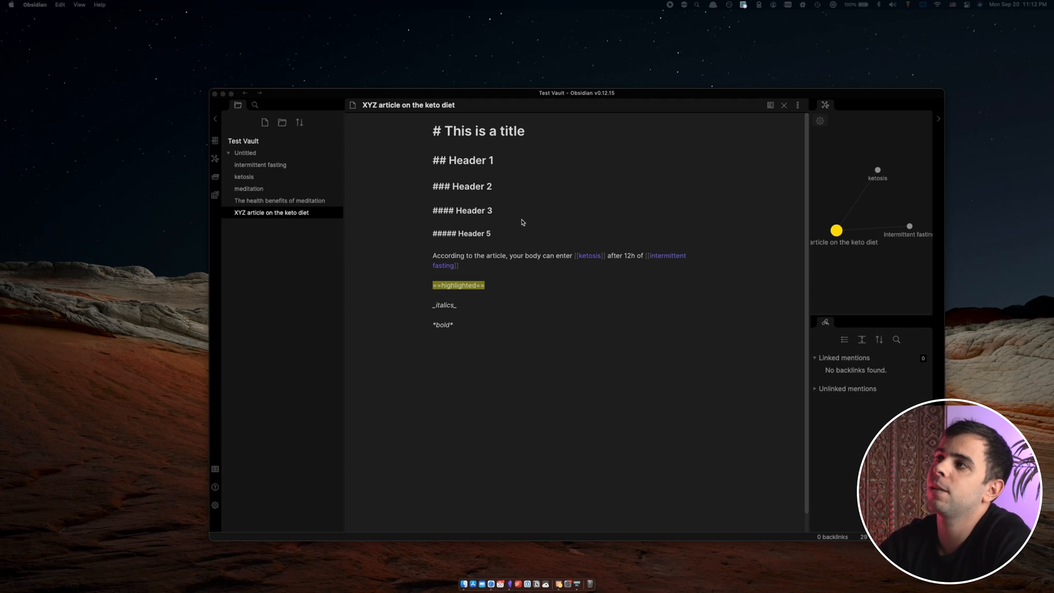
pyautogui.moveTo(553, 233)
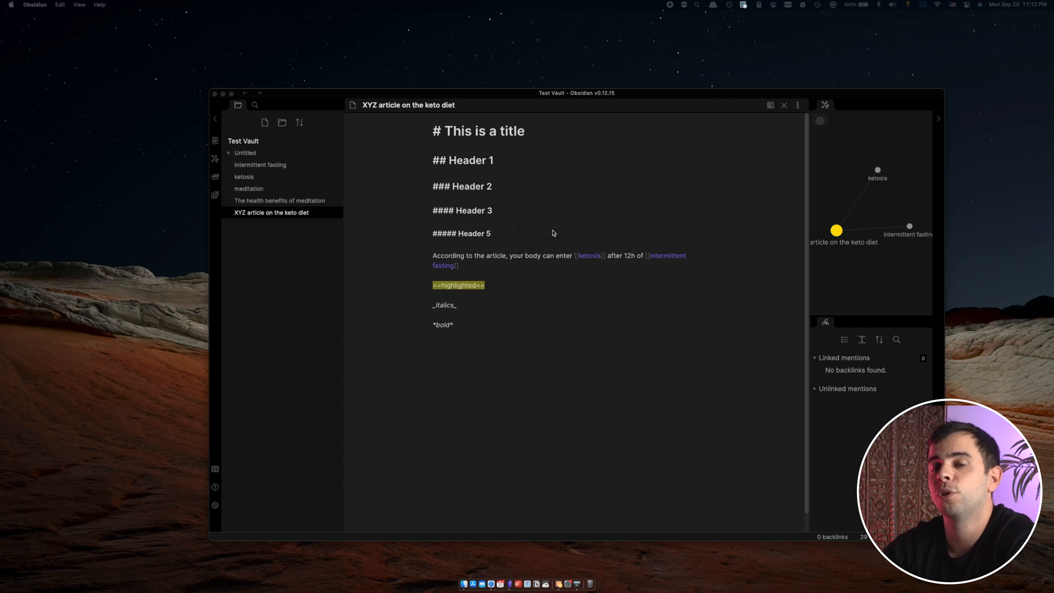
pyautogui.moveTo(550, 244)
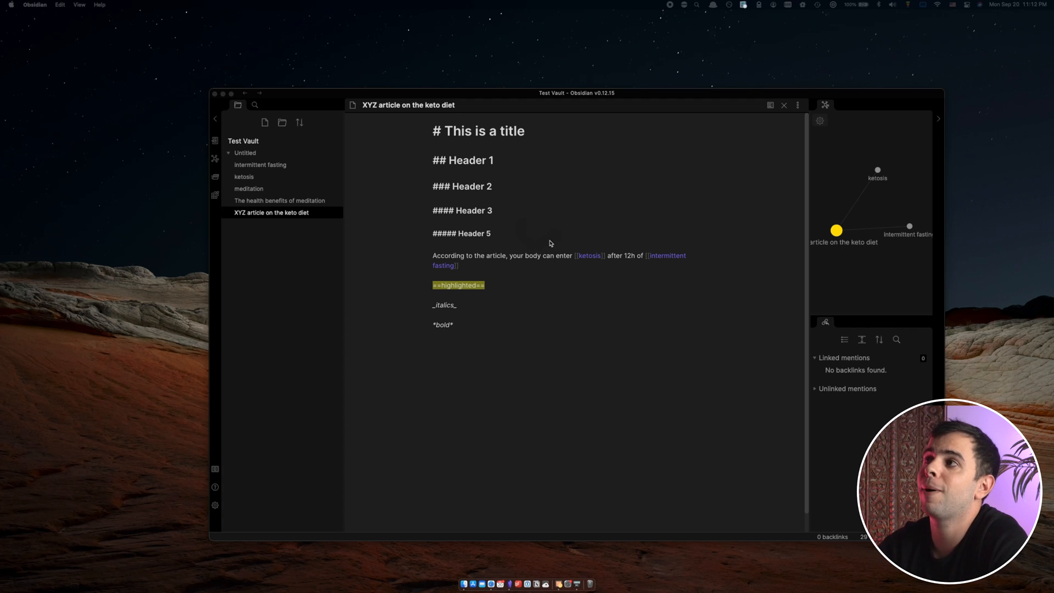
pyautogui.moveTo(644, 254)
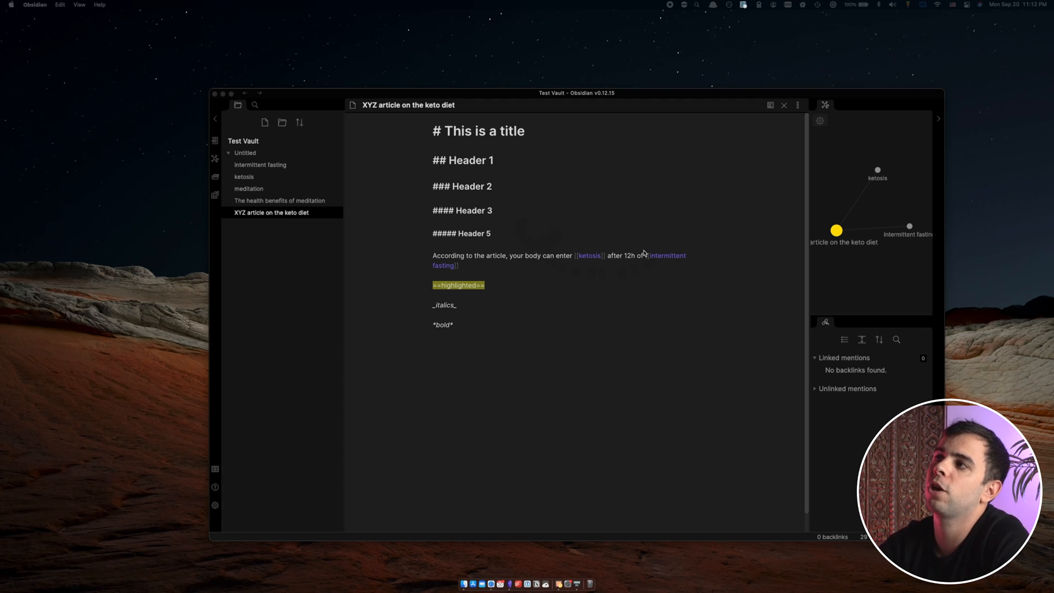